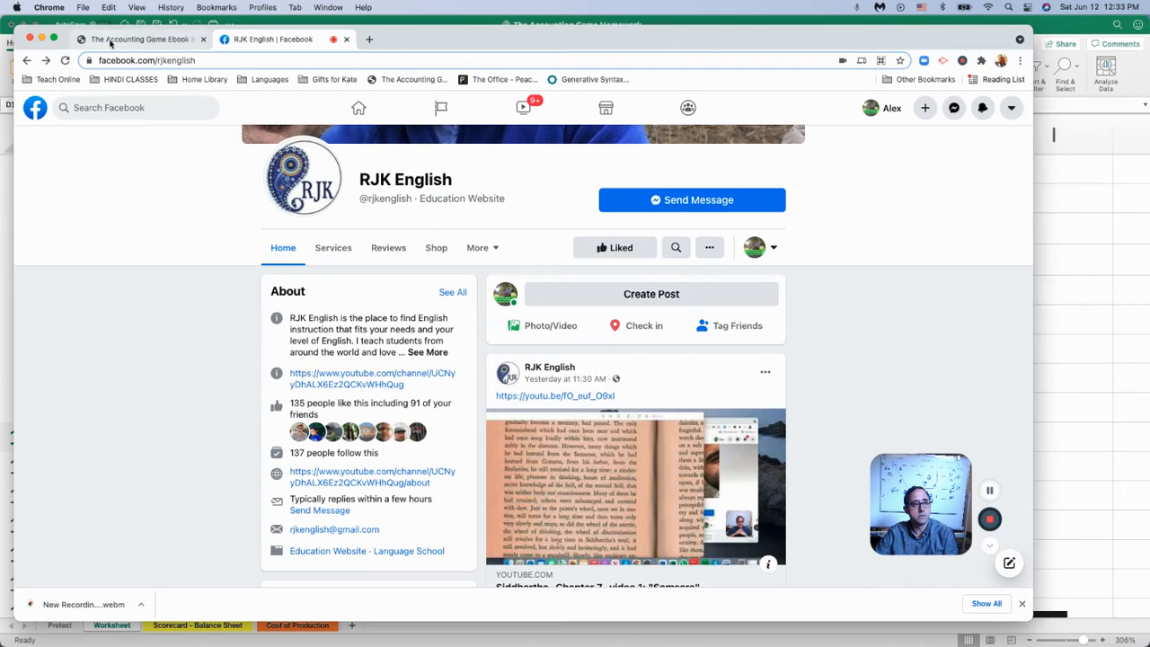
Step: Switch from the Facebook tab to the Accounting Game workbook in Excel
{"action": "left_click", "coordinate": [135, 39]}
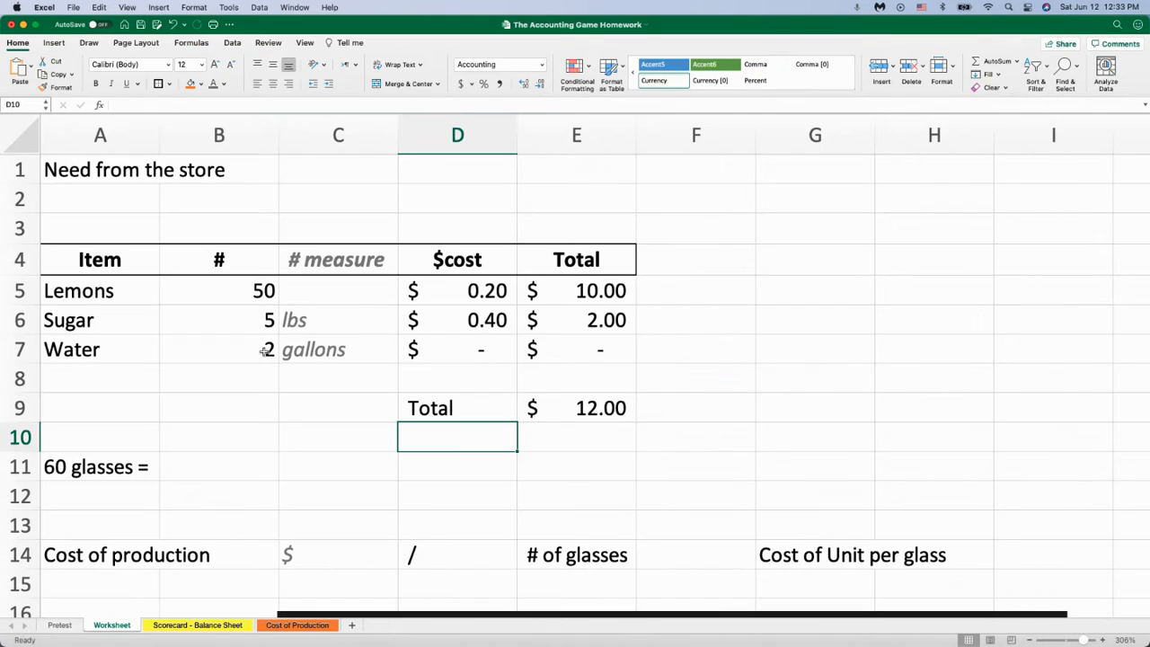
{"action": "left_click", "coordinate": [197, 624]}
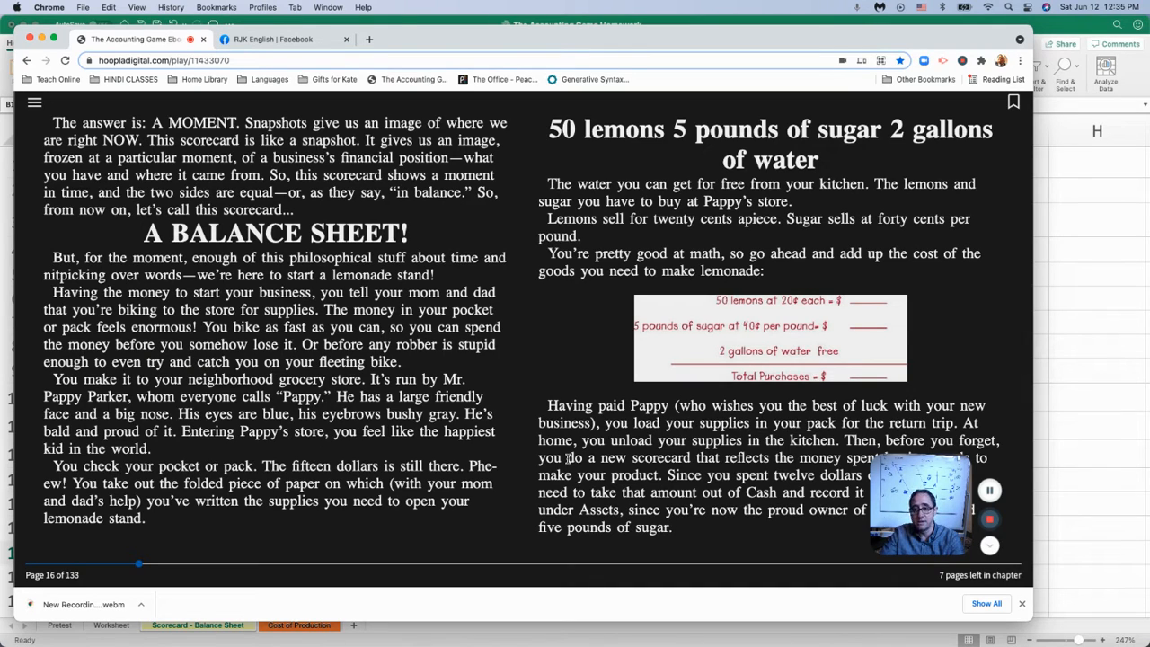
{"action": "mouse_move", "coordinate": [295, 472]}
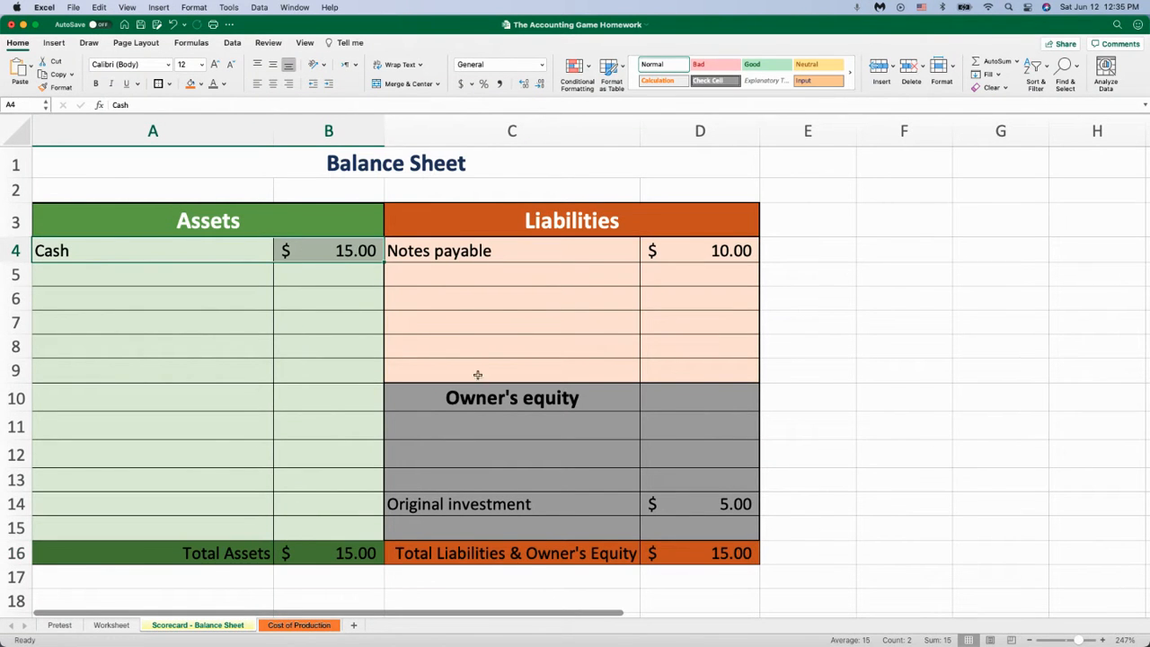
Step: Return to page 16 of the Hoopla ebook
{"action": "left_click", "coordinate": [670, 260]}
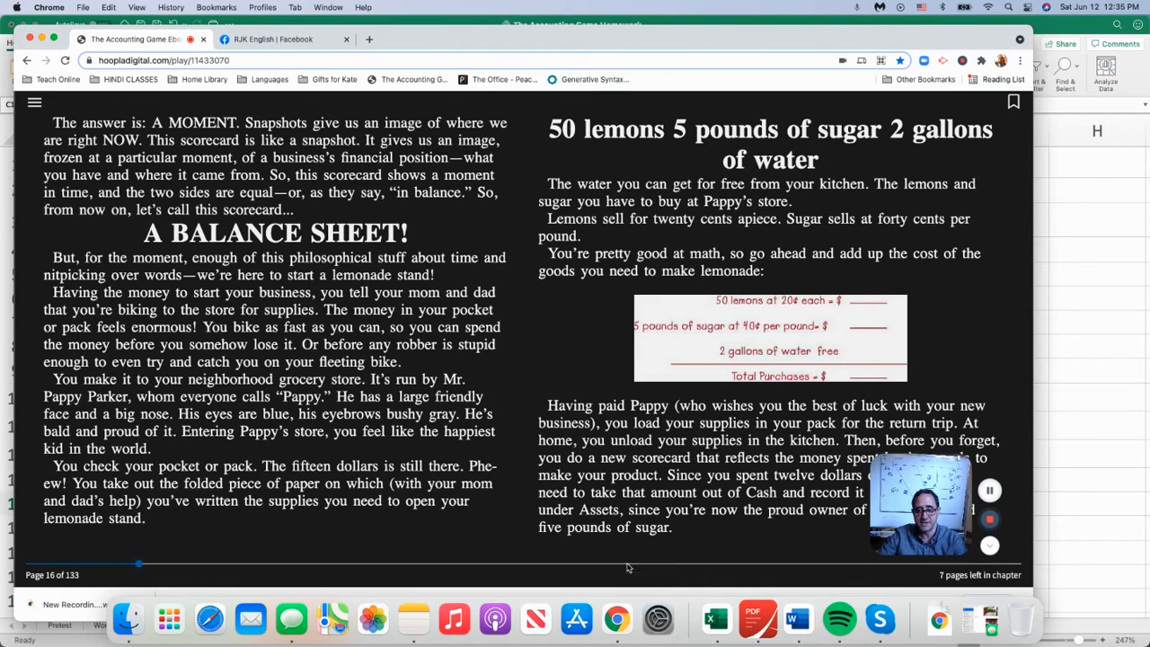
{"action": "mouse_move", "coordinate": [629, 312]}
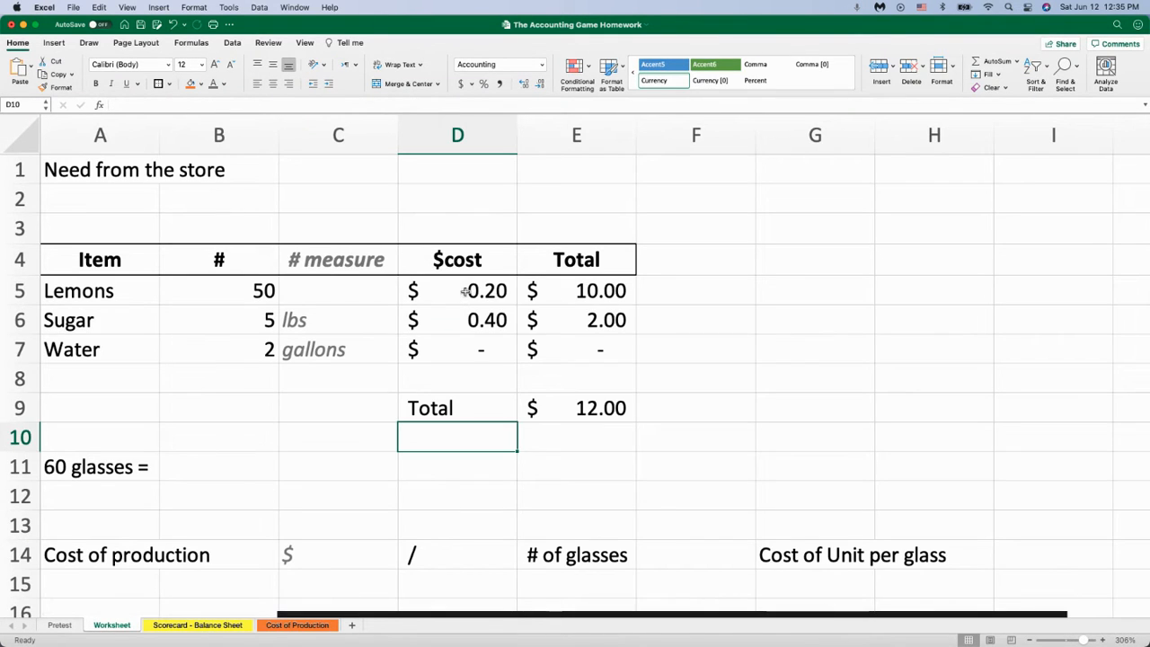
Step: Review the shopping list table A4:E7, including the lemons total formula =D5*B5
{"action": "left_click", "coordinate": [457, 289]}
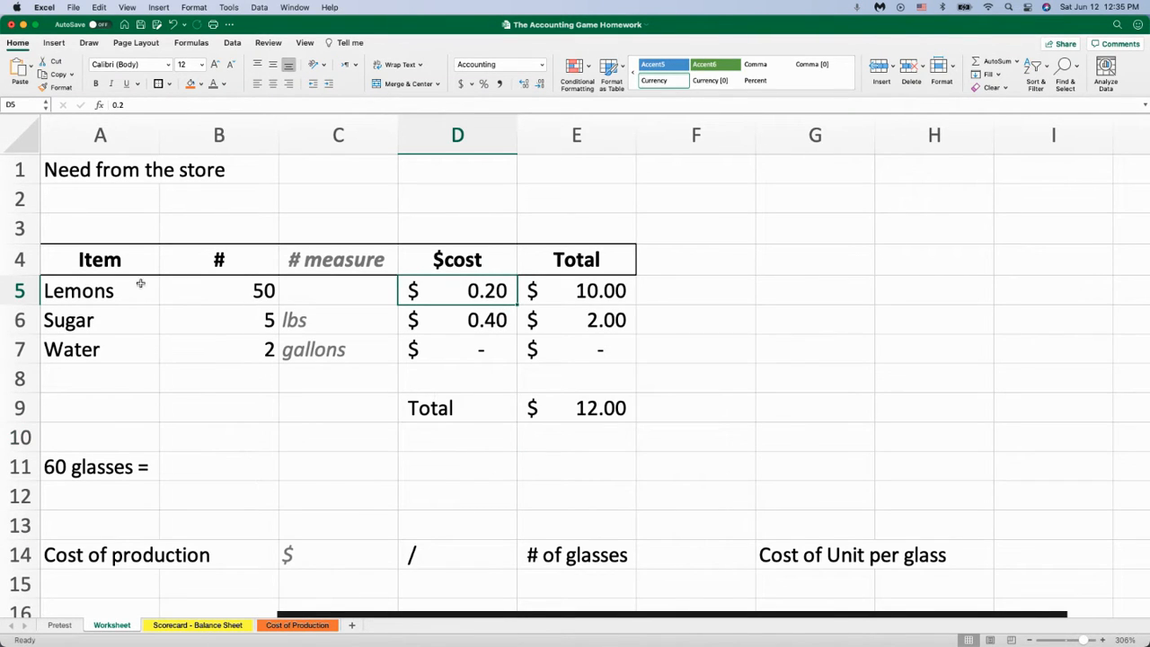
{"action": "left_click_drag", "start_coordinate": [100, 260], "coordinate": [576, 349]}
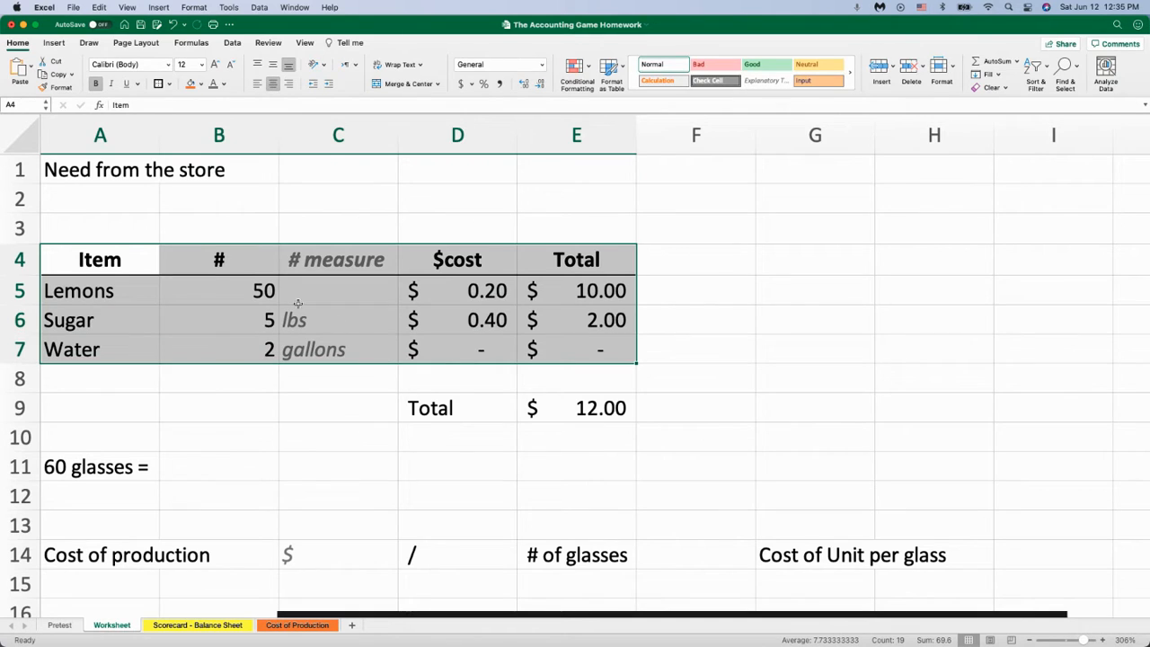
{"action": "left_click", "coordinate": [485, 290]}
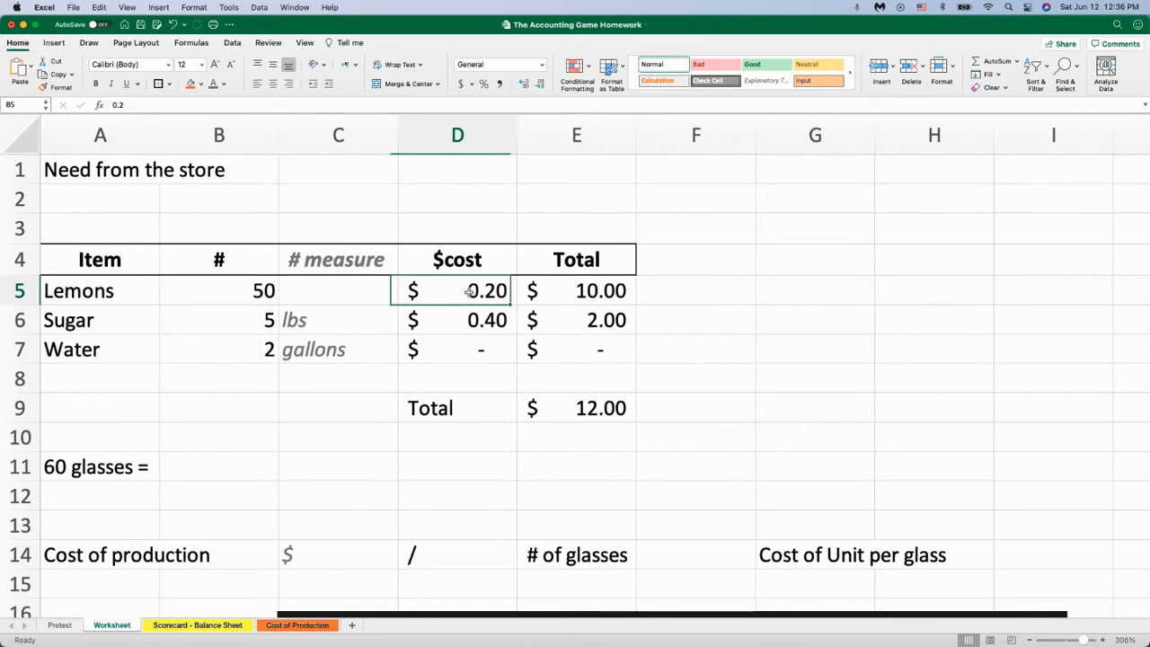
{"action": "left_click", "coordinate": [576, 290]}
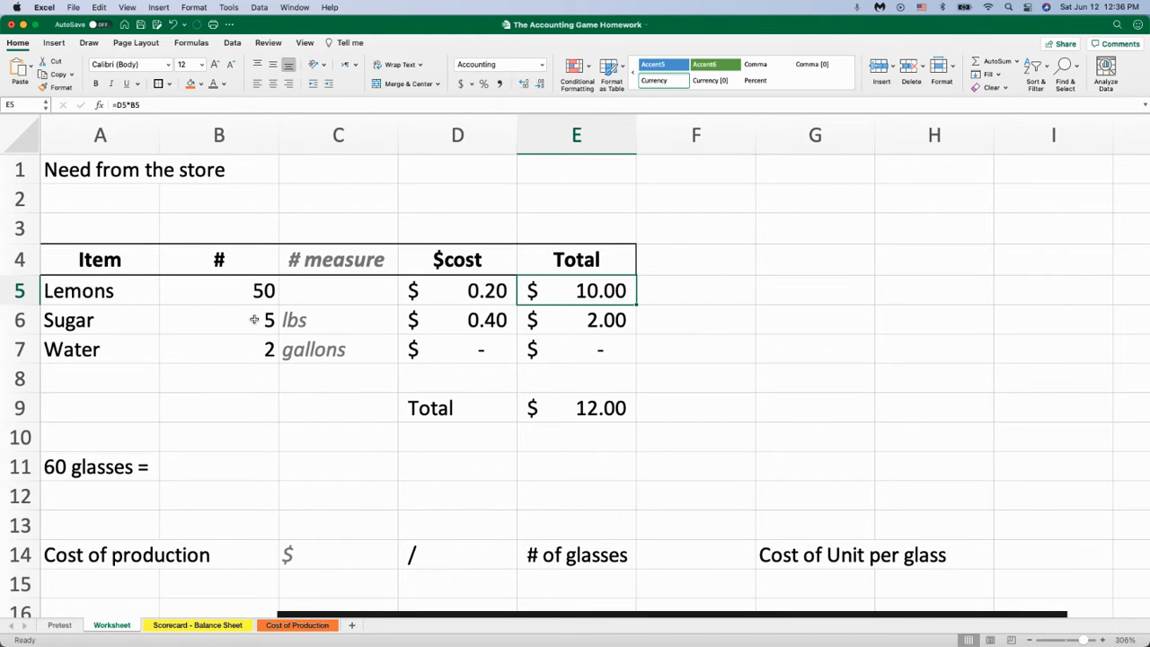
{"action": "left_click", "coordinate": [458, 320]}
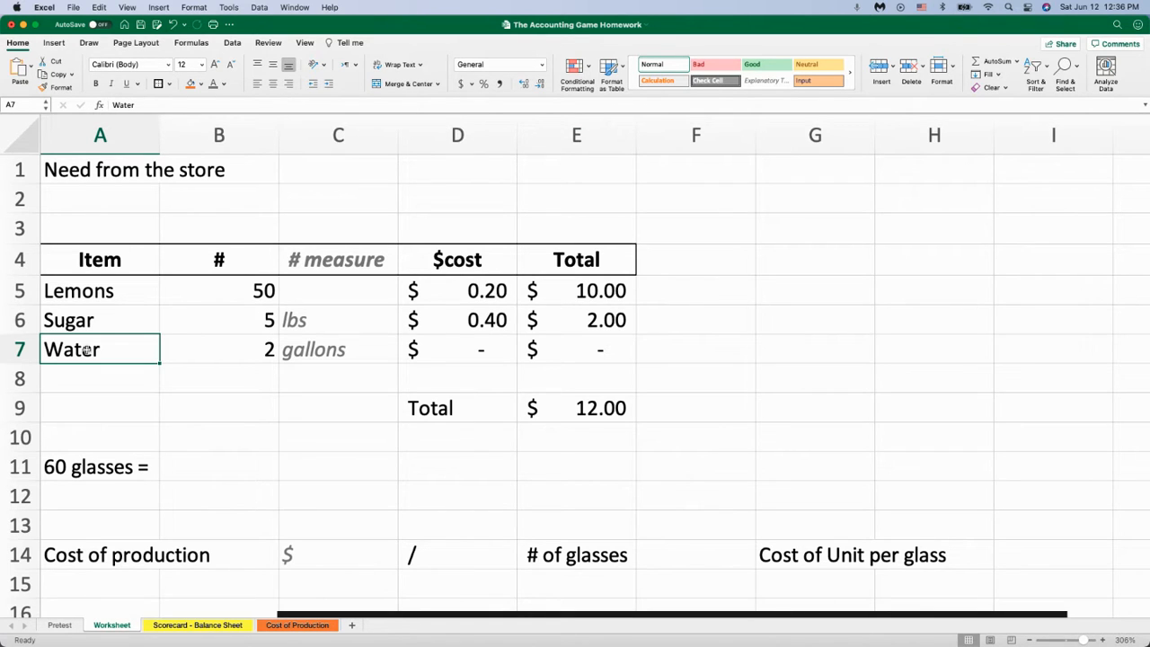
{"action": "mouse_move", "coordinate": [205, 343]}
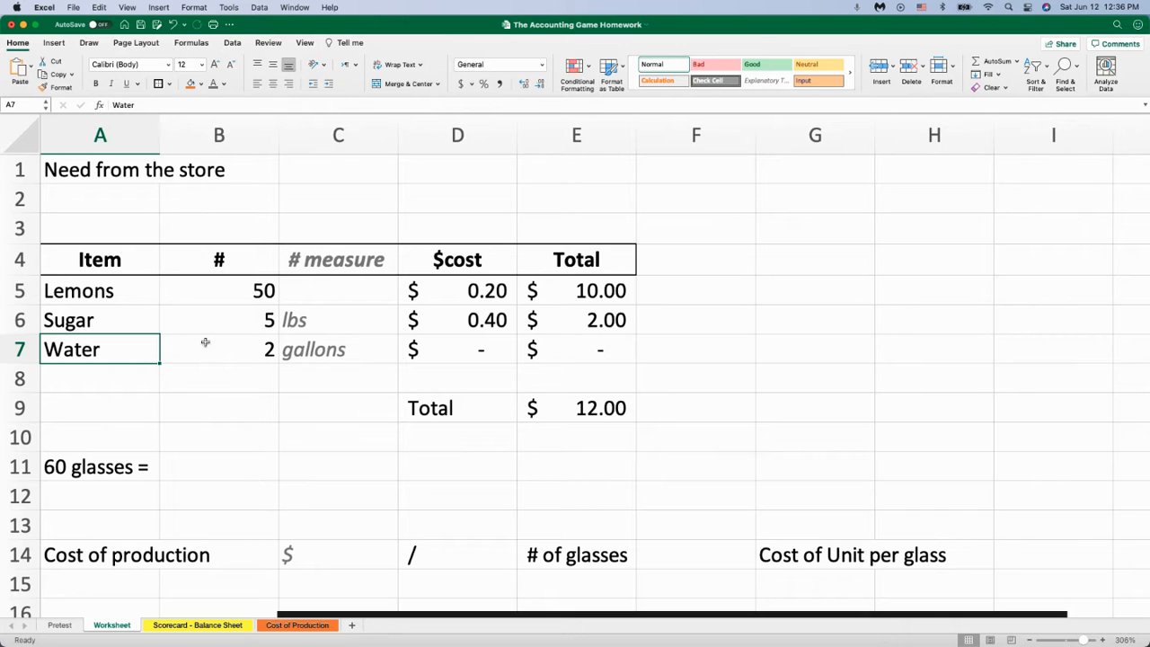
{"action": "mouse_move", "coordinate": [618, 352]}
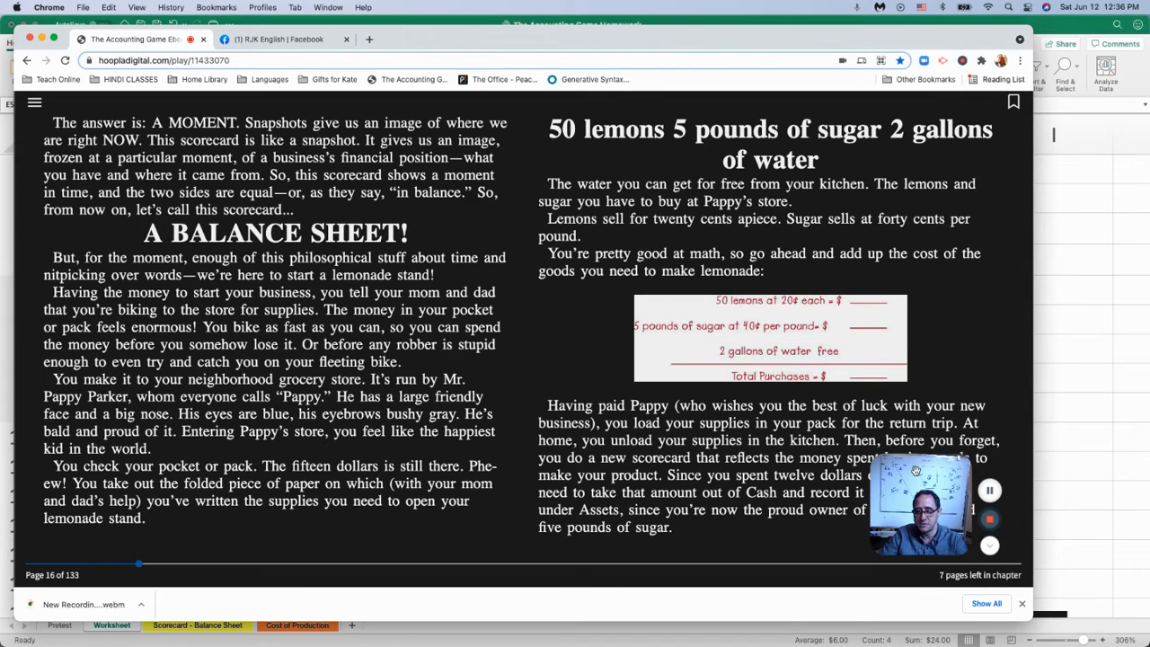
Step: Select the lemons, sugar and water items, then add 'raw materials' to the Pretest vocabulary
{"action": "left_click_drag", "start_coordinate": [916, 503], "coordinate": [391, 463]}
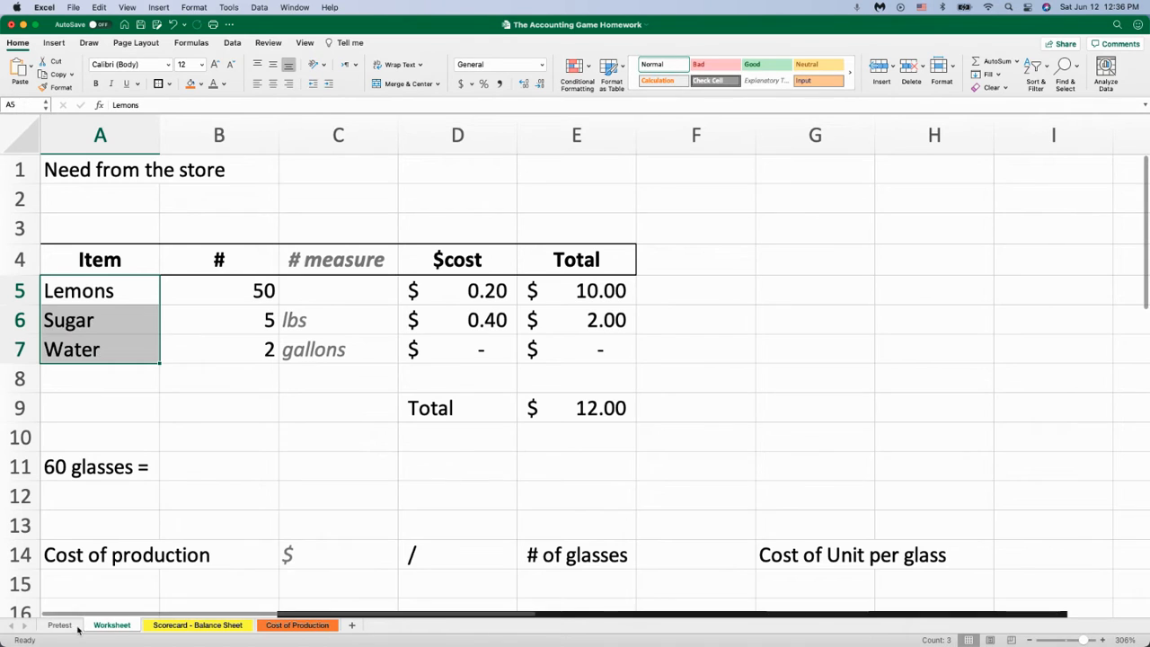
{"action": "left_click", "coordinate": [60, 625]}
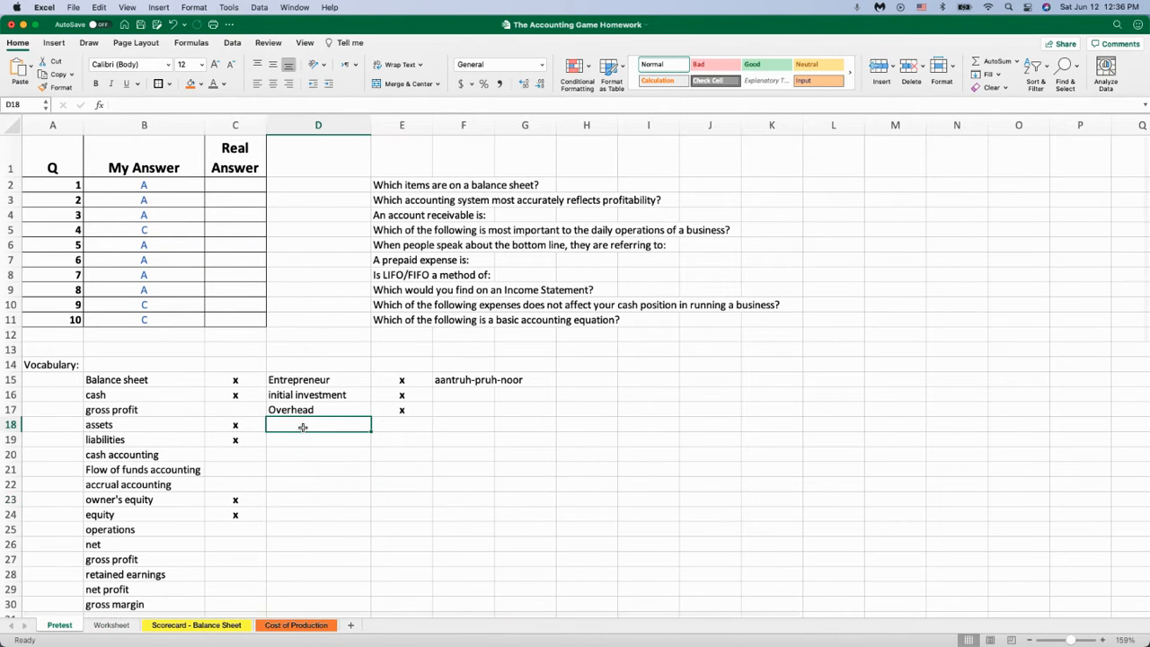
{"action": "type", "text": "raw materi"}
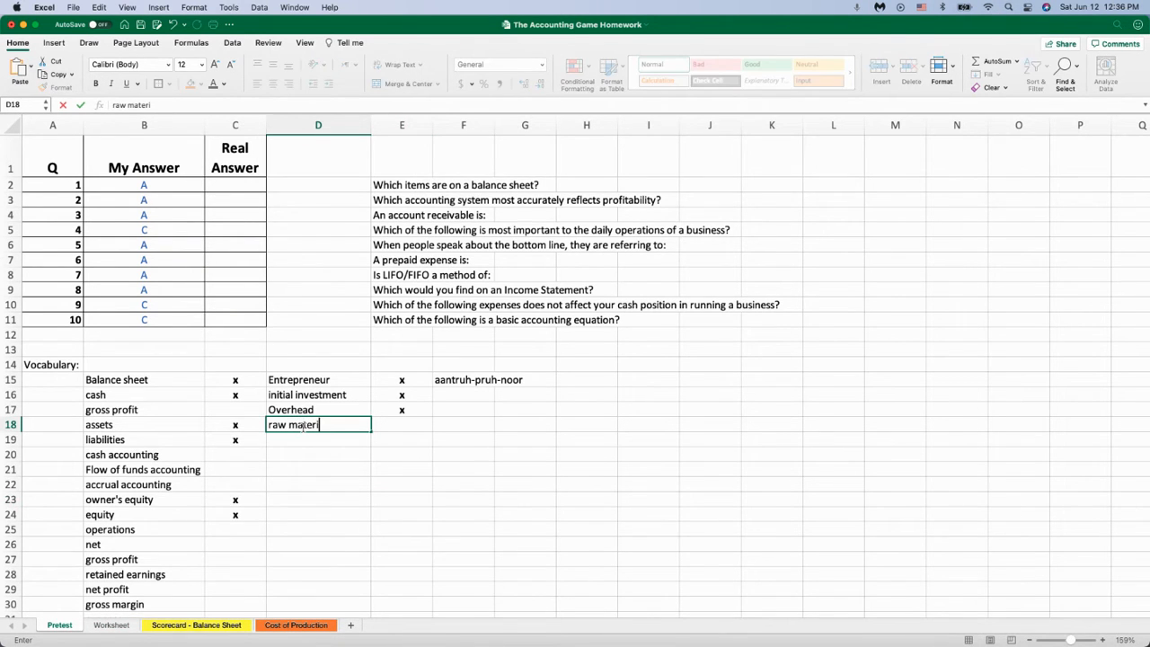
{"action": "key", "text": "enter"}
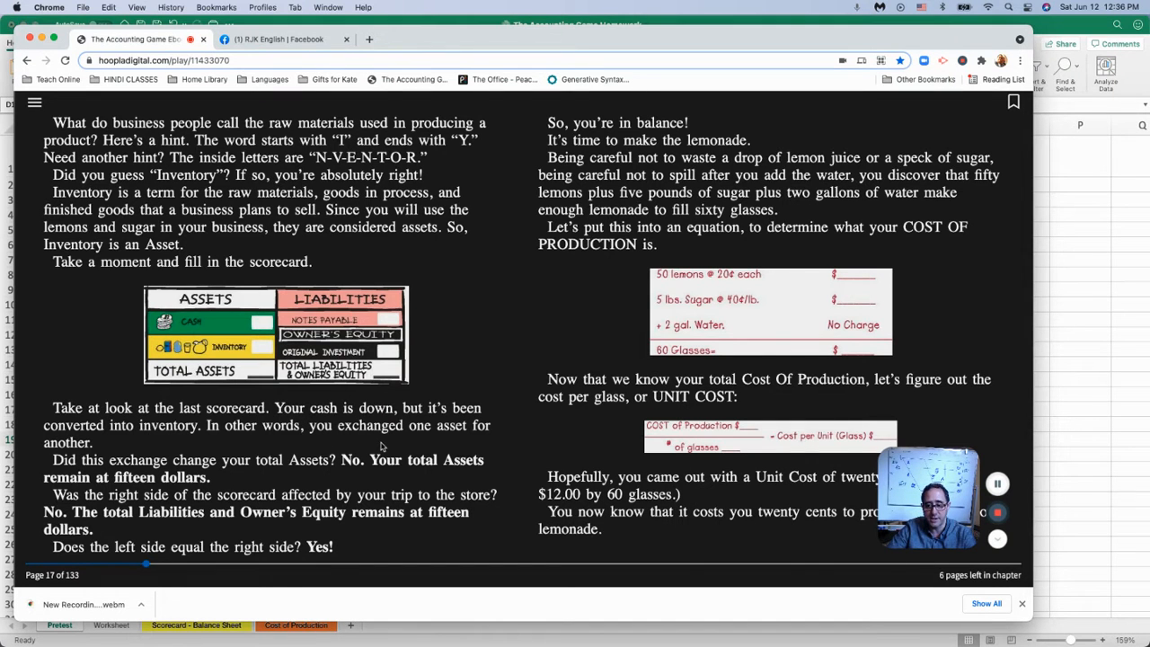
{"action": "mouse_move", "coordinate": [259, 439]}
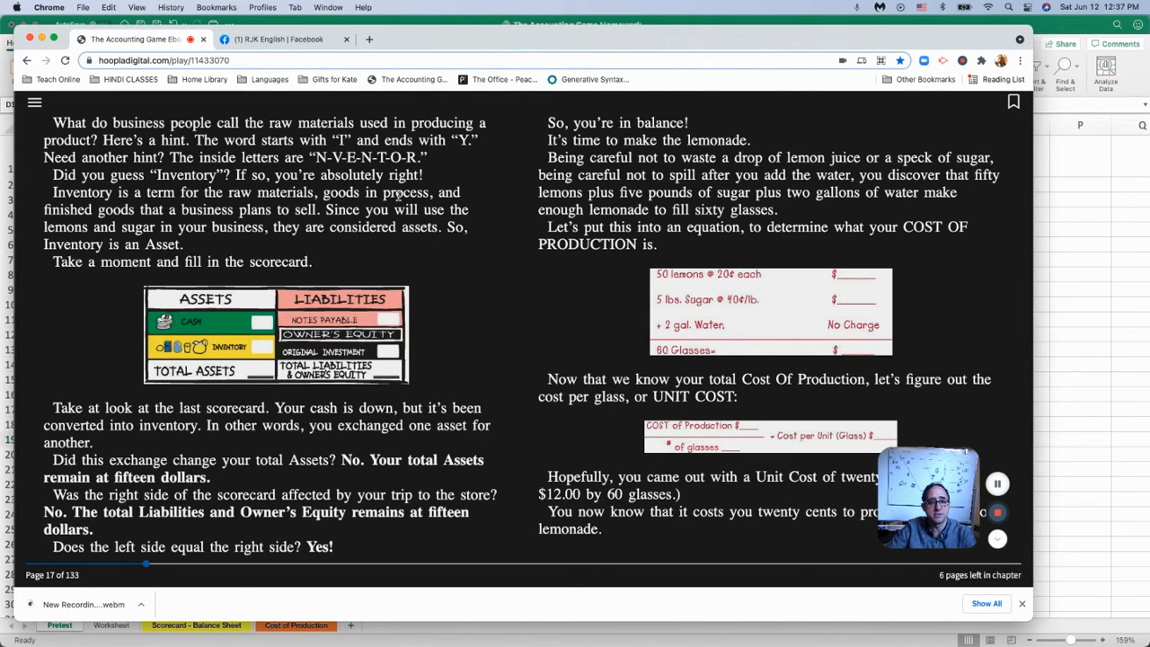
{"action": "mouse_move", "coordinate": [179, 213]}
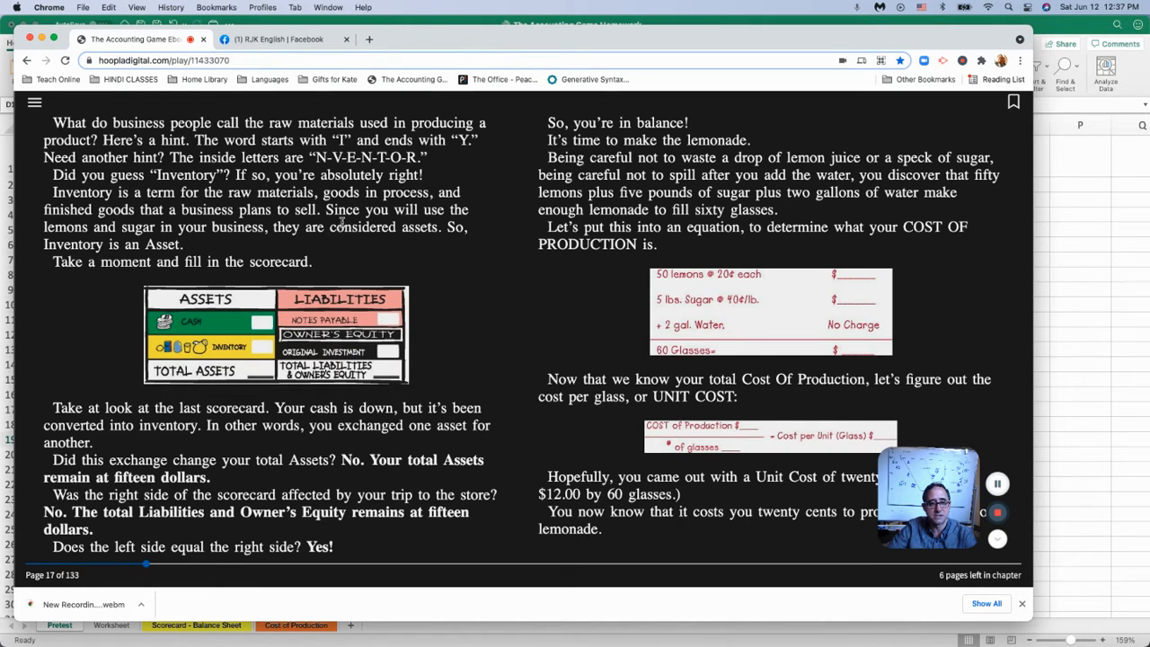
{"action": "mouse_move", "coordinate": [270, 297]}
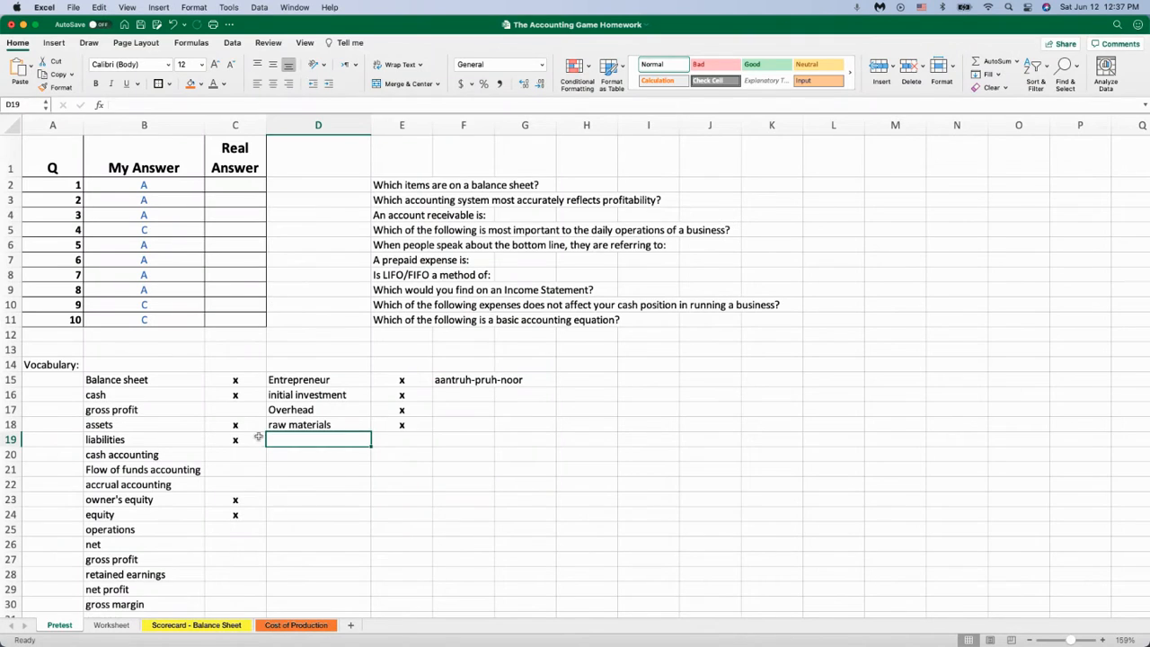
Step: Enter 'goods in process' and 'finished goods' as Pretest vocabulary terms
{"action": "type", "text": "goods in process"}
{"action": "left_click", "coordinate": [318, 455]}
{"action": "type", "text": "fins"}
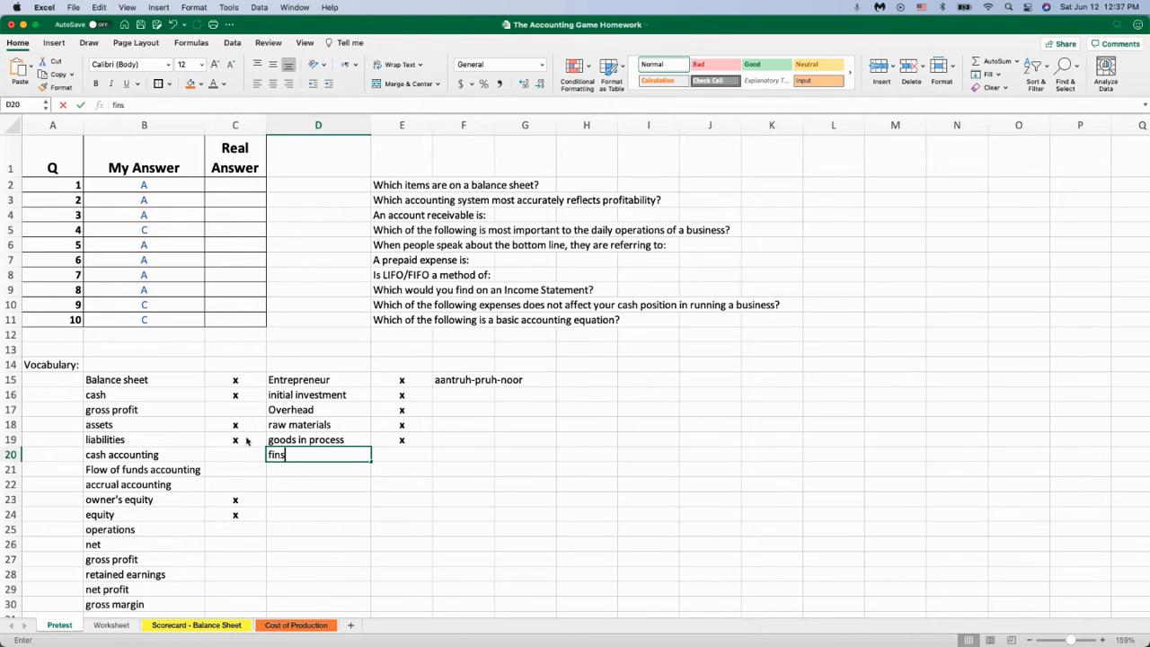
{"action": "type", "text": "finished good"}
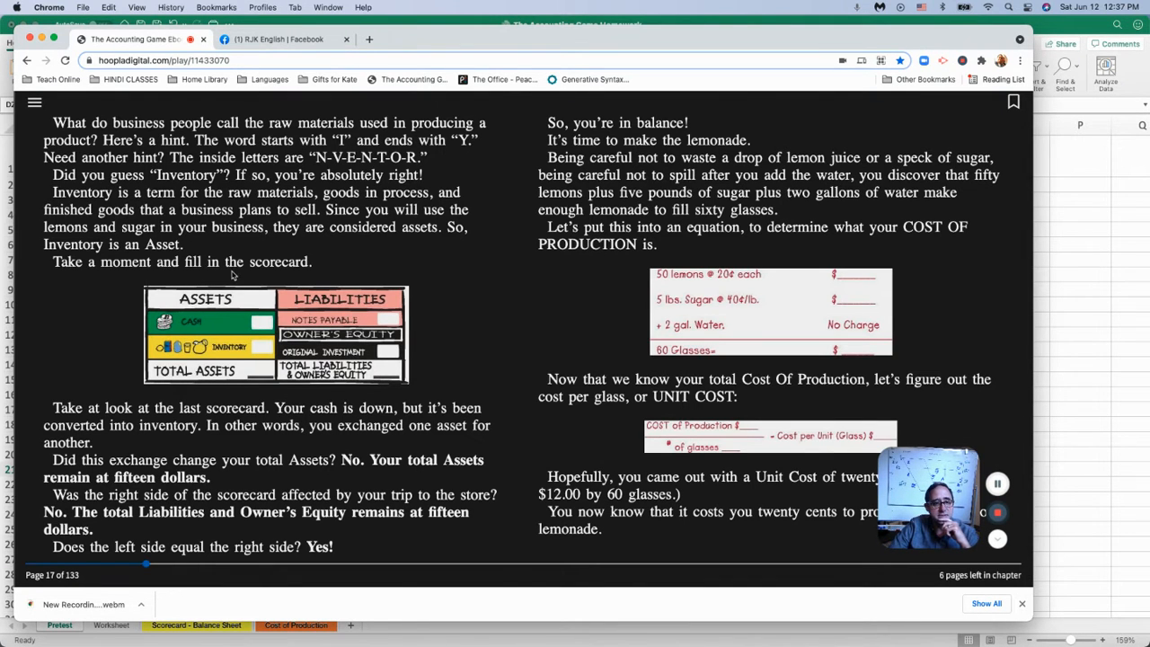
{"action": "mouse_move", "coordinate": [284, 423]}
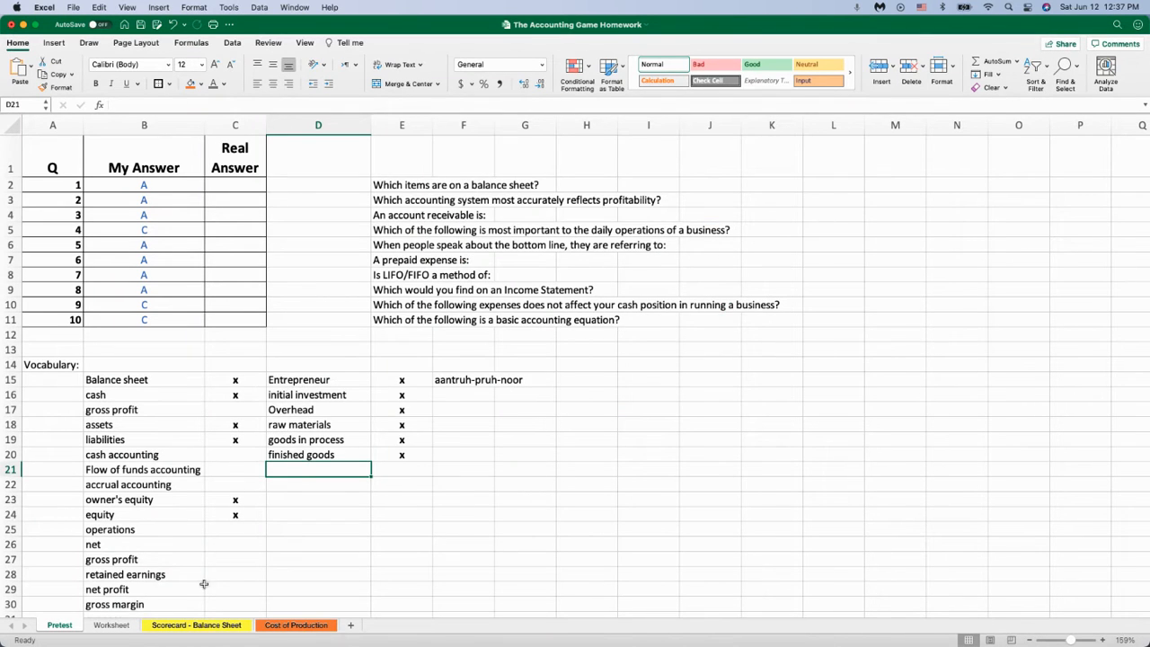
{"action": "left_click", "coordinate": [197, 624]}
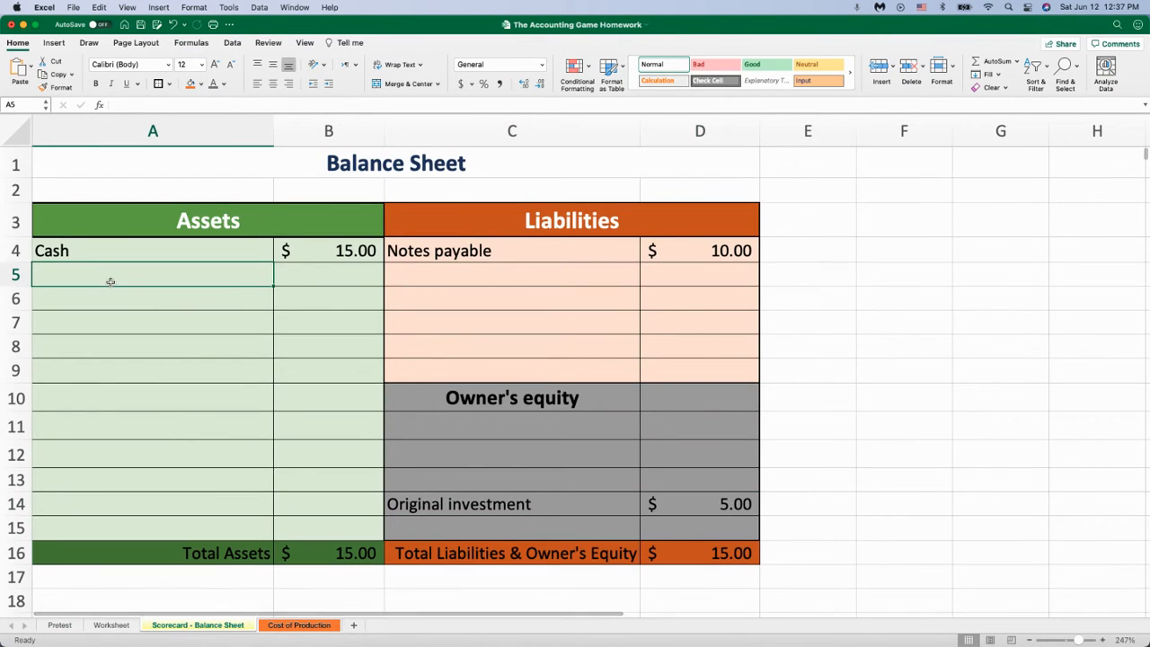
{"action": "type", "text": "Inventory"}
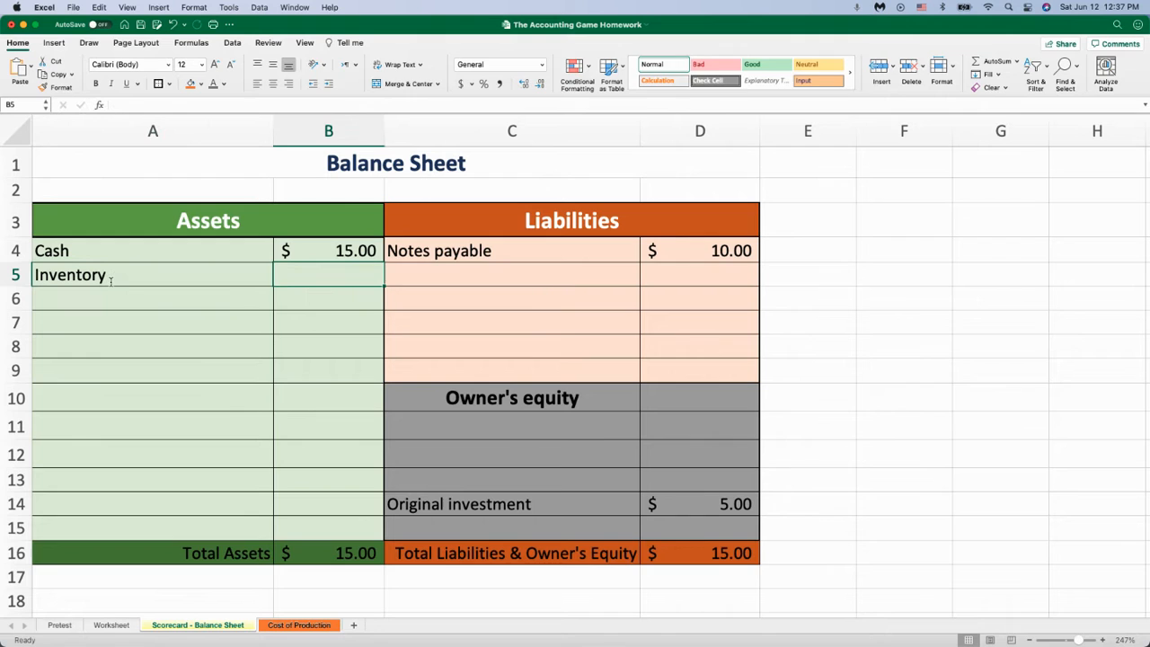
{"action": "type", "text": "12.00"}
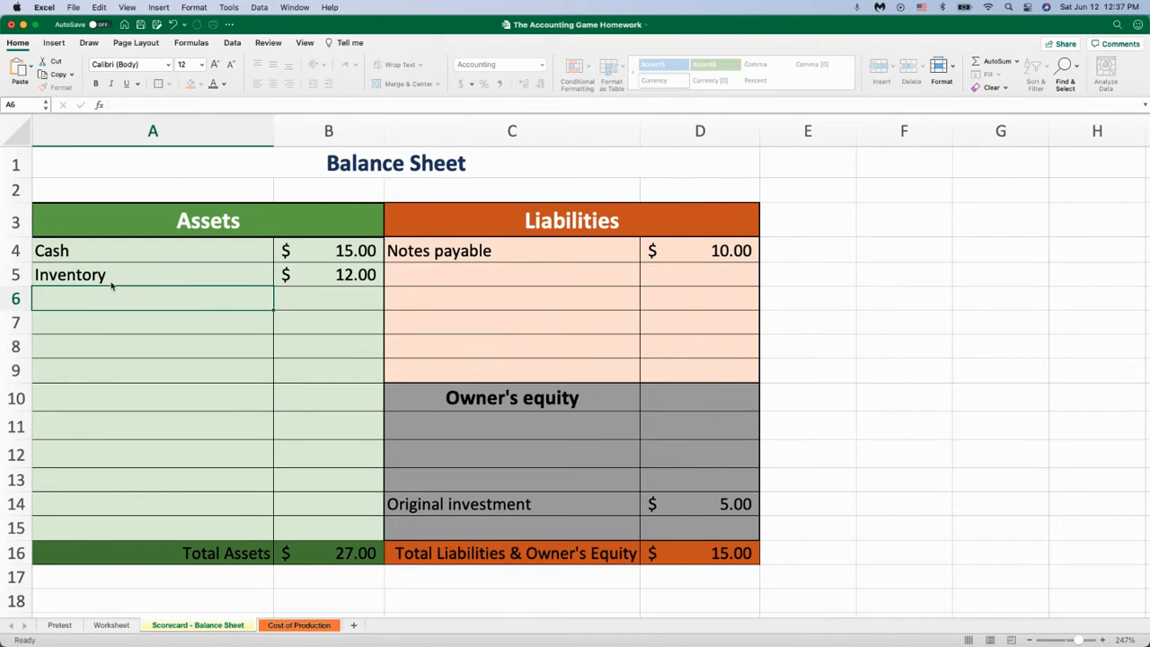
{"action": "left_click", "coordinate": [152, 274]}
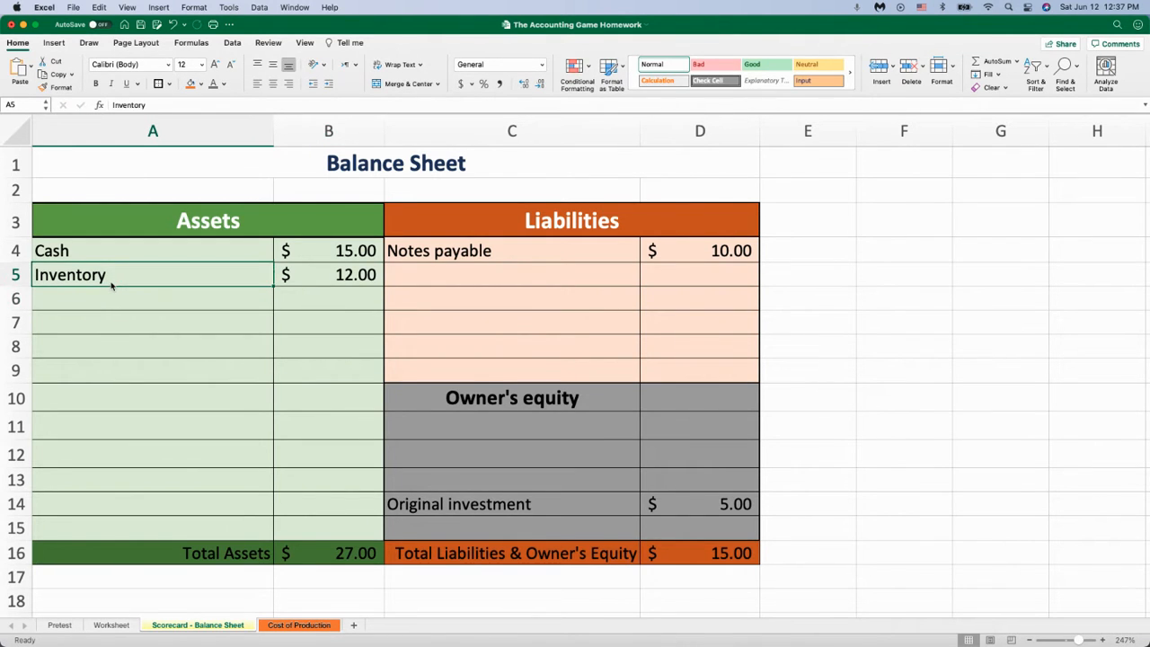
{"action": "left_click", "coordinate": [328, 250]}
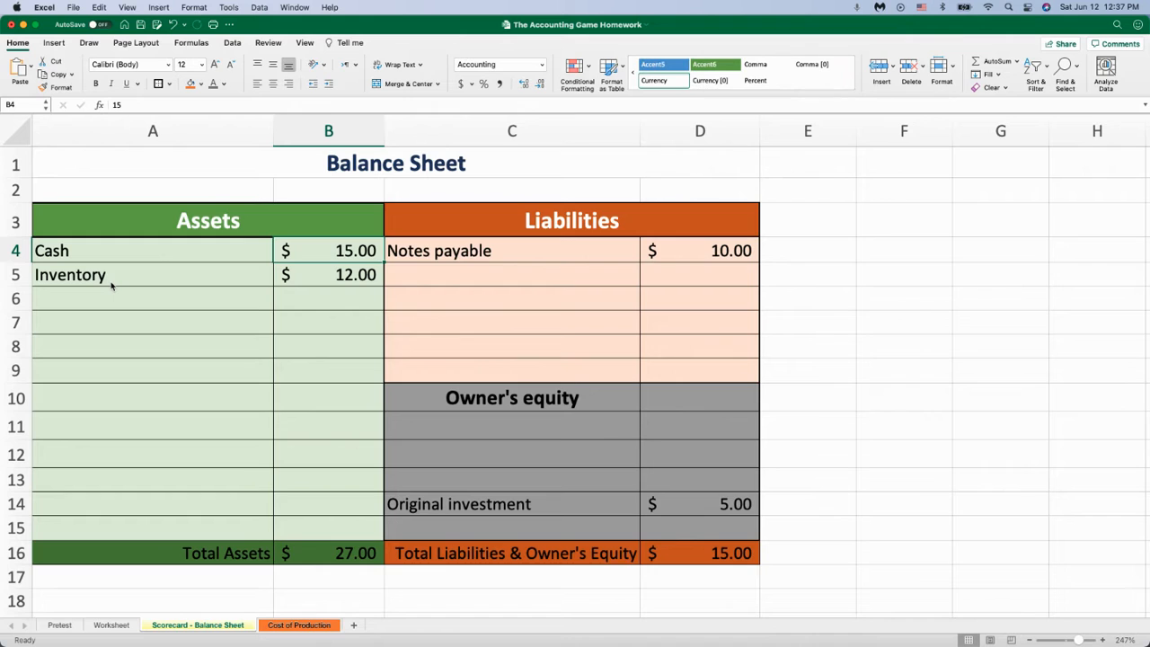
{"action": "type", "text": "3"}
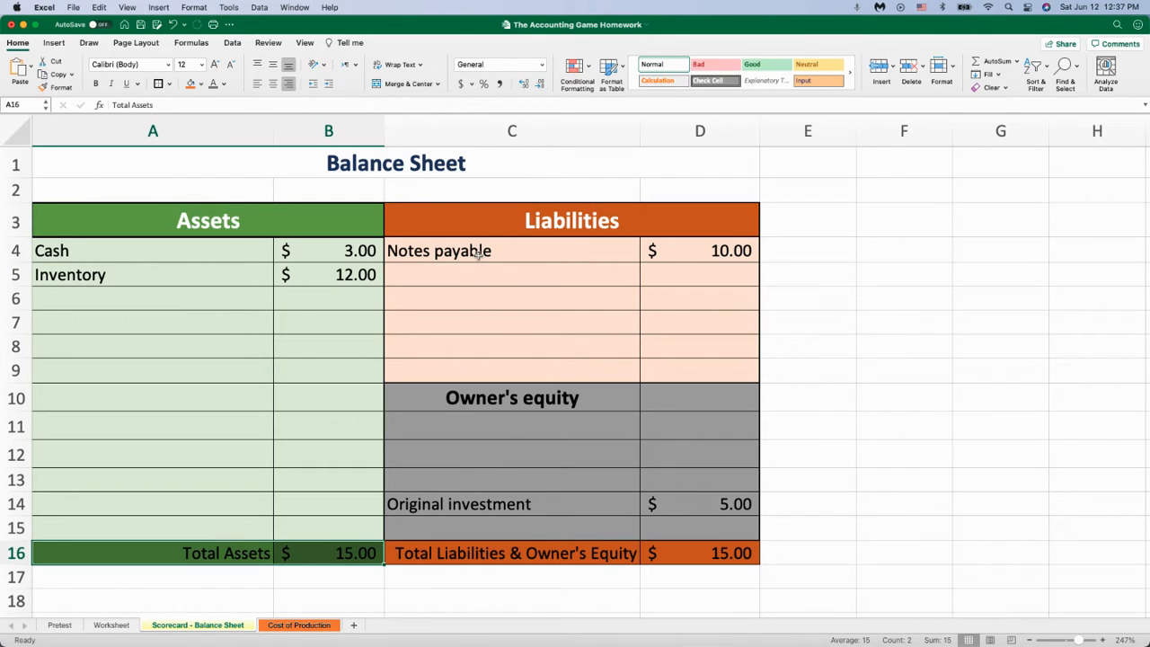
{"action": "left_click", "coordinate": [512, 250]}
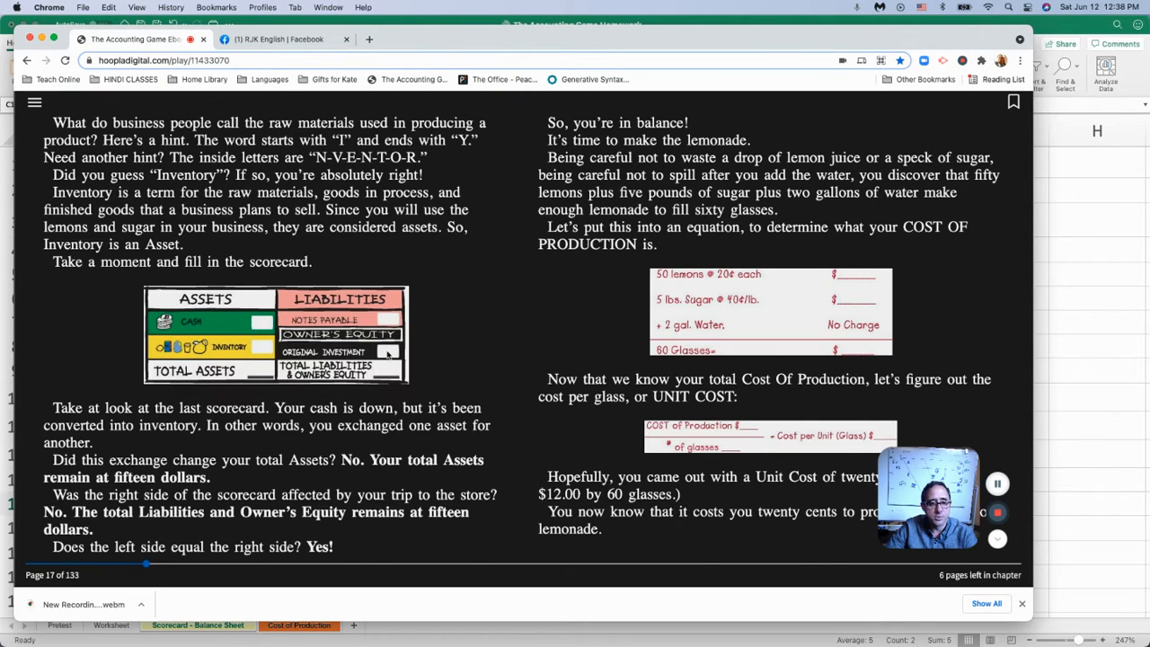
{"action": "mouse_move", "coordinate": [177, 472]}
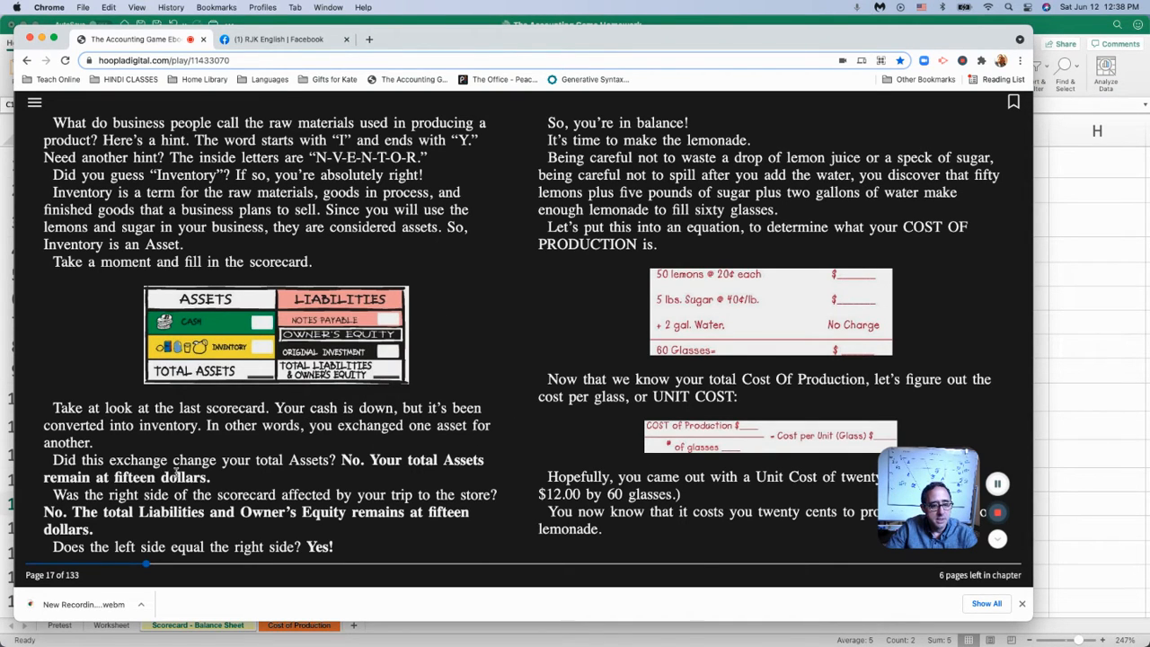
{"action": "mouse_move", "coordinate": [285, 460]}
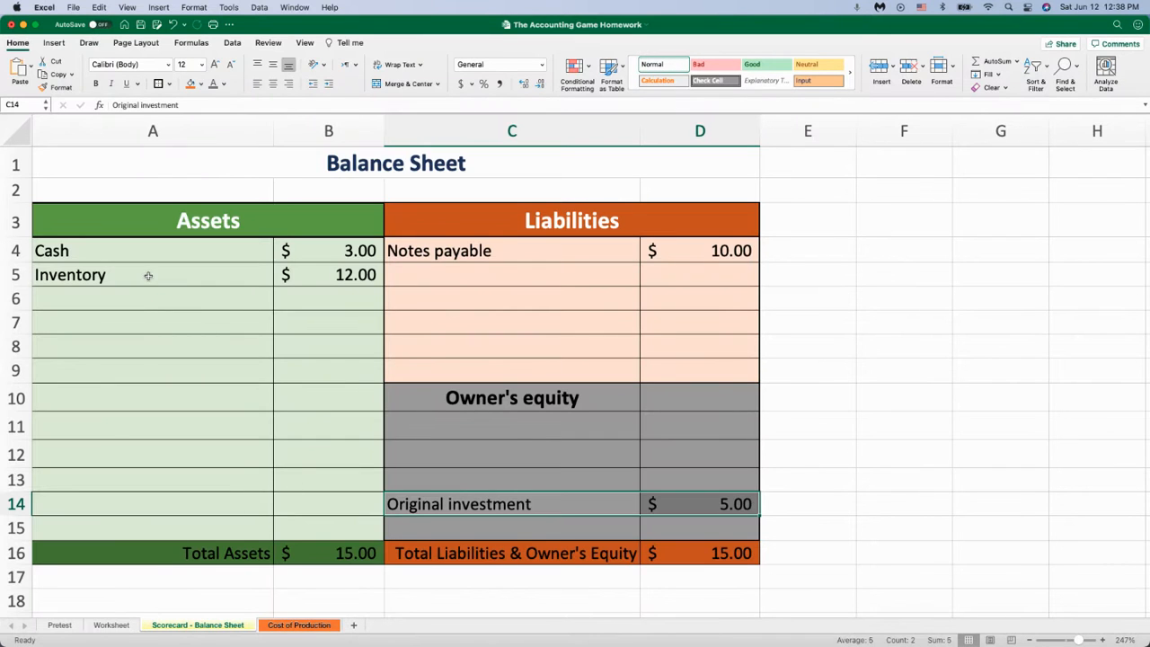
{"action": "left_click", "coordinate": [153, 274]}
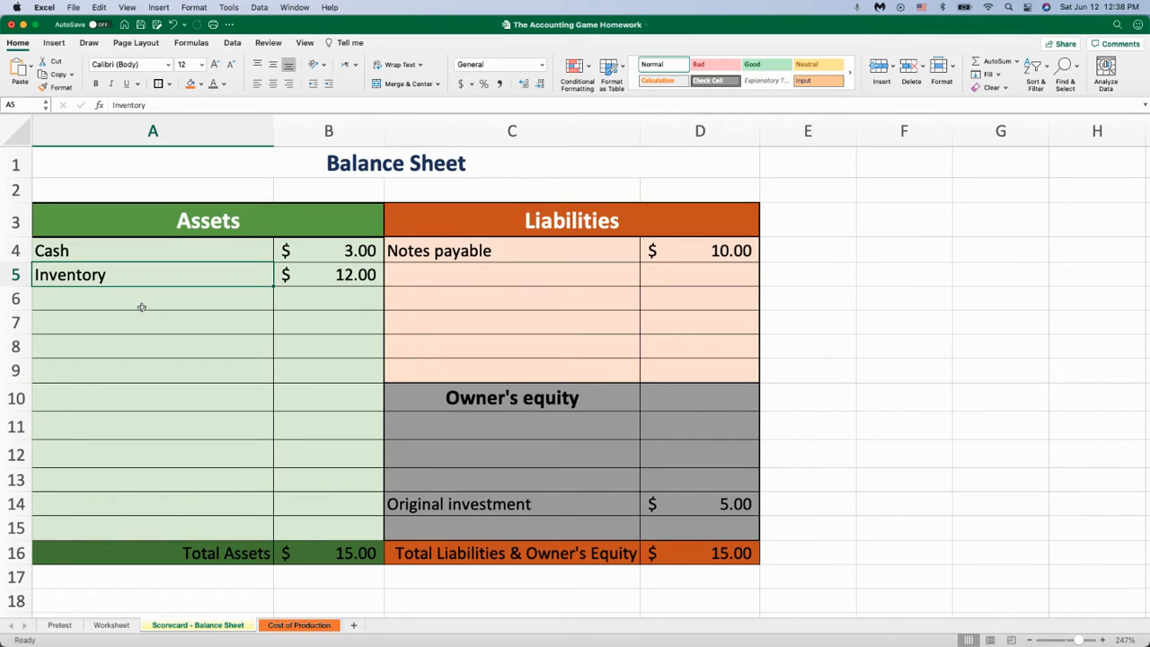
{"action": "mouse_move", "coordinate": [148, 275]}
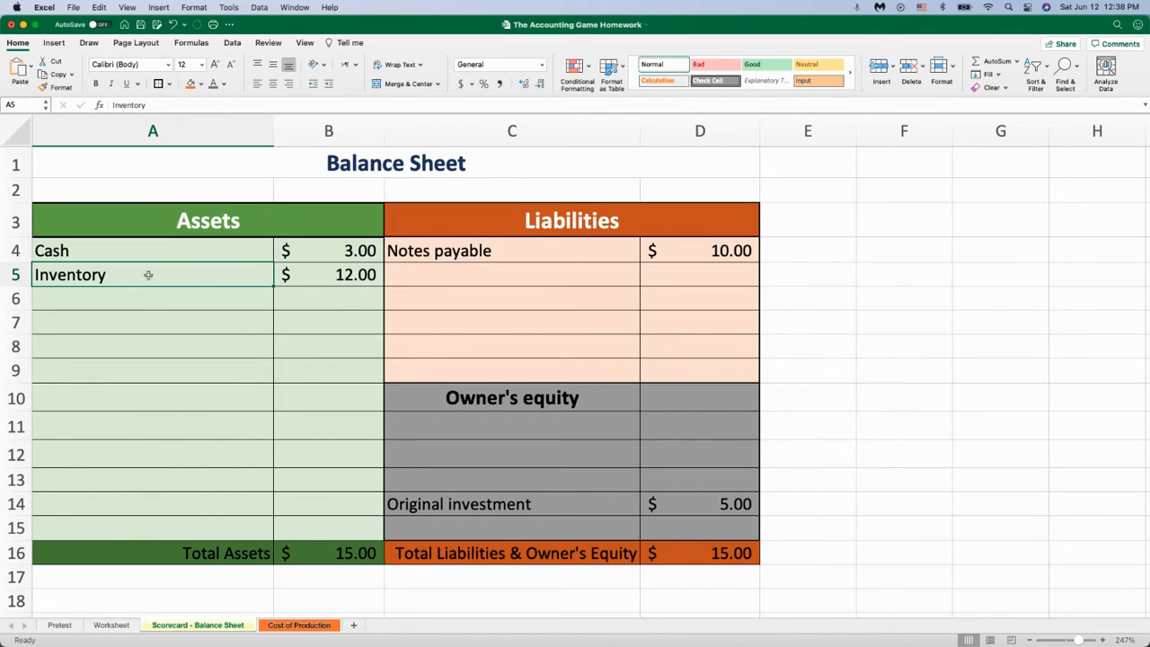
{"action": "left_click", "coordinate": [328, 274]}
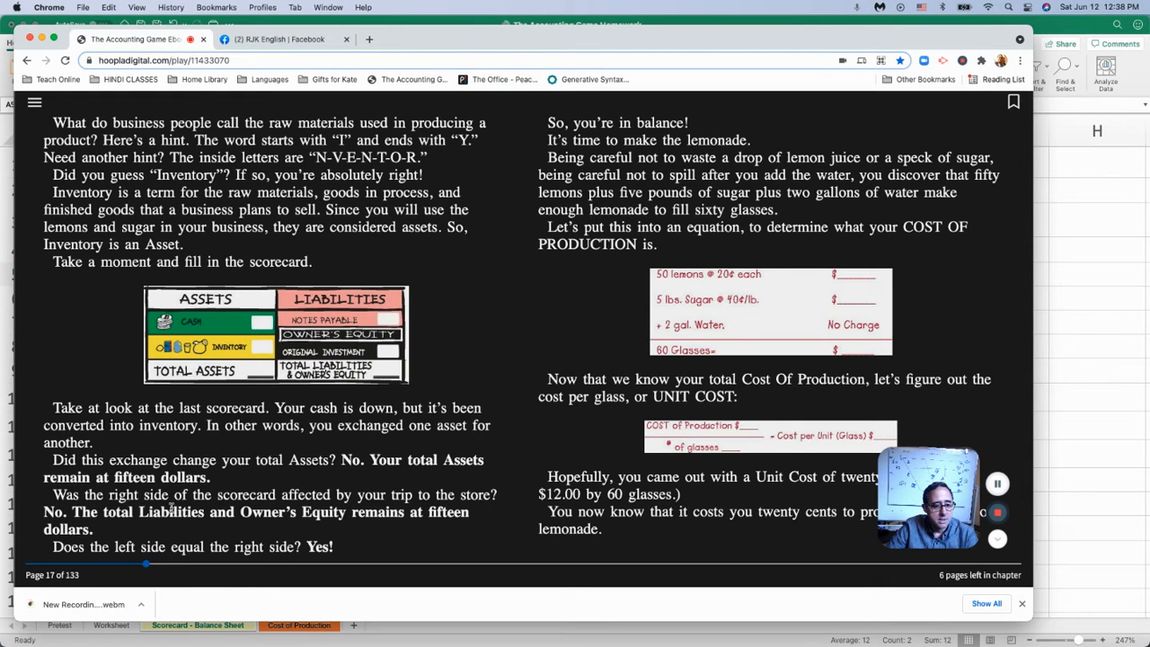
{"action": "mouse_move", "coordinate": [326, 537]}
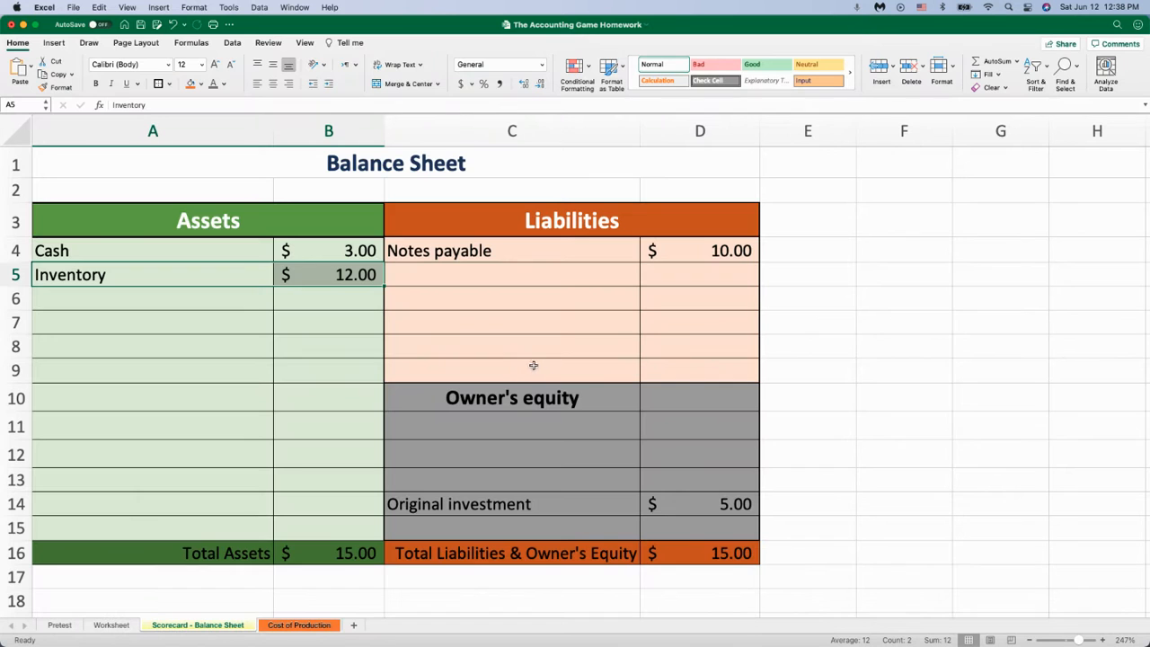
Step: Check the Worksheet's $12.00 store total, browse the other sheets, and scroll to row 14
{"action": "left_click", "coordinate": [111, 625]}
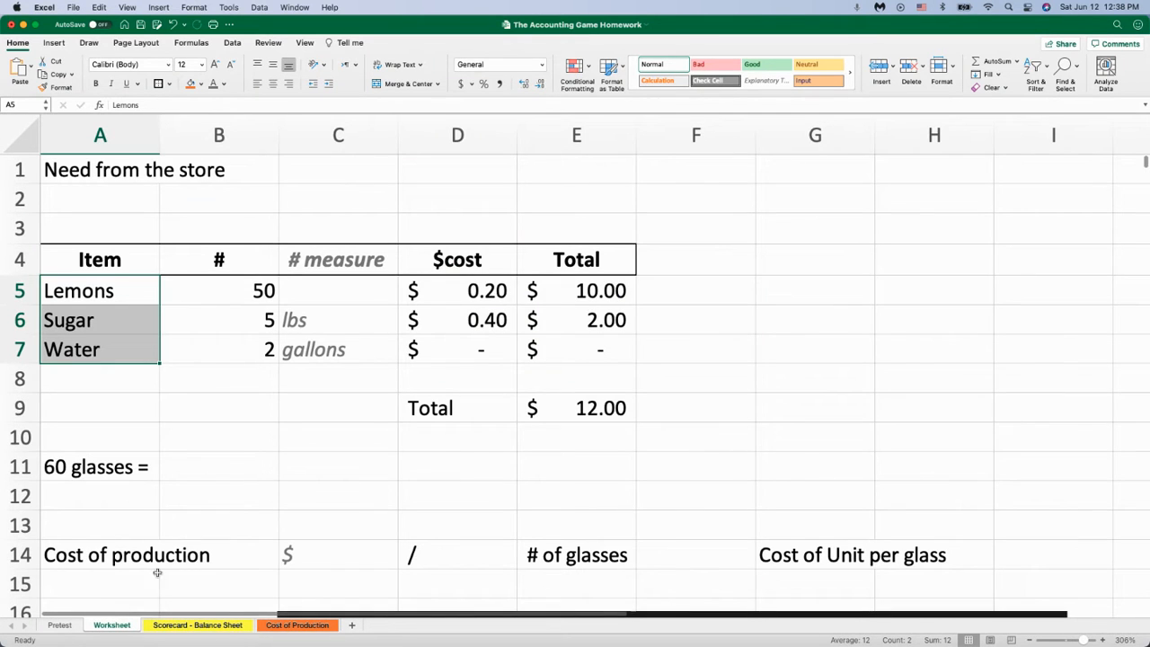
{"action": "left_click", "coordinate": [576, 407]}
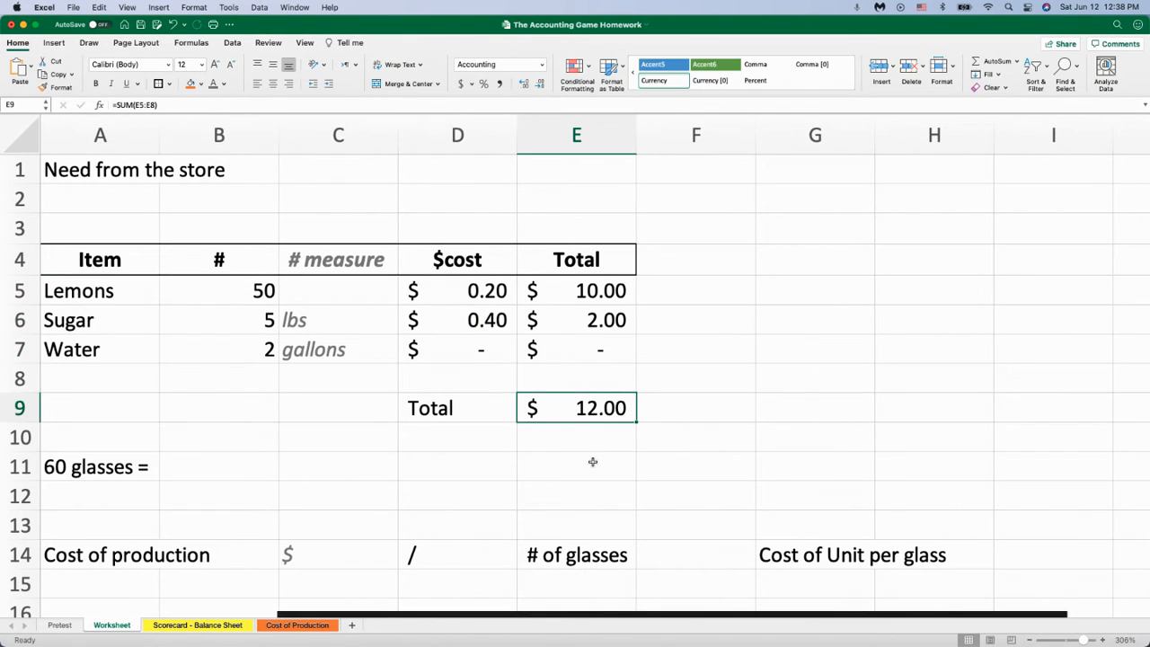
{"action": "scroll", "scroll_direction": "down", "scroll_amount": 3}
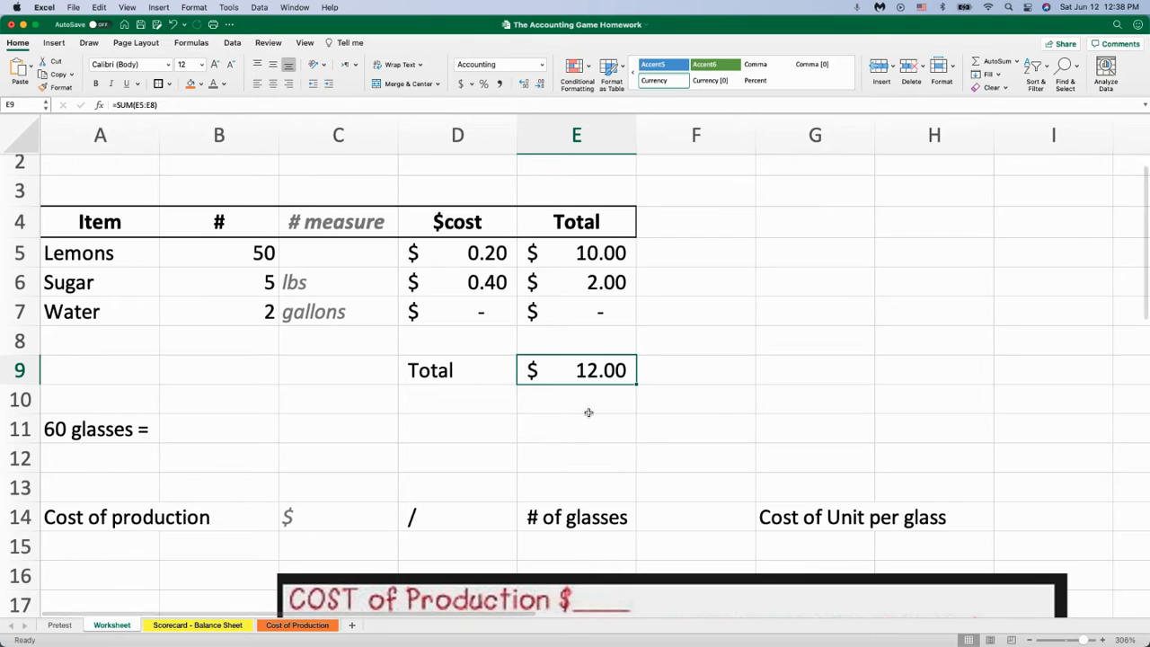
{"action": "mouse_move", "coordinate": [331, 196]}
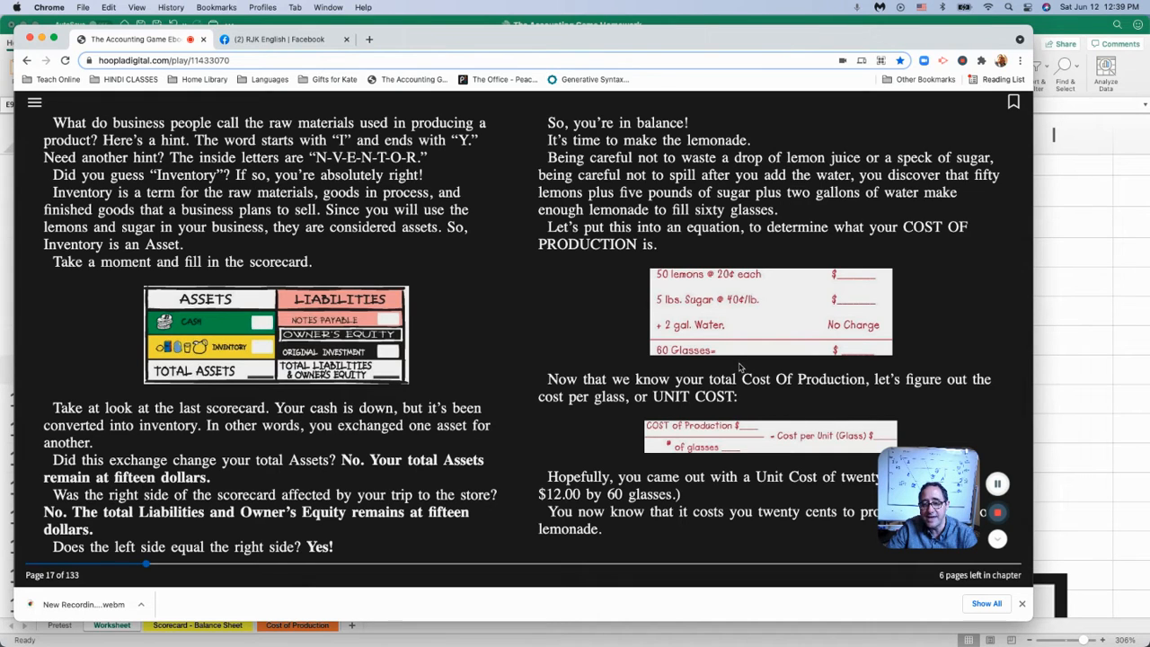
{"action": "mouse_move", "coordinate": [789, 397]}
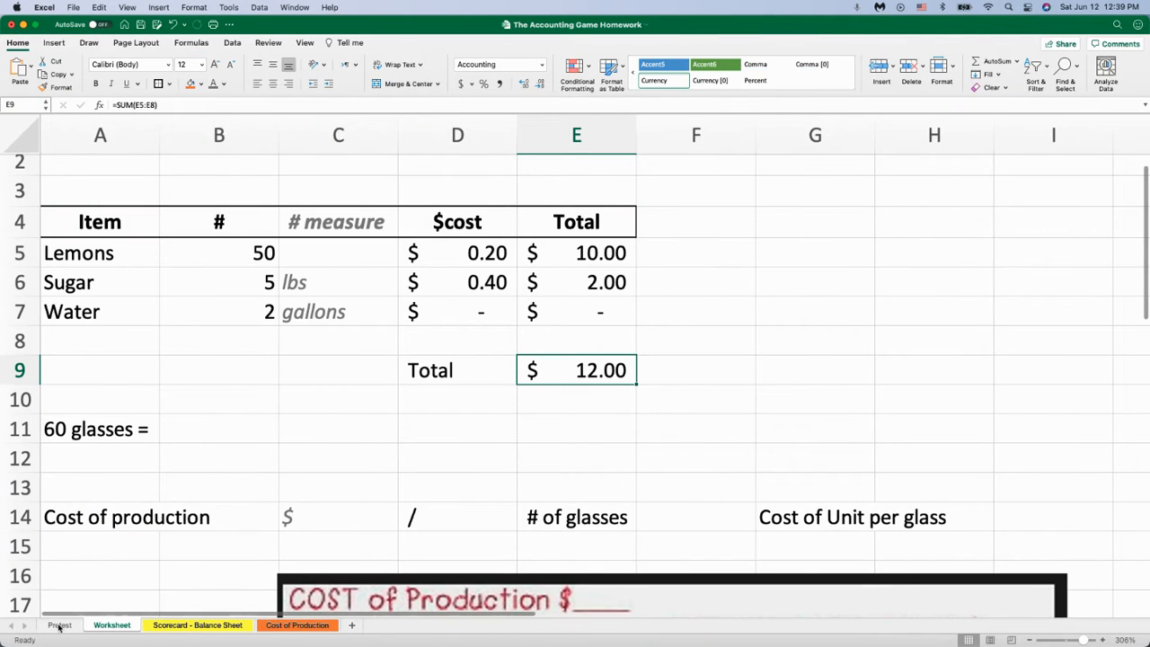
{"action": "left_click", "coordinate": [60, 625]}
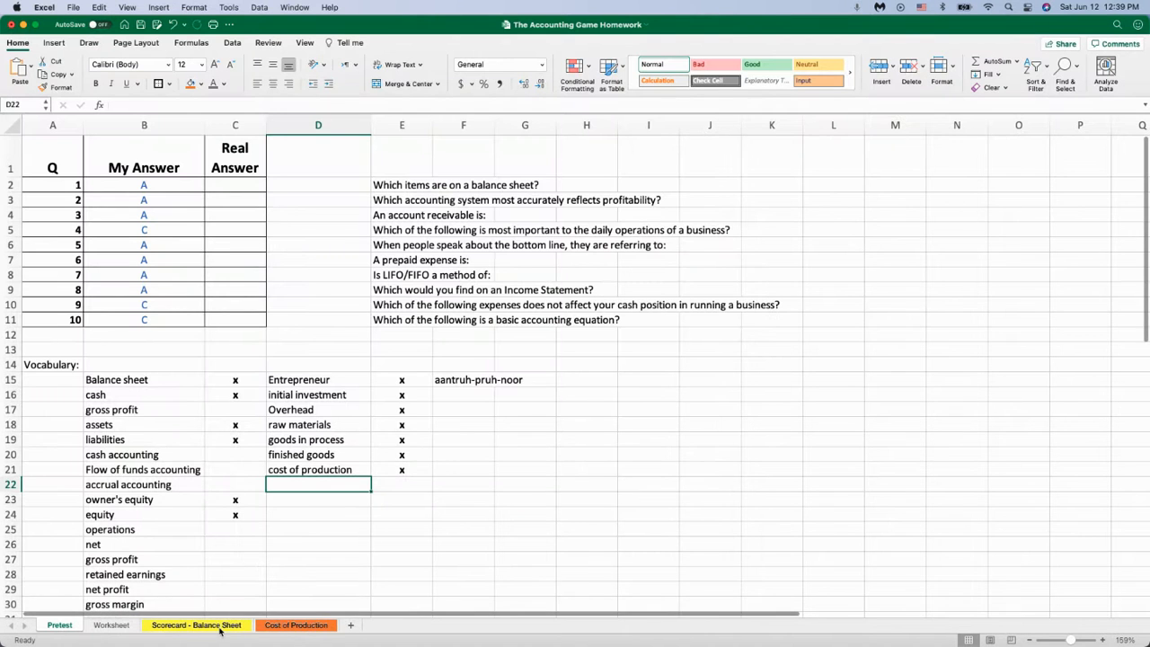
{"action": "left_click", "coordinate": [196, 624]}
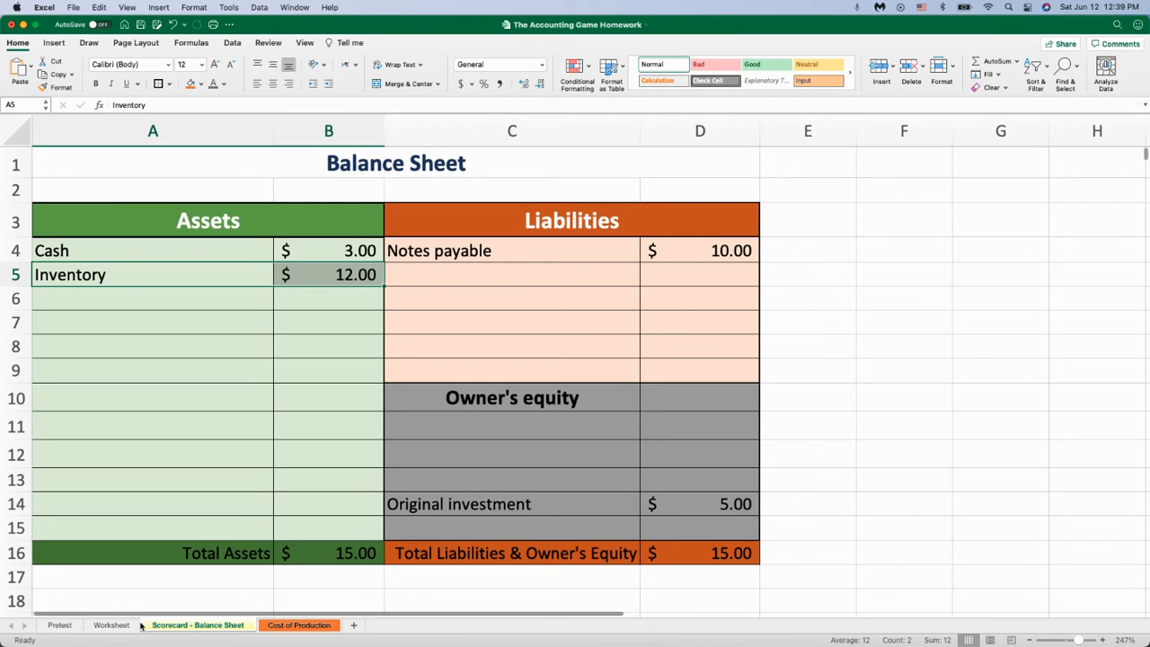
{"action": "left_click", "coordinate": [112, 624]}
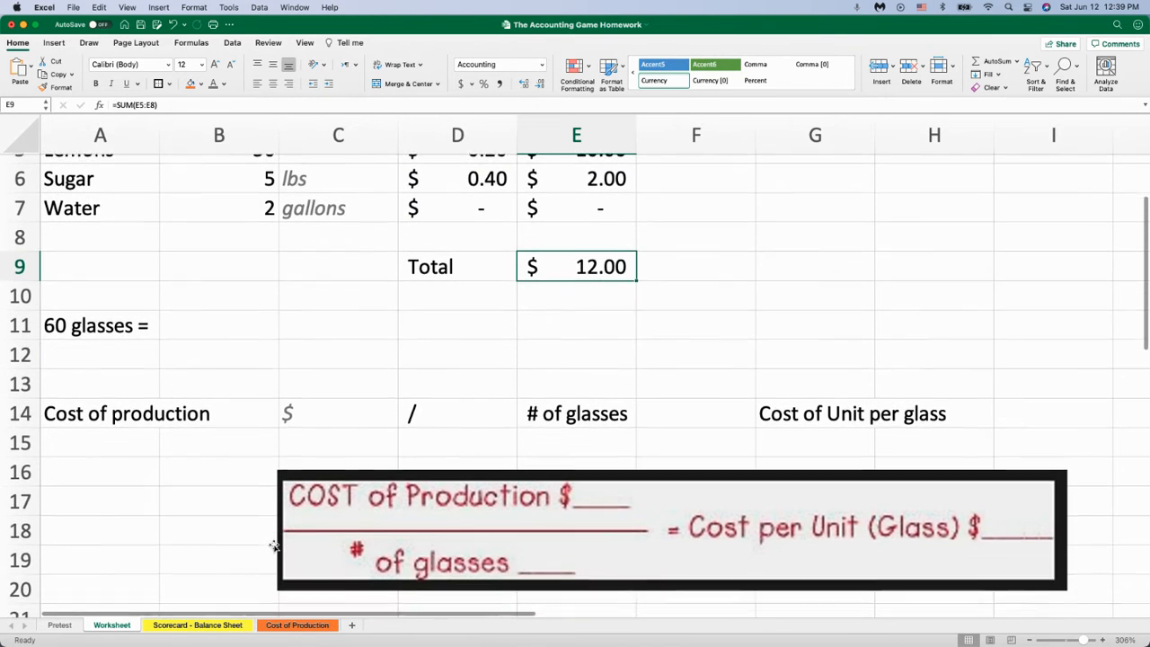
{"action": "scroll", "scroll_direction": "down", "scroll_amount": 3}
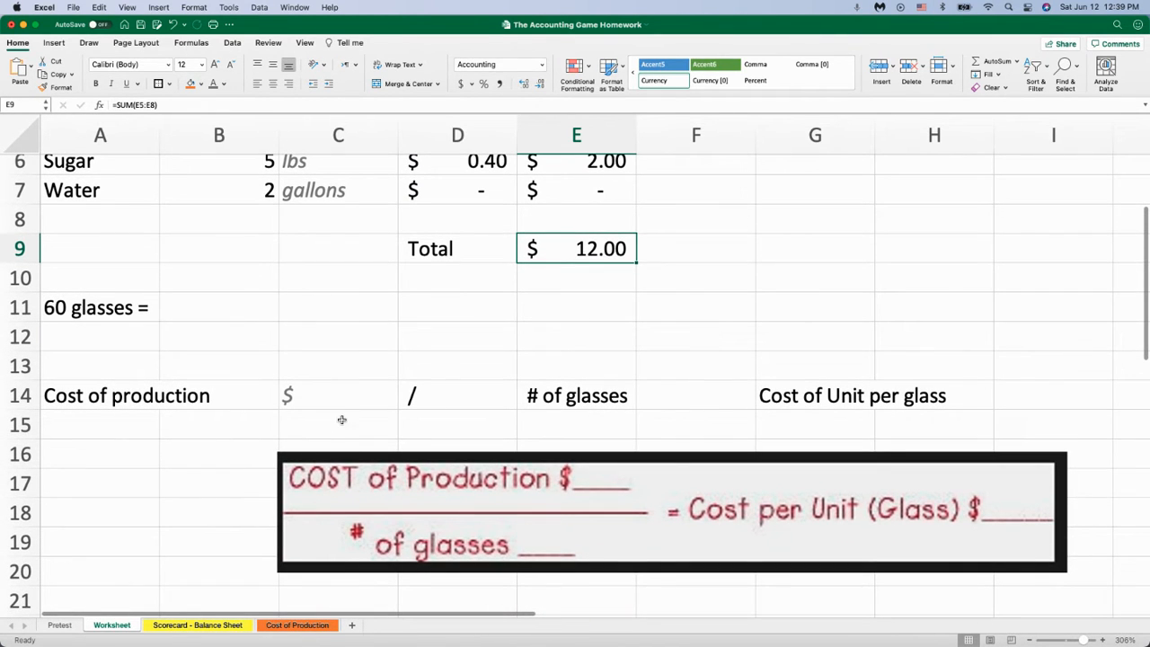
Step: Enter the $12 production cost and a cost-per-glass formula, then select that row
{"action": "left_click", "coordinate": [338, 424]}
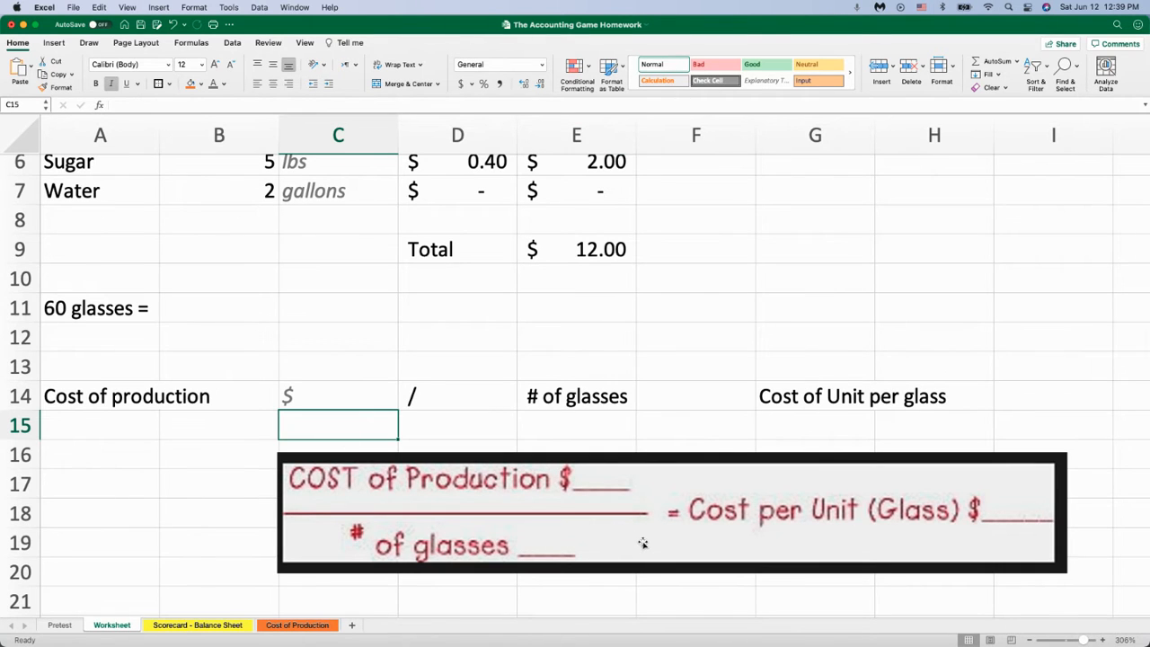
{"action": "type", "text": "12"}
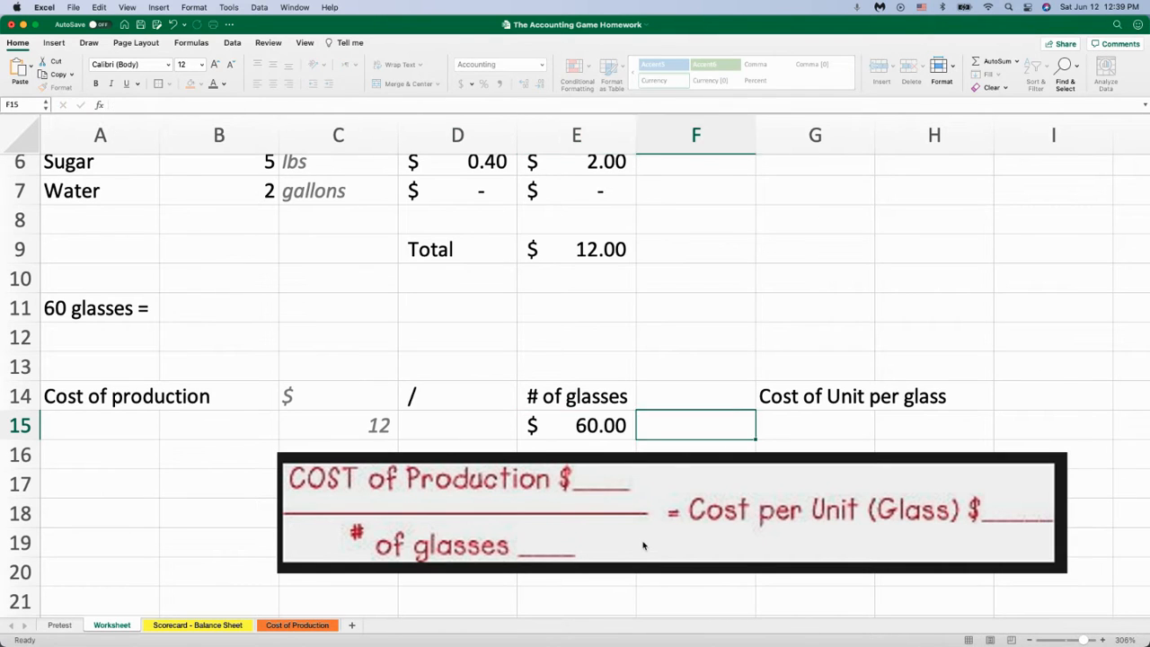
{"action": "left_click", "coordinate": [814, 425]}
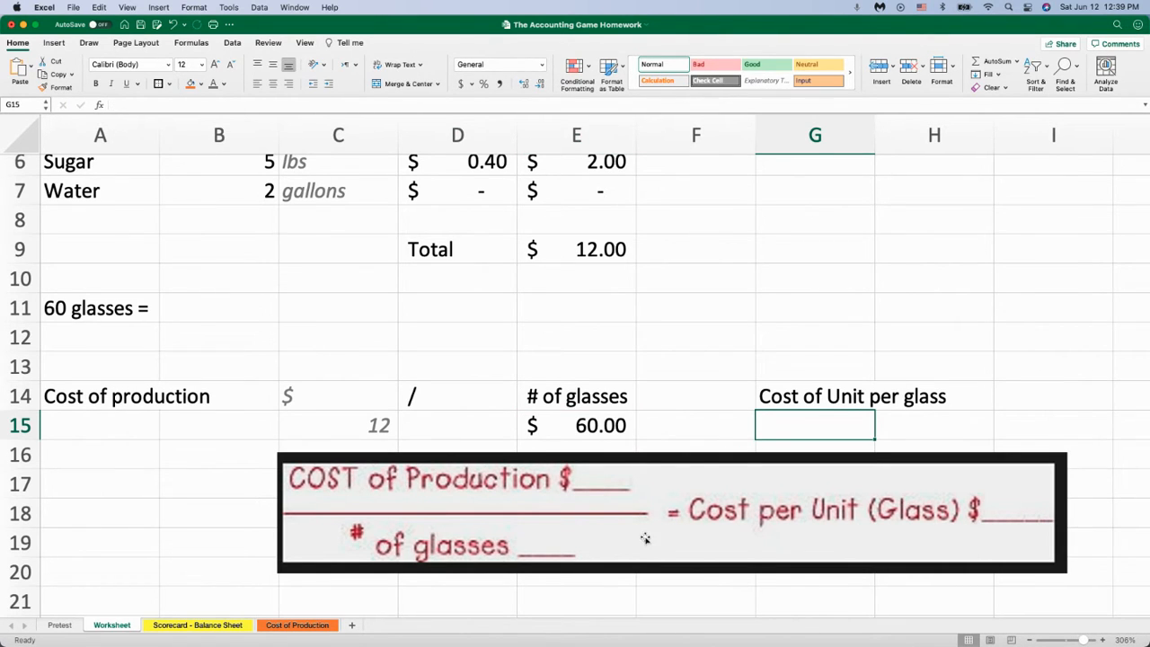
{"action": "type", "text": "=E15"}
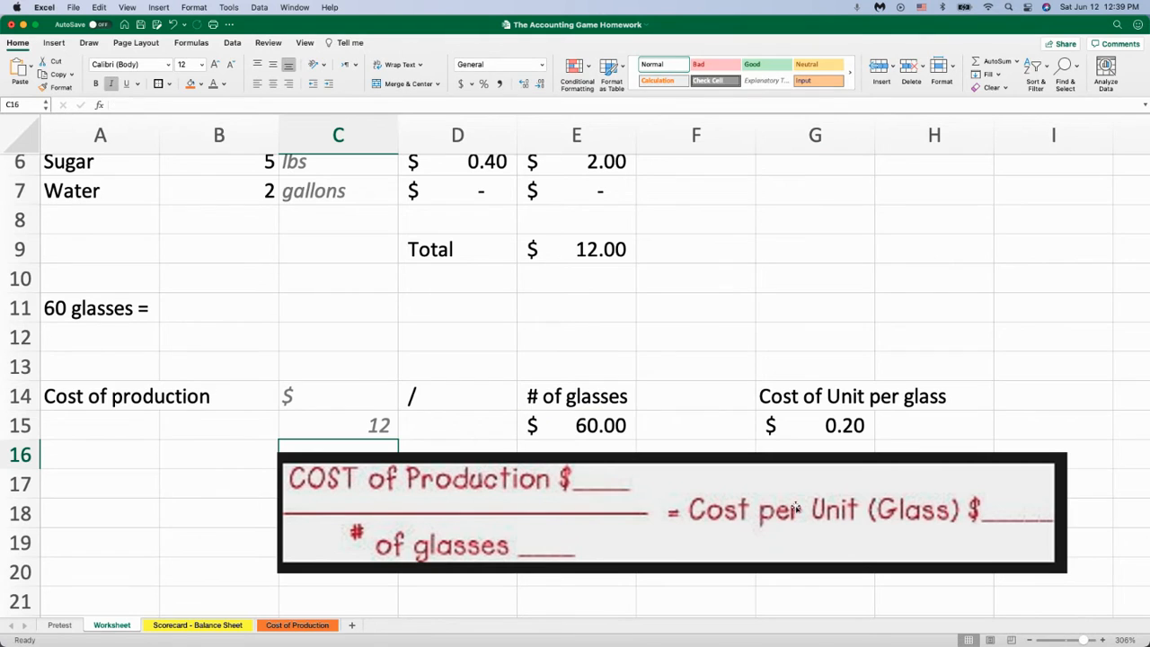
{"action": "left_click", "coordinate": [815, 425]}
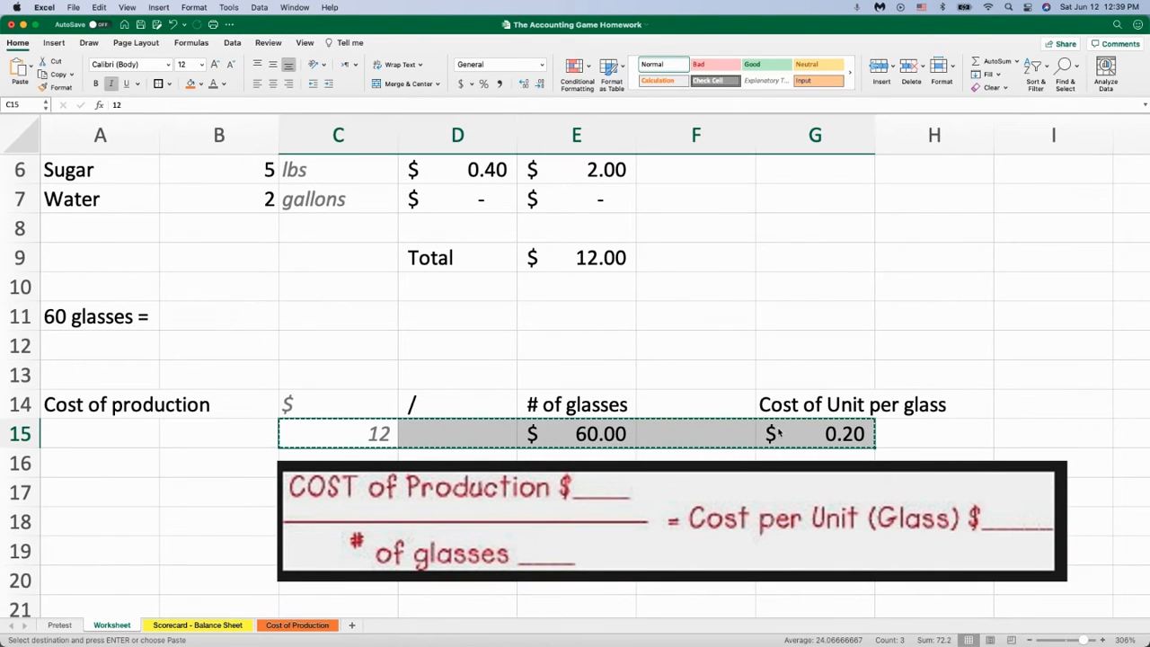
Step: Open the Cost of Production sheet and select cell A2 as the paste destination
{"action": "left_click", "coordinate": [297, 625]}
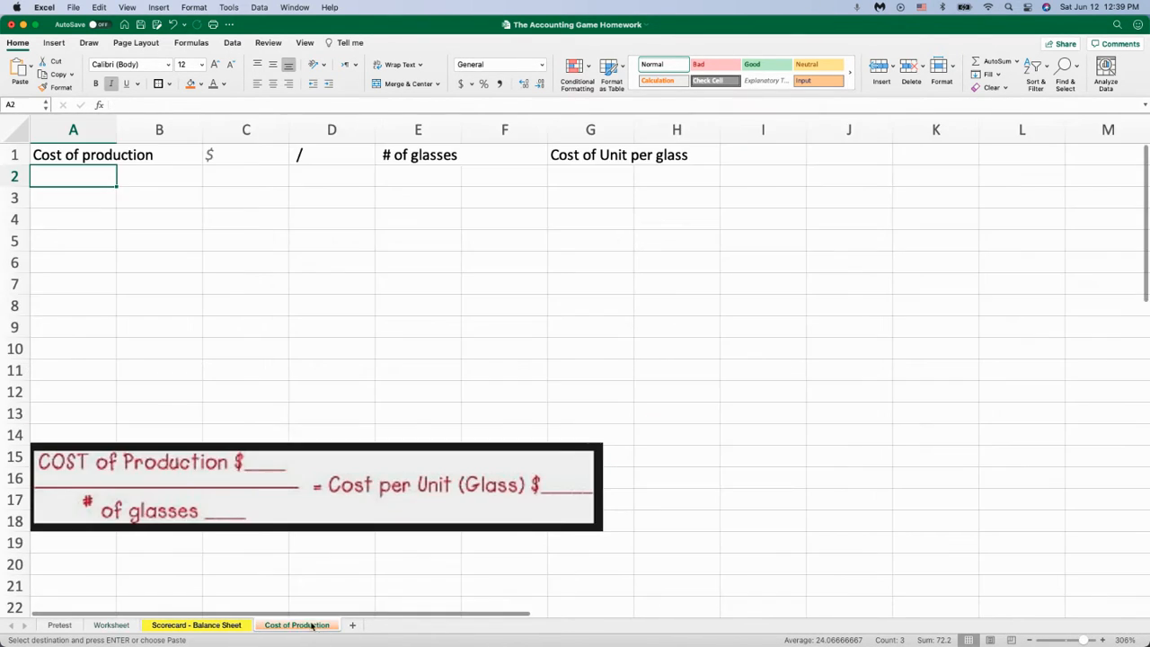
{"action": "left_click", "coordinate": [246, 176]}
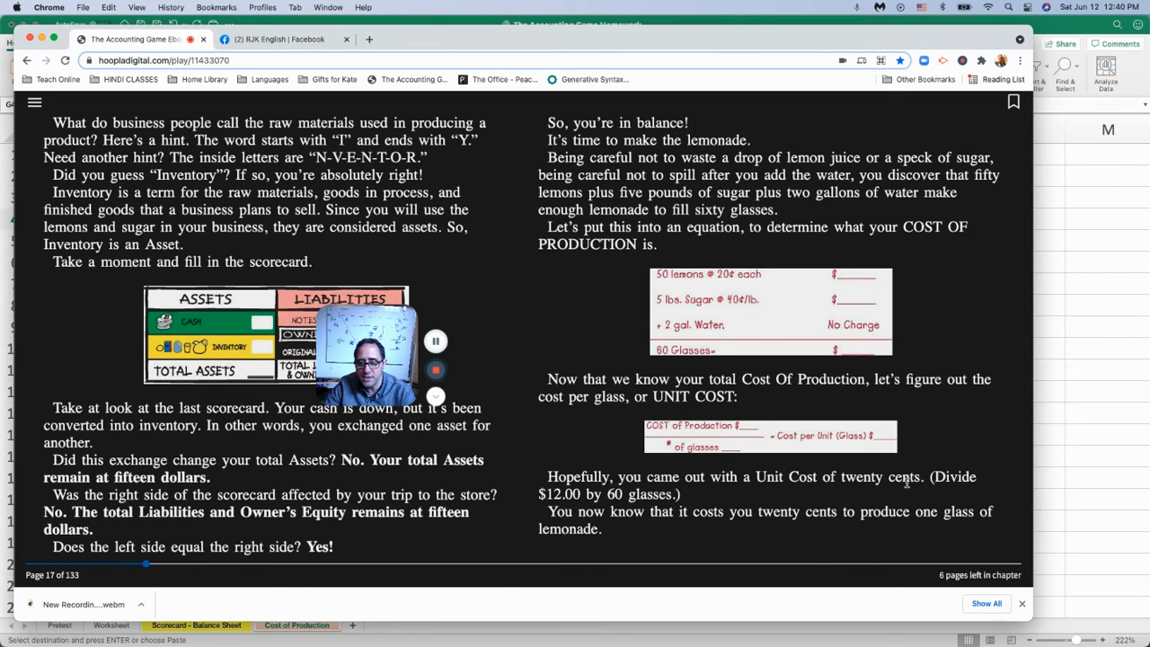
{"action": "mouse_move", "coordinate": [934, 482]}
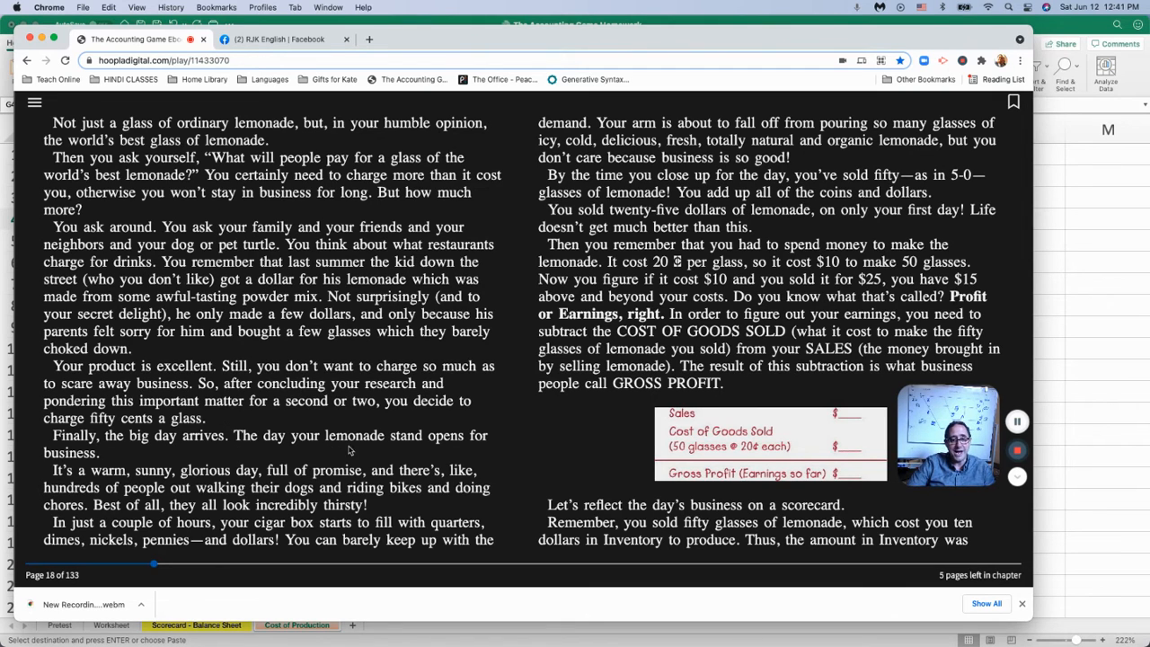
{"action": "mouse_move", "coordinate": [356, 391]}
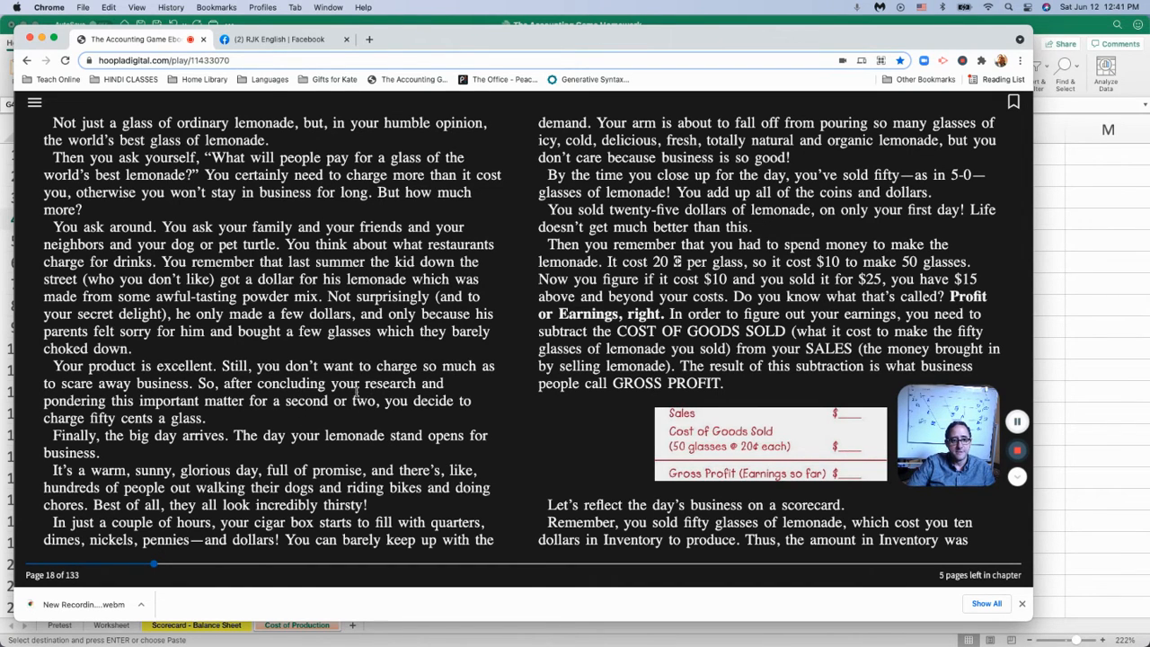
Step: Highlight the ebook passage about charging fifty cents a glass
{"action": "double_click", "coordinate": [226, 366]}
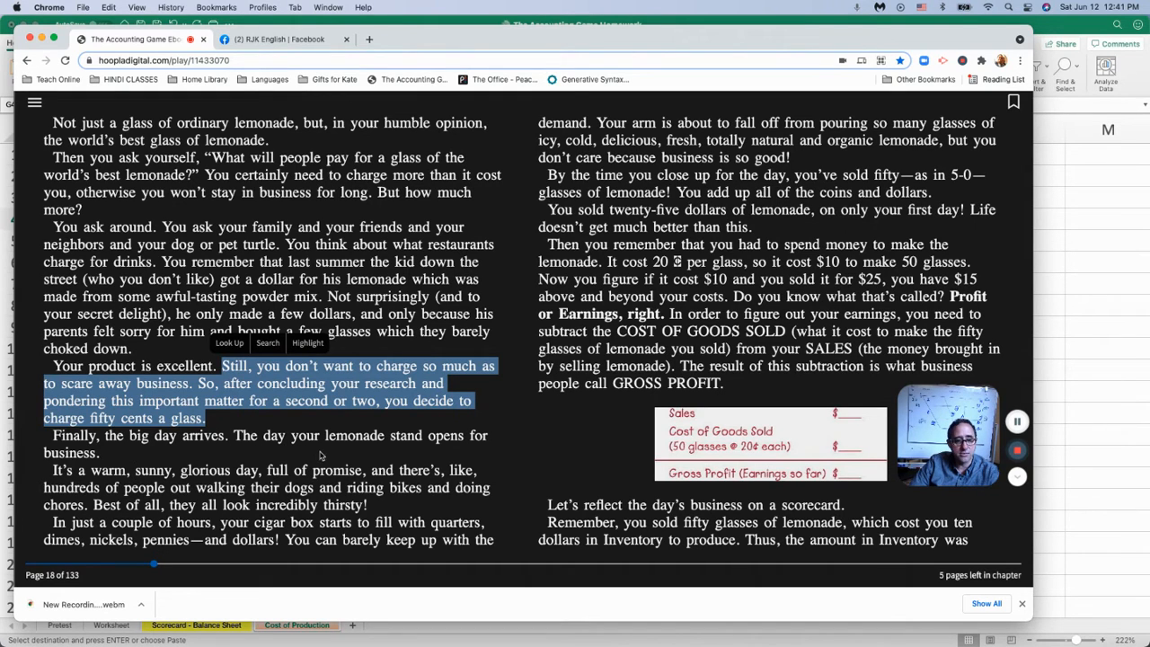
{"action": "mouse_move", "coordinate": [340, 526]}
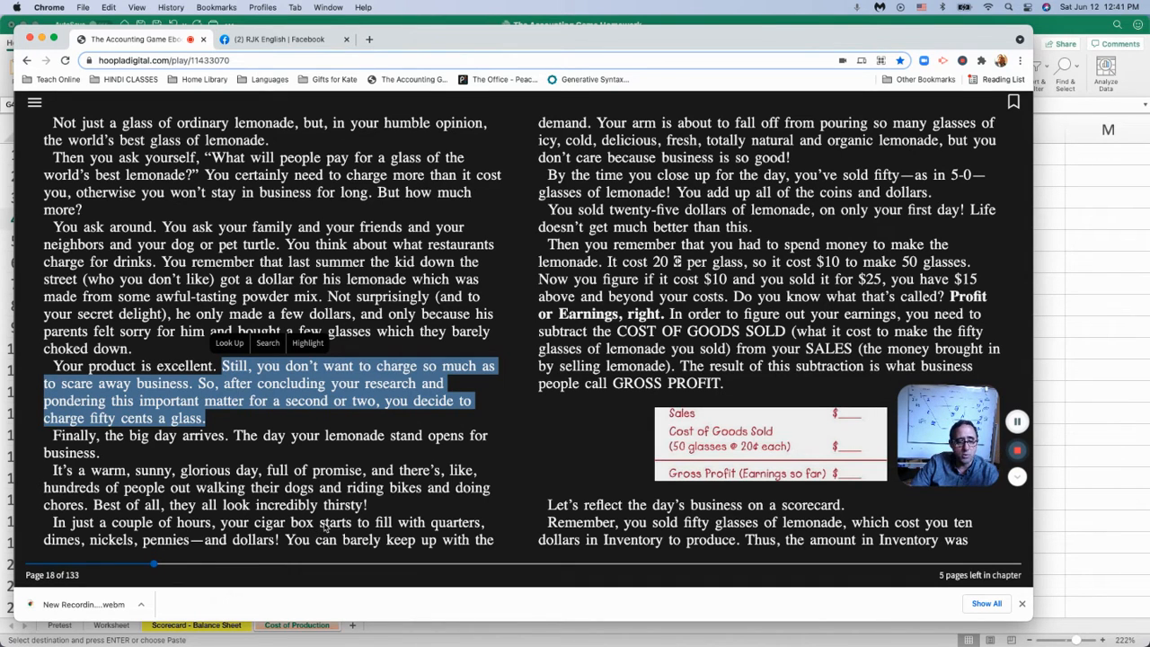
{"action": "mouse_move", "coordinate": [249, 537]}
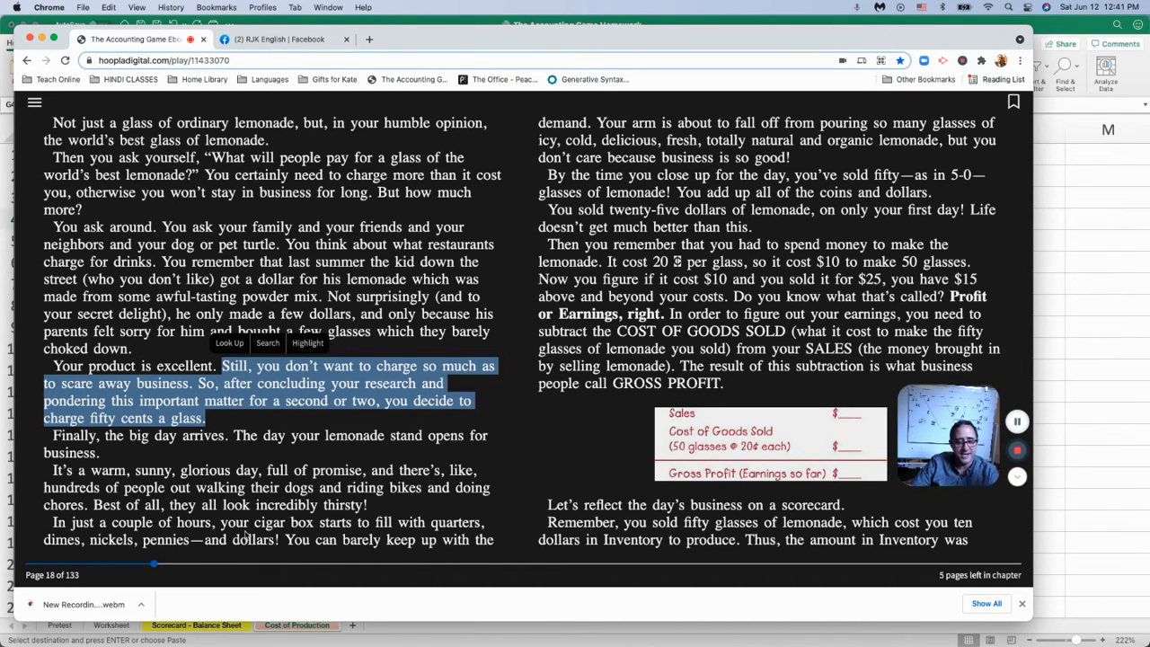
{"action": "mouse_move", "coordinate": [539, 274]}
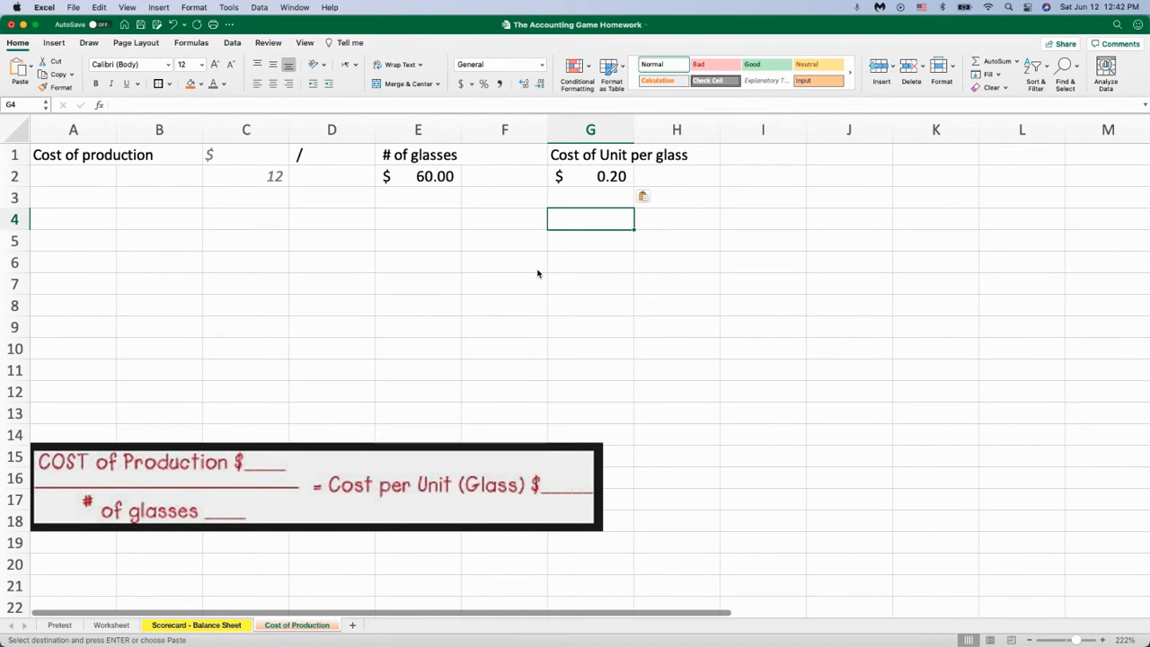
Step: Add 'demand' and 'supply' to the Pretest vocabulary list
{"action": "left_click", "coordinate": [59, 624]}
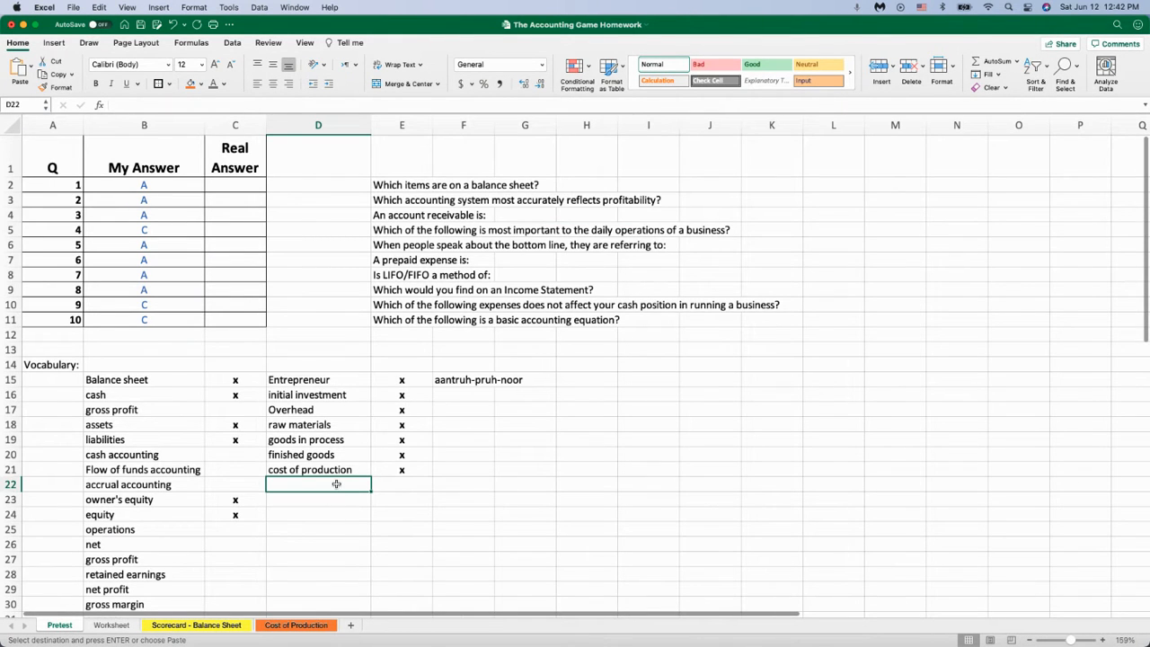
{"action": "type", "text": "pr"}
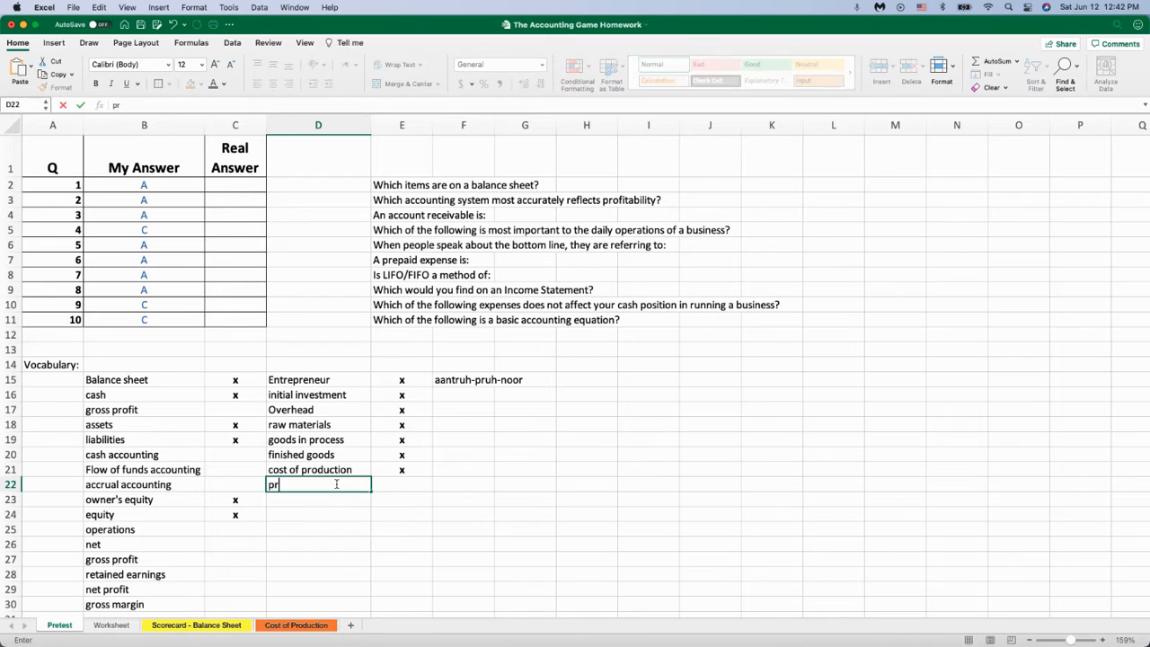
{"action": "type", "text": "demand"}
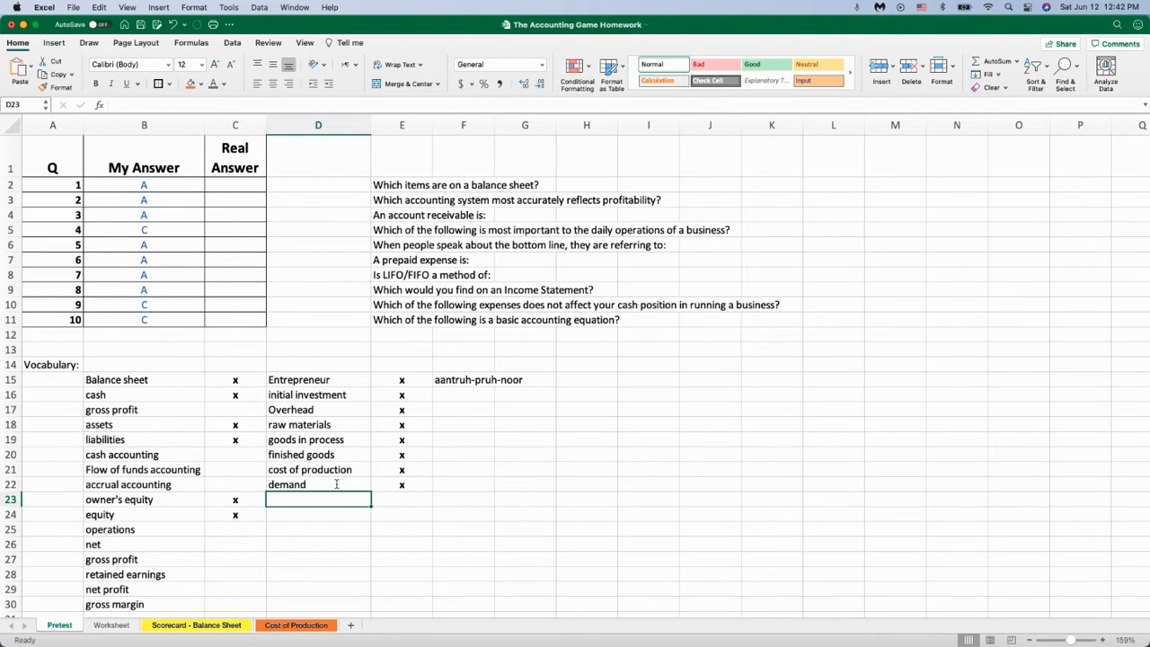
{"action": "type", "text": "supply"}
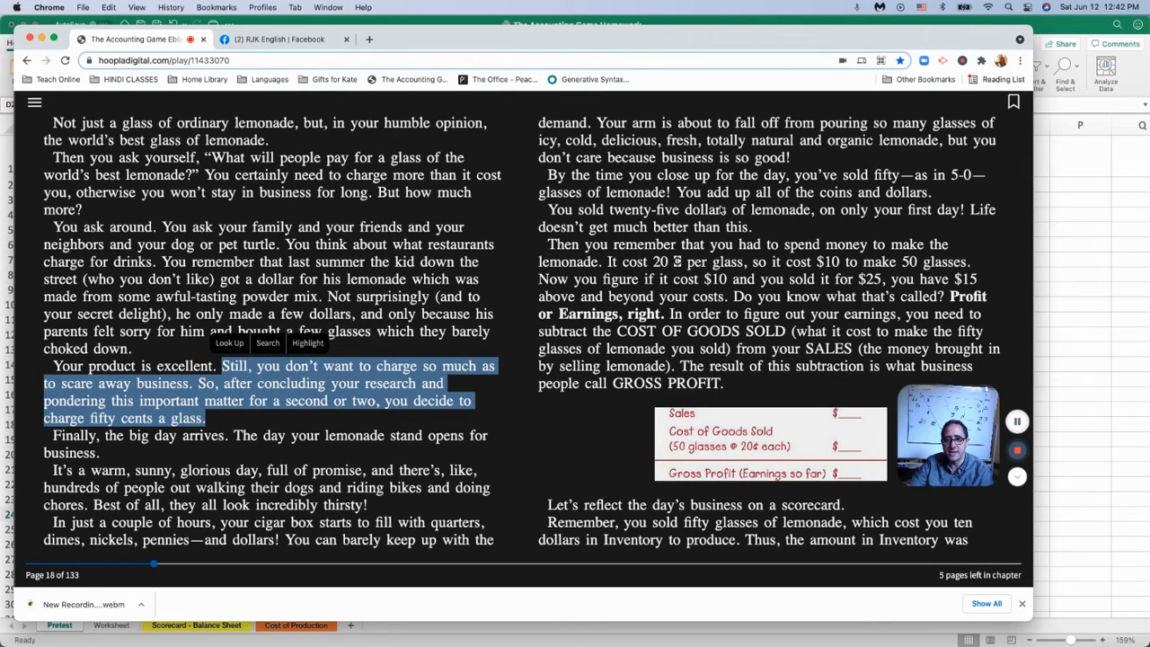
{"action": "mouse_move", "coordinate": [885, 186]}
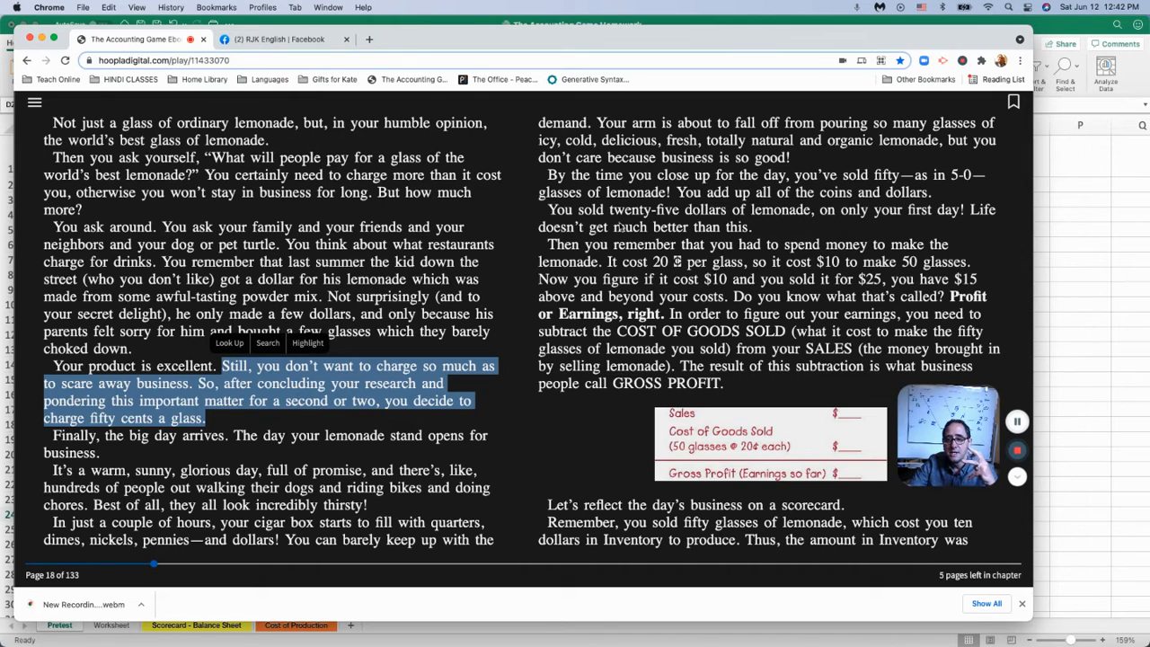
{"action": "mouse_move", "coordinate": [833, 274]}
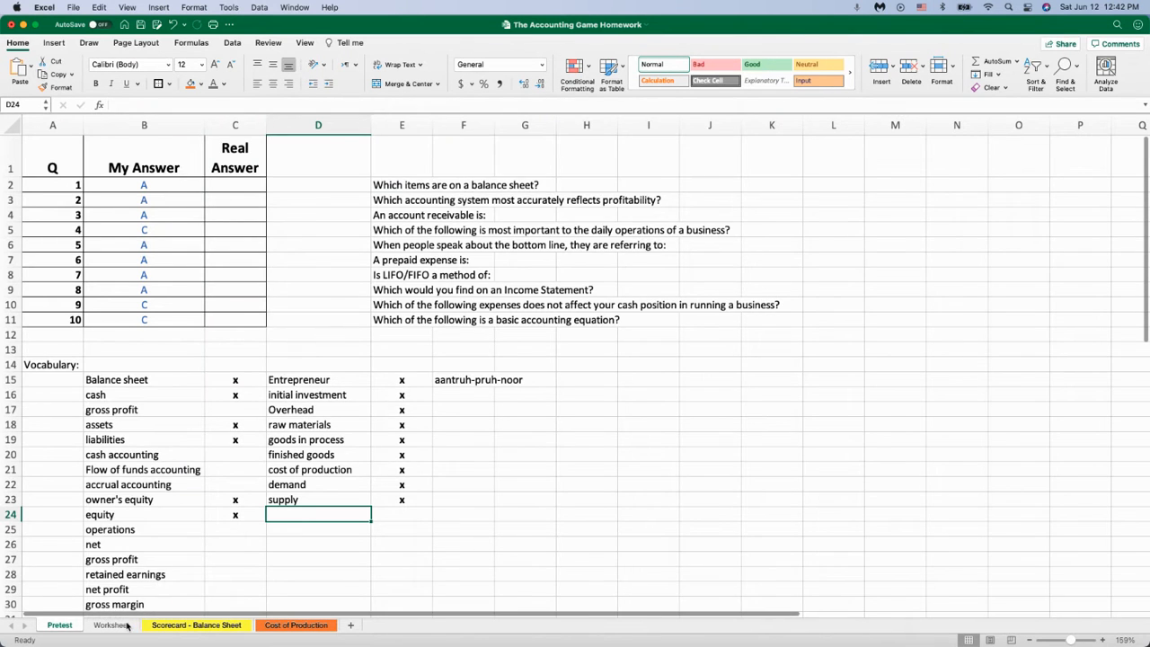
Step: On the Worksheet, clear old labels and enter 50 glasses, $0.50 price, and =SUM(B23:C23) revenue
{"action": "left_click", "coordinate": [111, 625]}
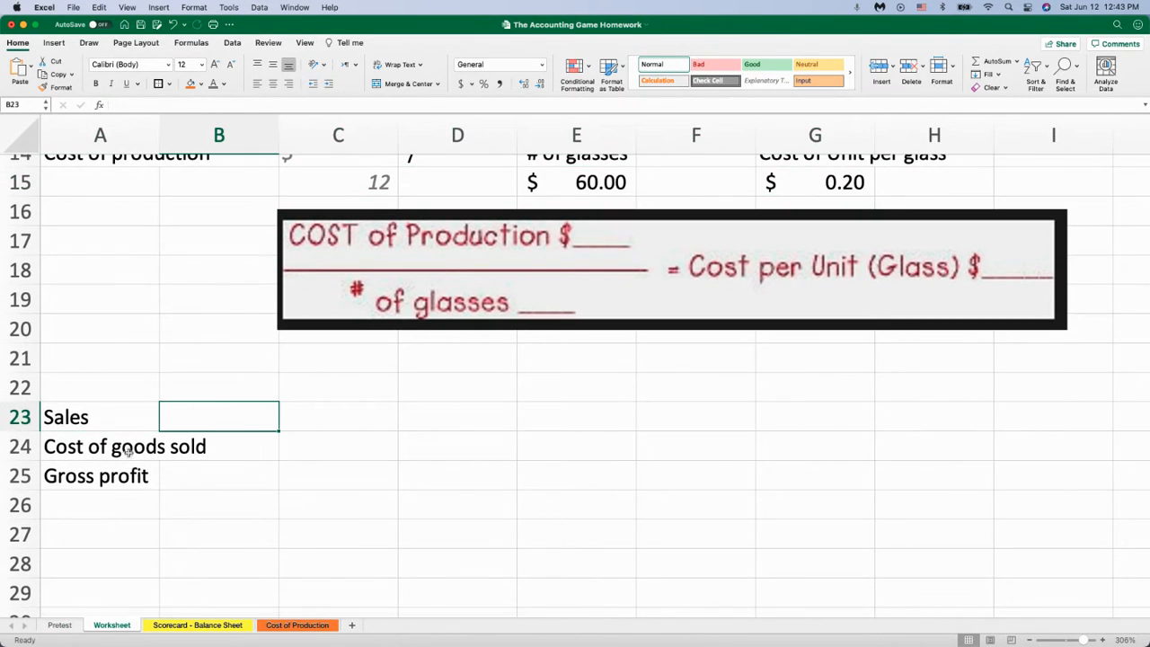
{"action": "left_click_drag", "start_coordinate": [99, 446], "coordinate": [100, 475]}
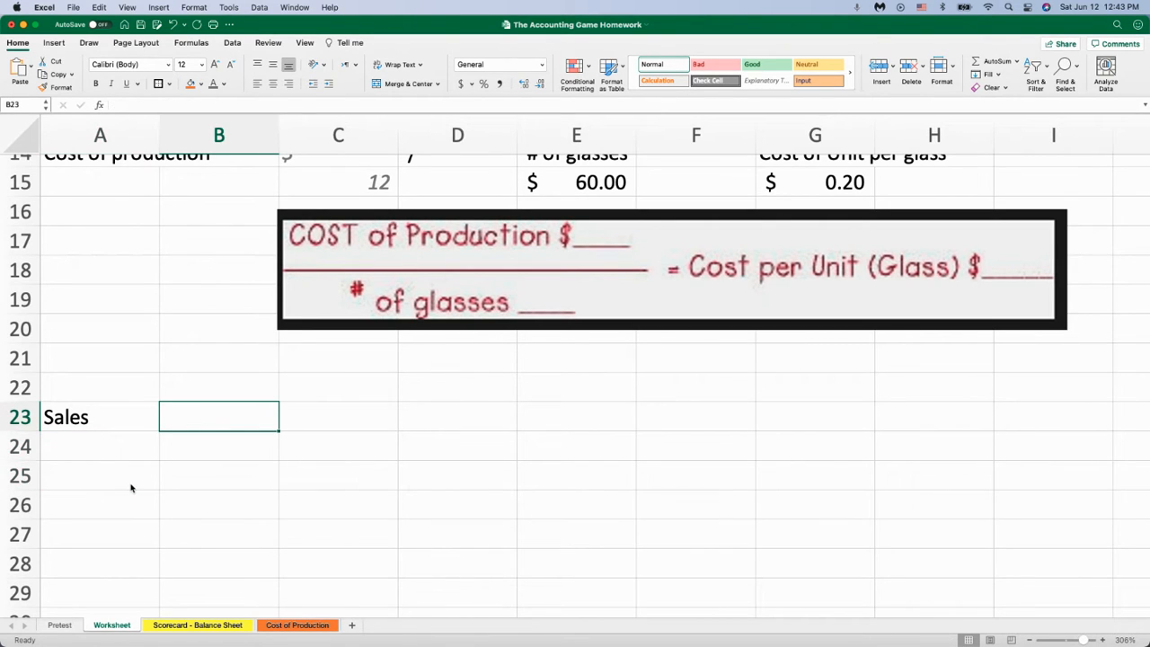
{"action": "type", "text": "50"}
{"action": "left_click", "coordinate": [219, 387]}
{"action": "type", "text": "# of gl"}
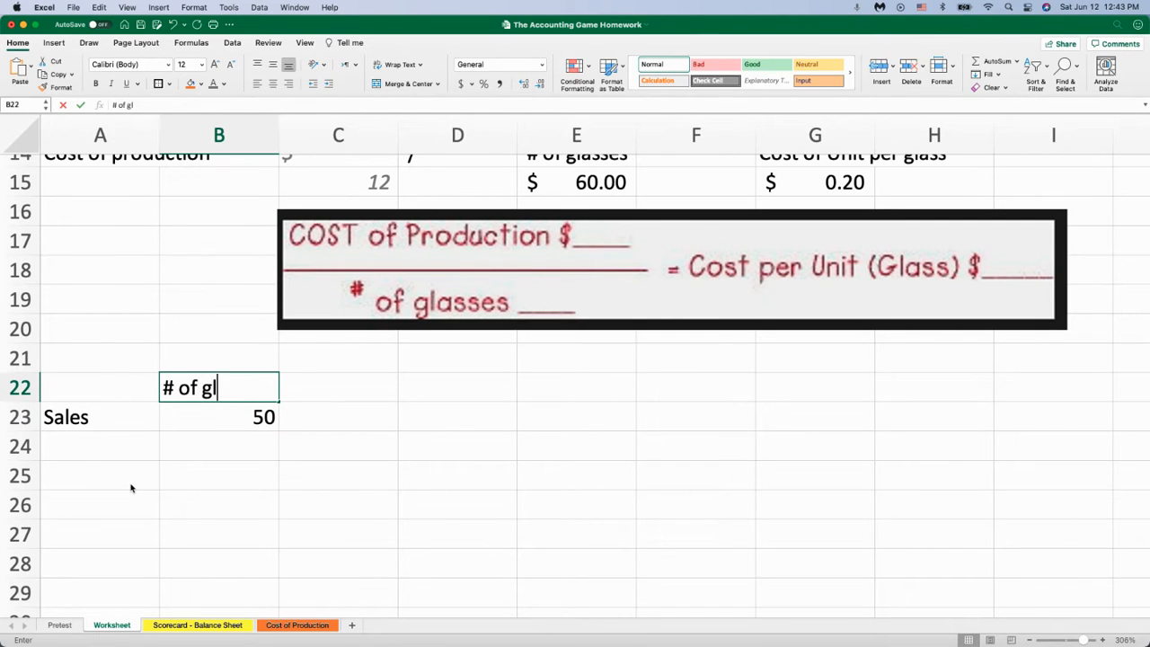
{"action": "type", "text": "price"}
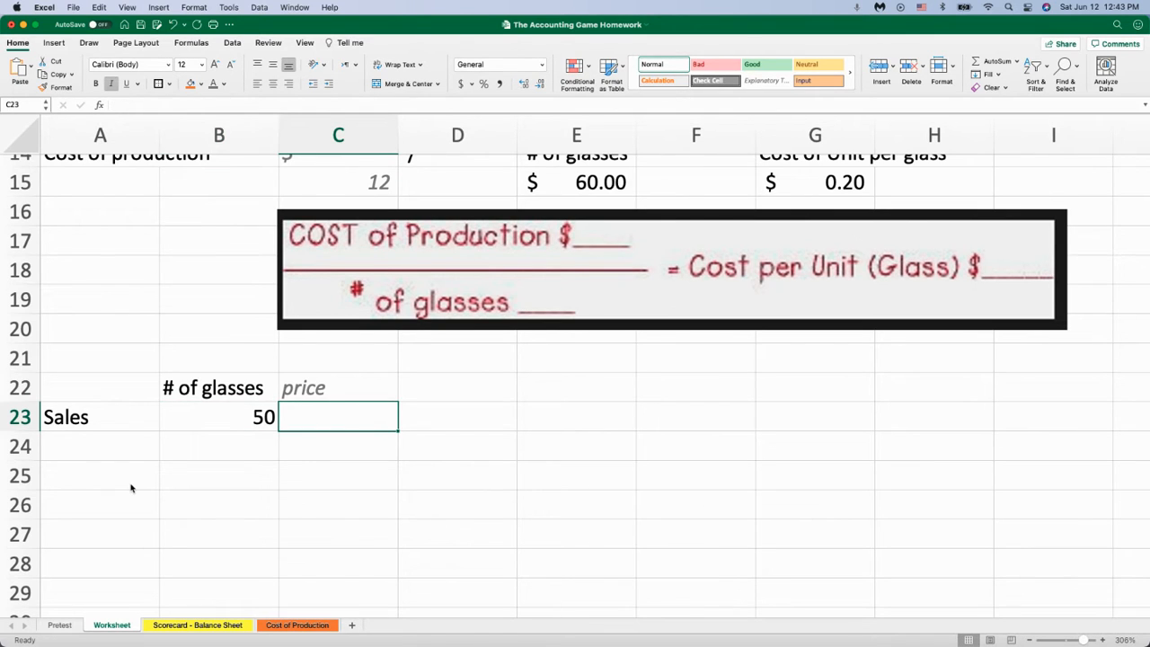
{"action": "type", "text": "0.5"}
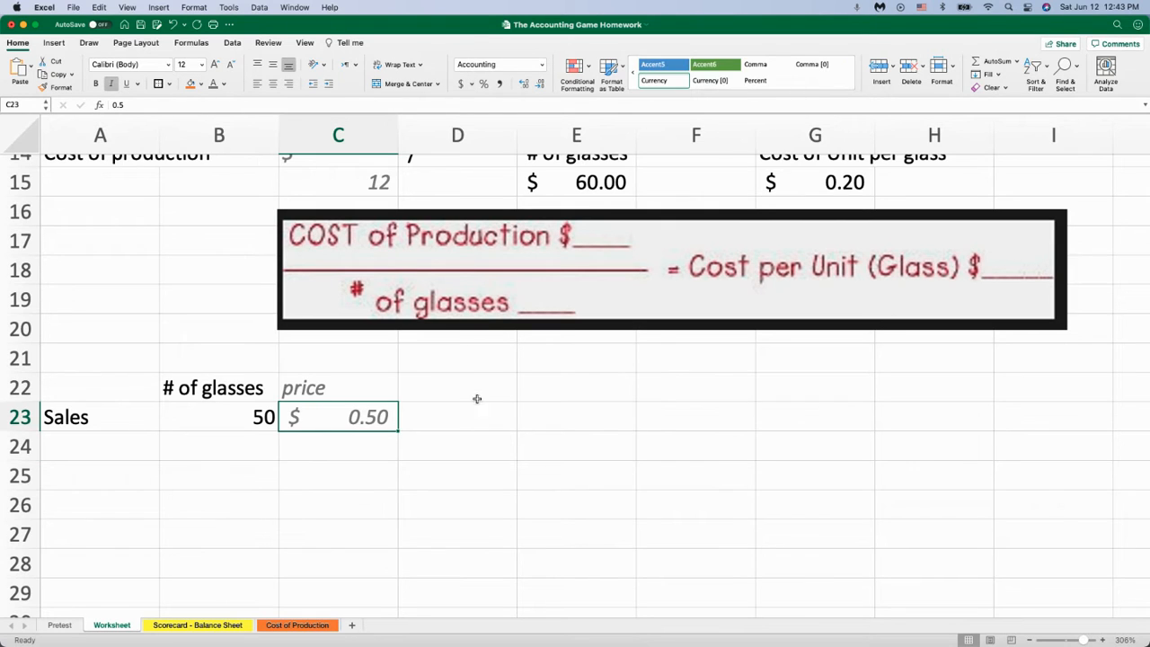
{"action": "type", "text": "p"}
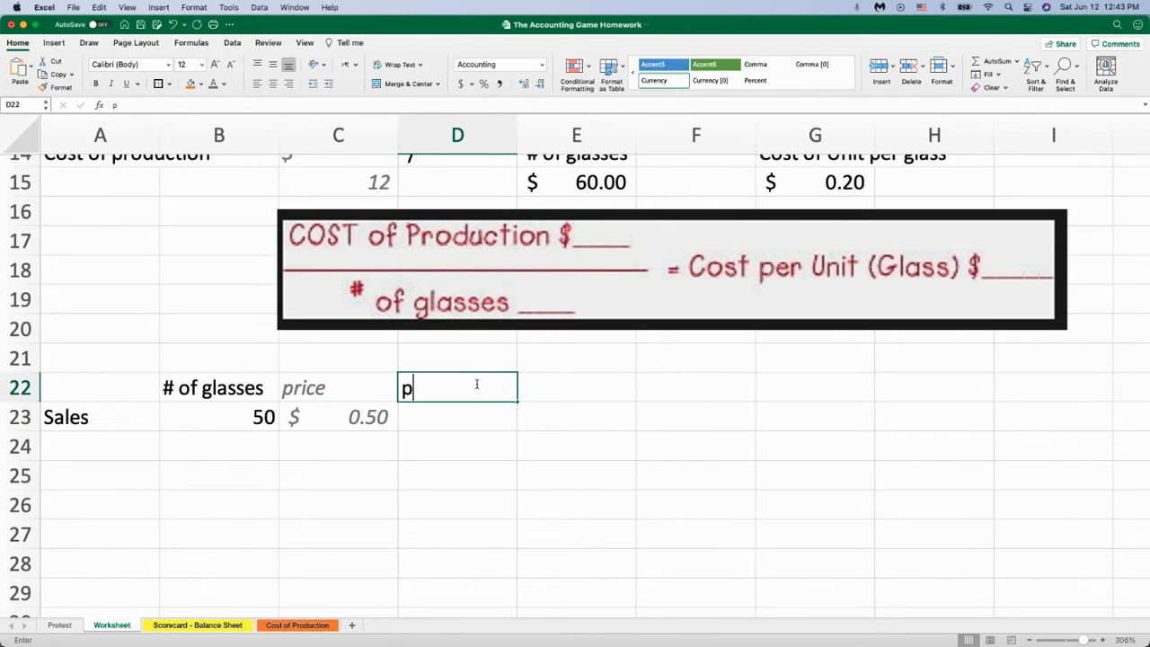
{"action": "type", "text": "evenue"}
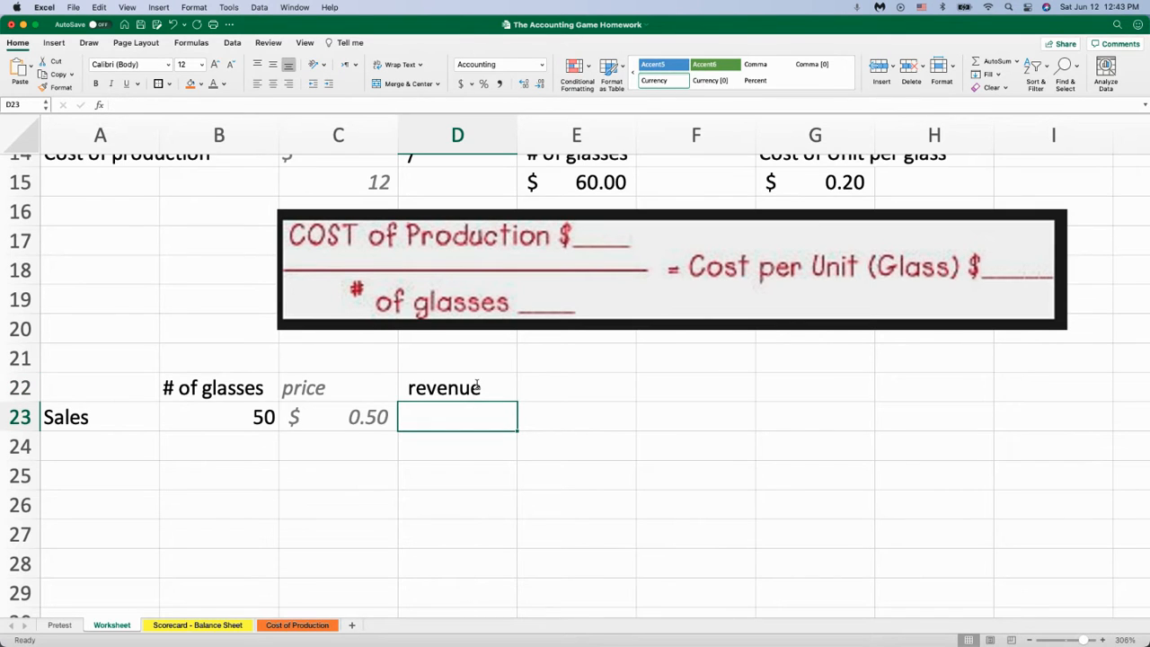
{"action": "type", "text": "=SUM(B23:C23)"}
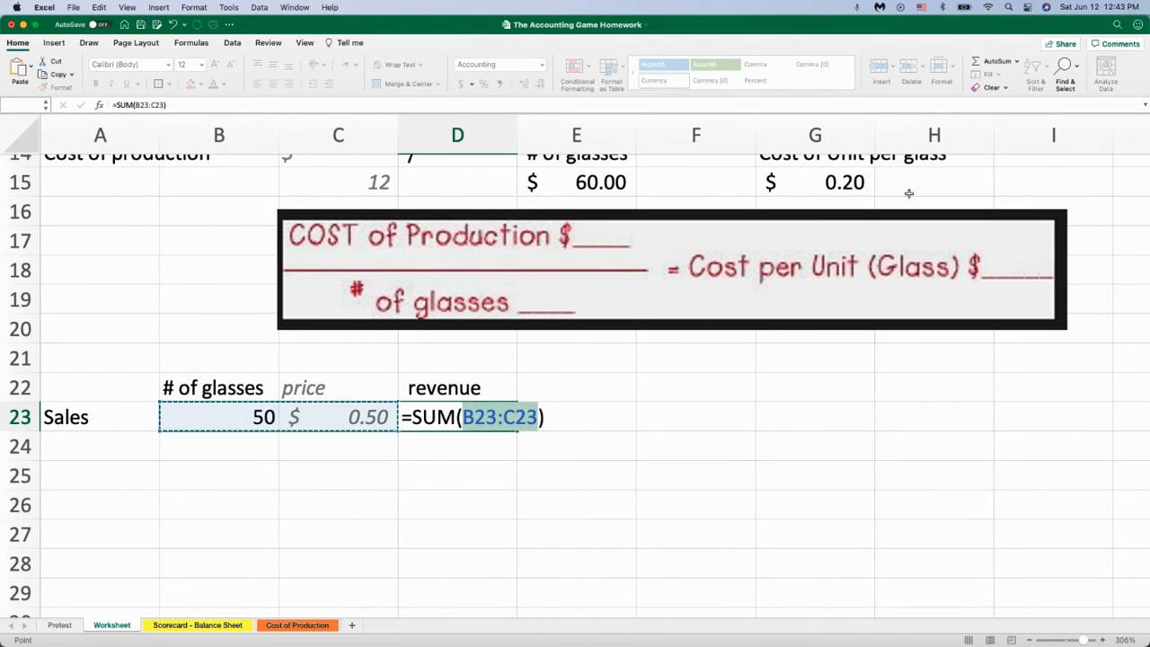
{"action": "key", "text": "Escape"}
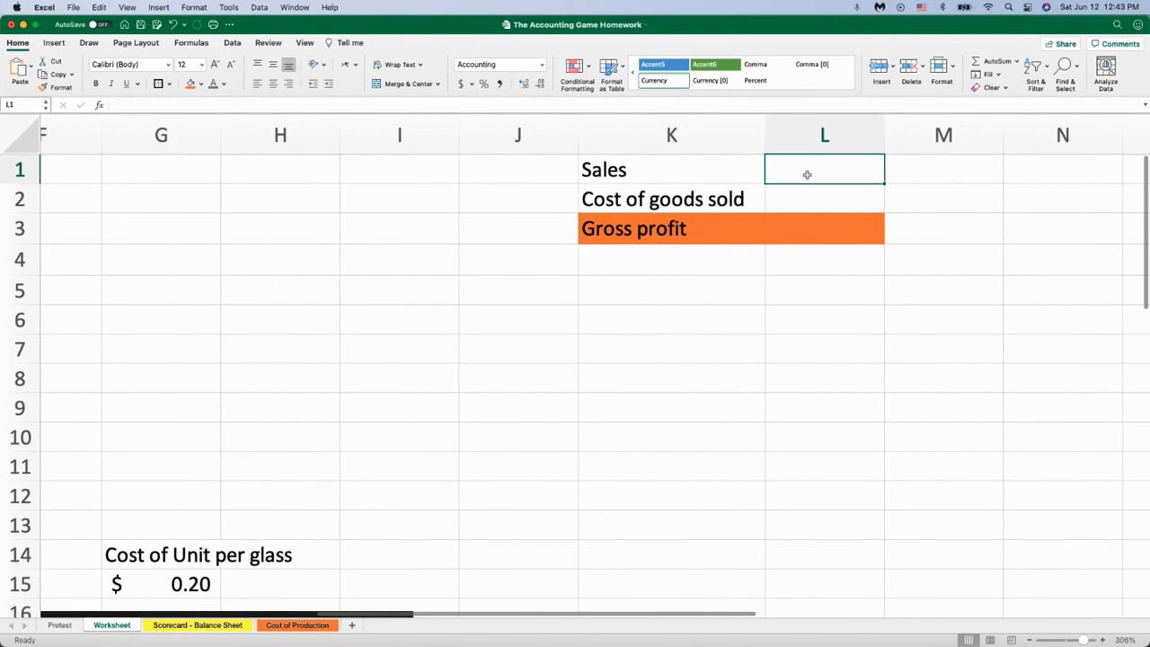
Step: Enter $25 sales and =50*.2 cost of goods sold in the summary
{"action": "type", "text": "$25"}
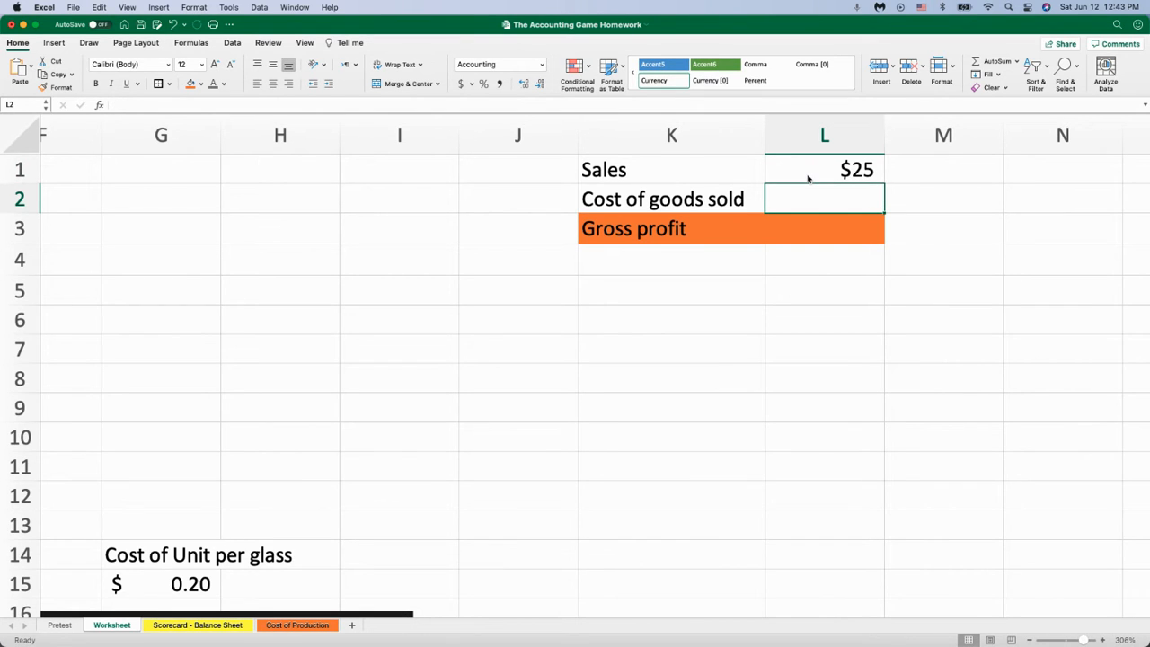
{"action": "type", "text": "="}
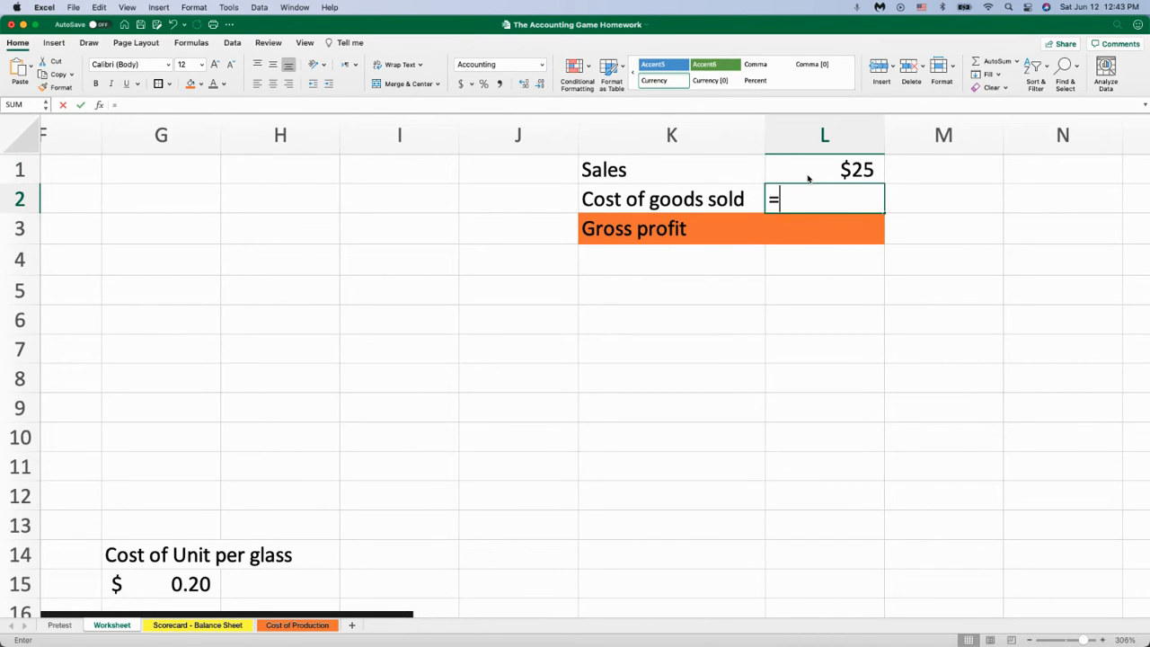
{"action": "type", "text": "50*"}
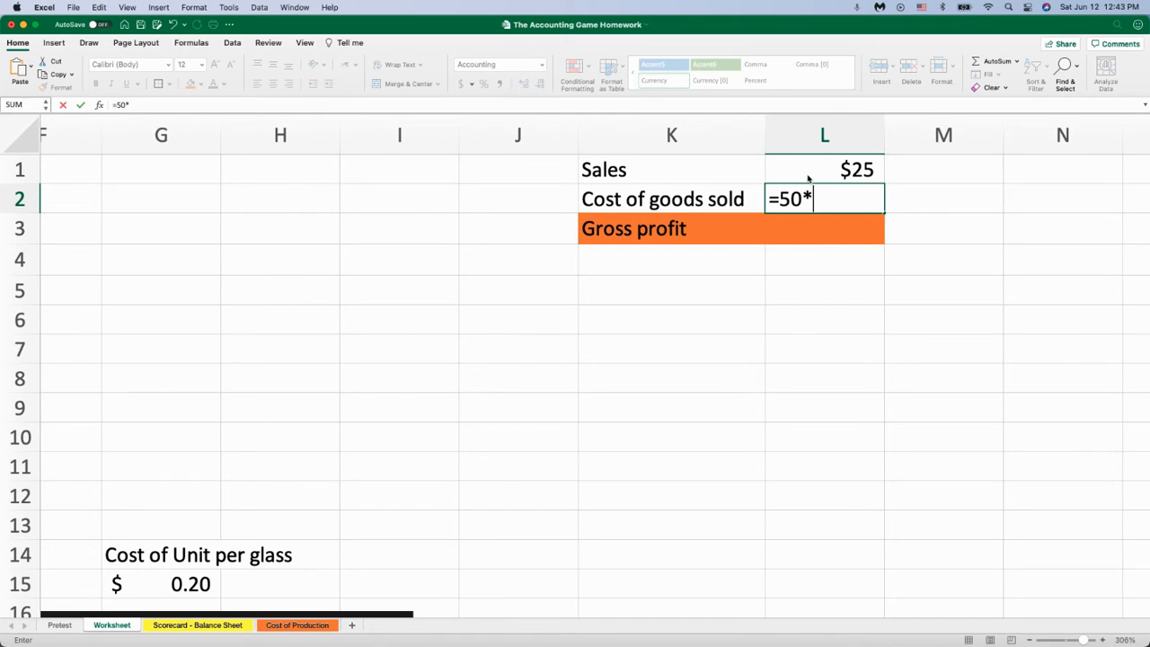
{"action": "type", "text": ".2"}
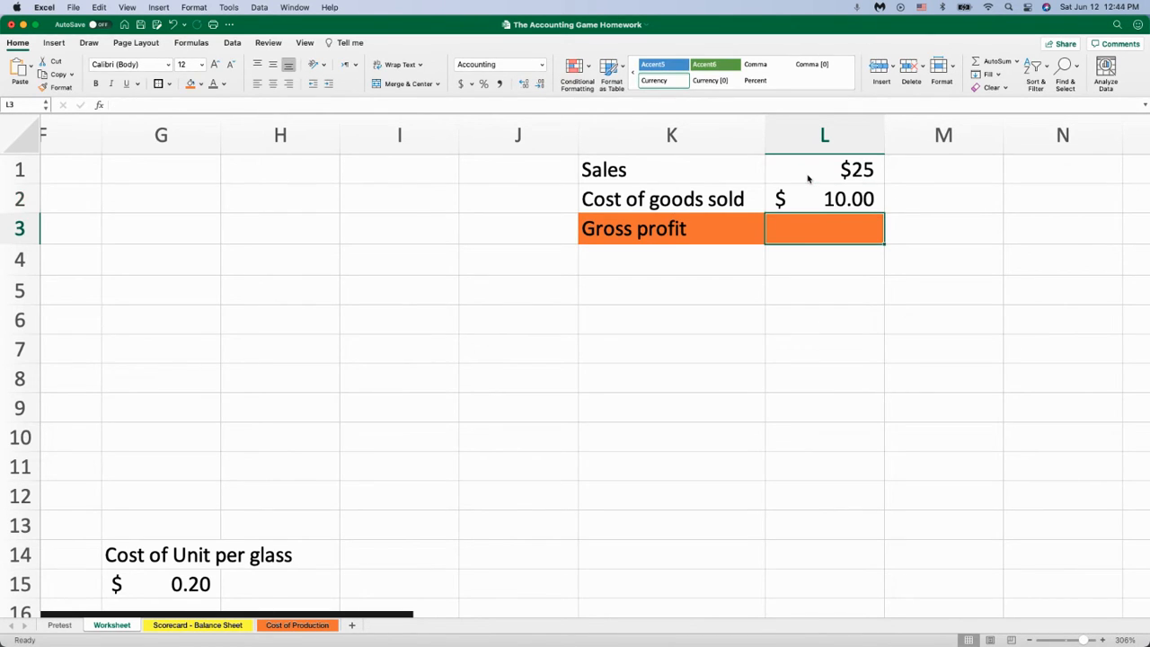
Step: Build the gross profit formula =L1-L2, subtracting cost of goods sold from sales
{"action": "type", "text": "="}
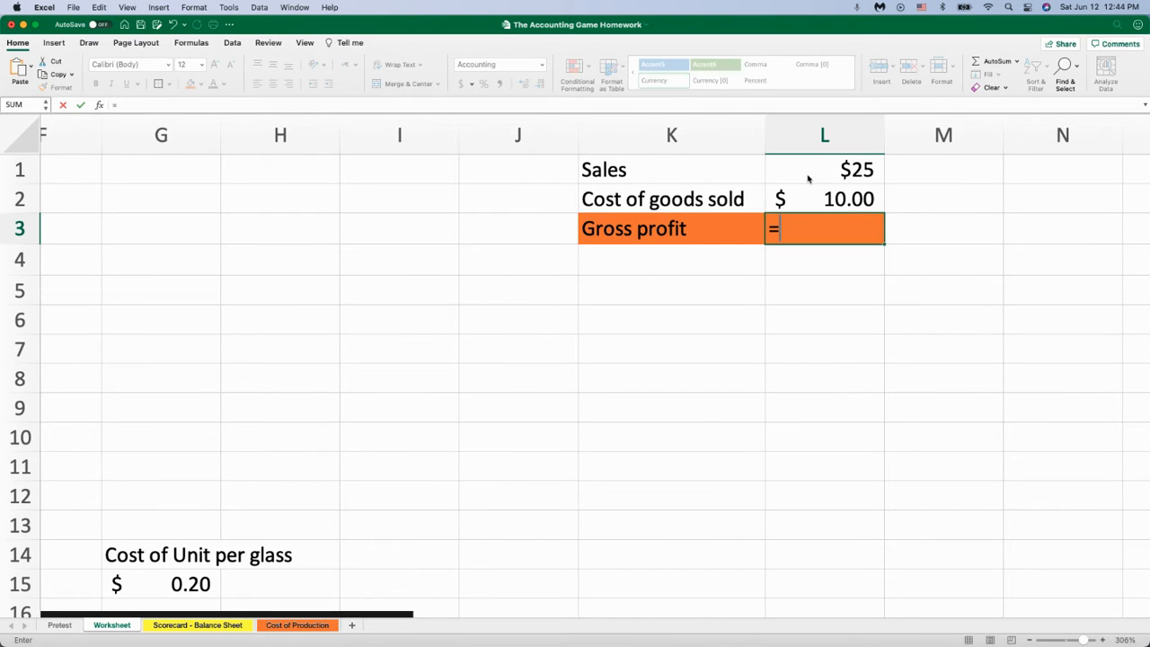
{"action": "left_click", "coordinate": [824, 169]}
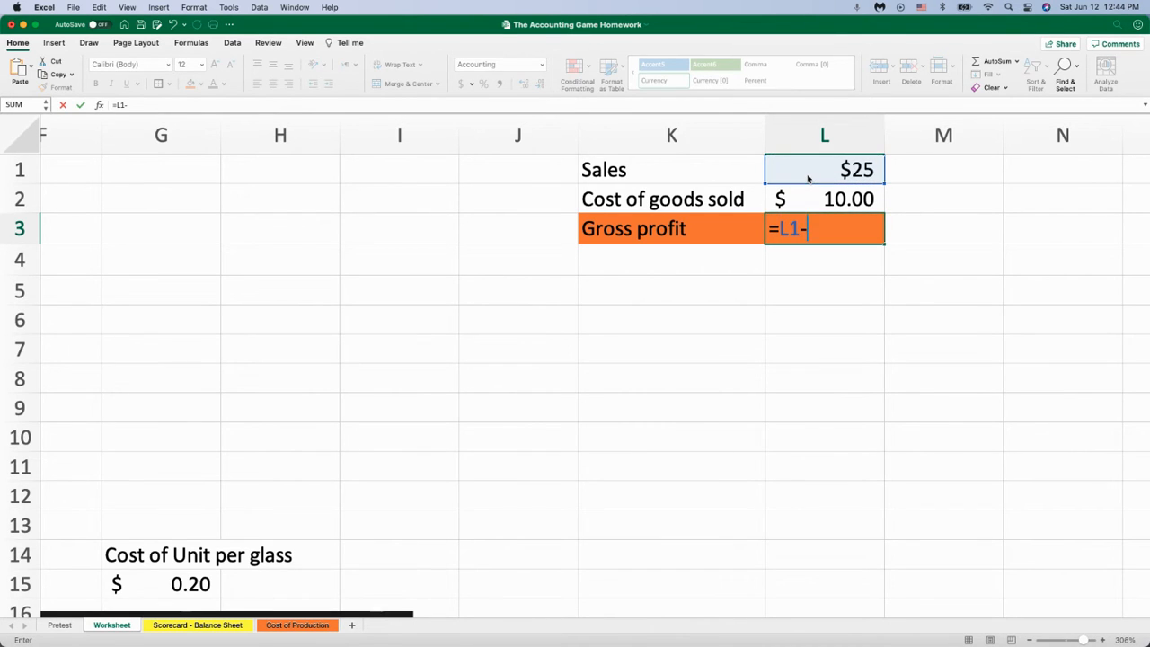
{"action": "left_click", "coordinate": [824, 198]}
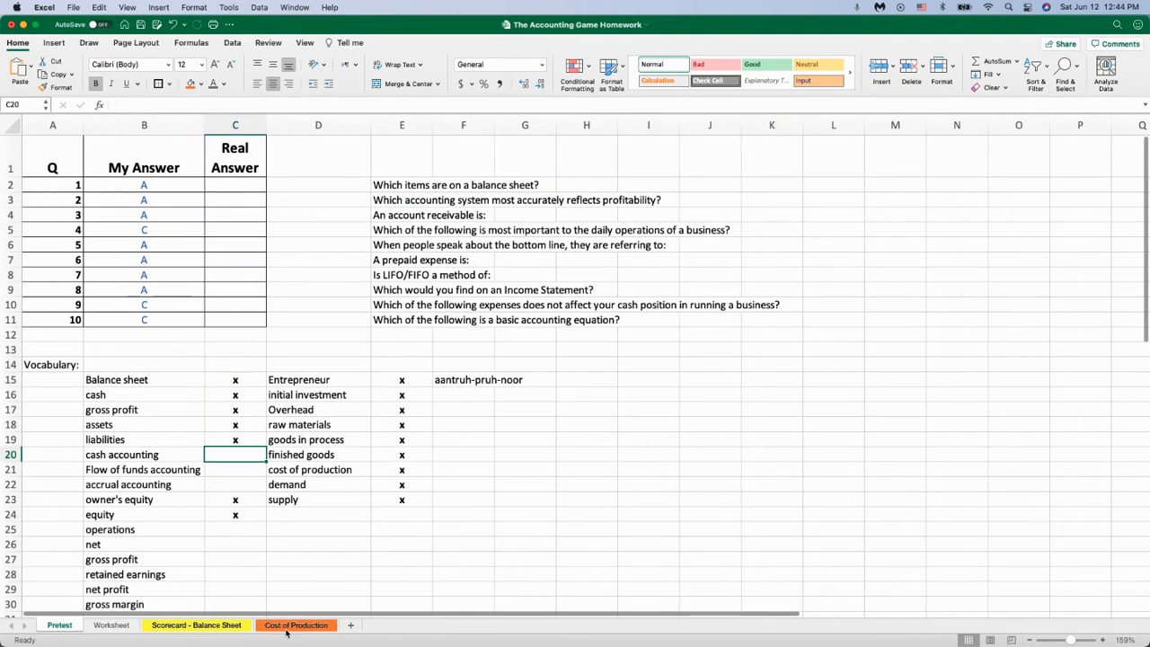
Step: Glance at Cost of Production, then return to the Worksheet and select the Sales label
{"action": "left_click", "coordinate": [296, 624]}
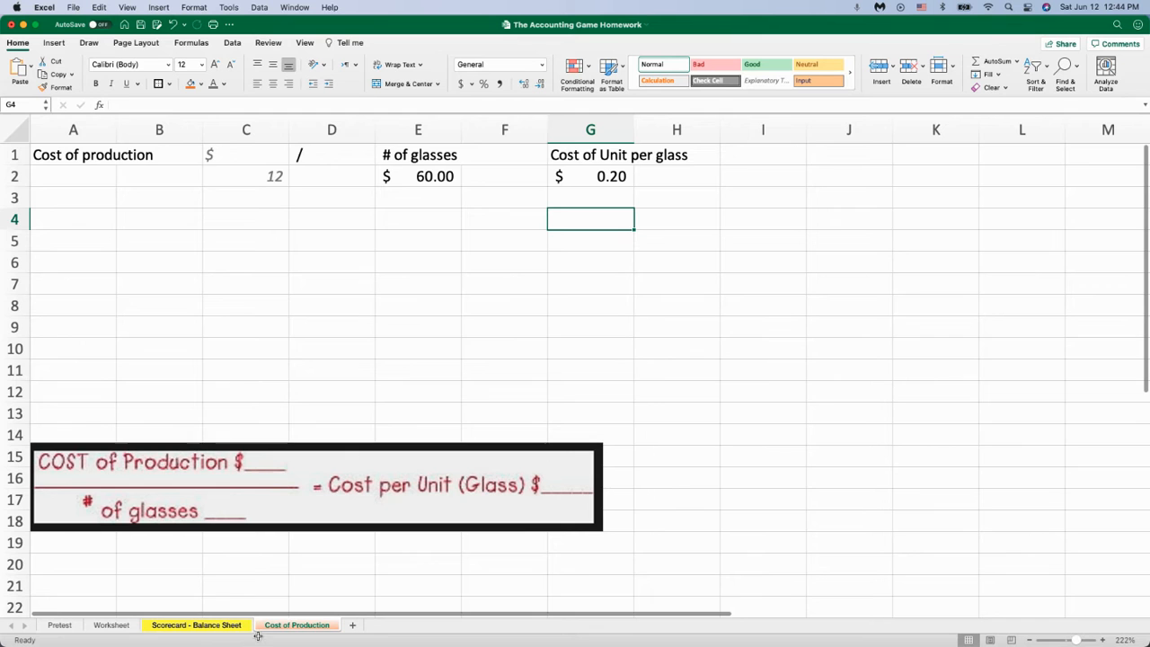
{"action": "left_click", "coordinate": [112, 624]}
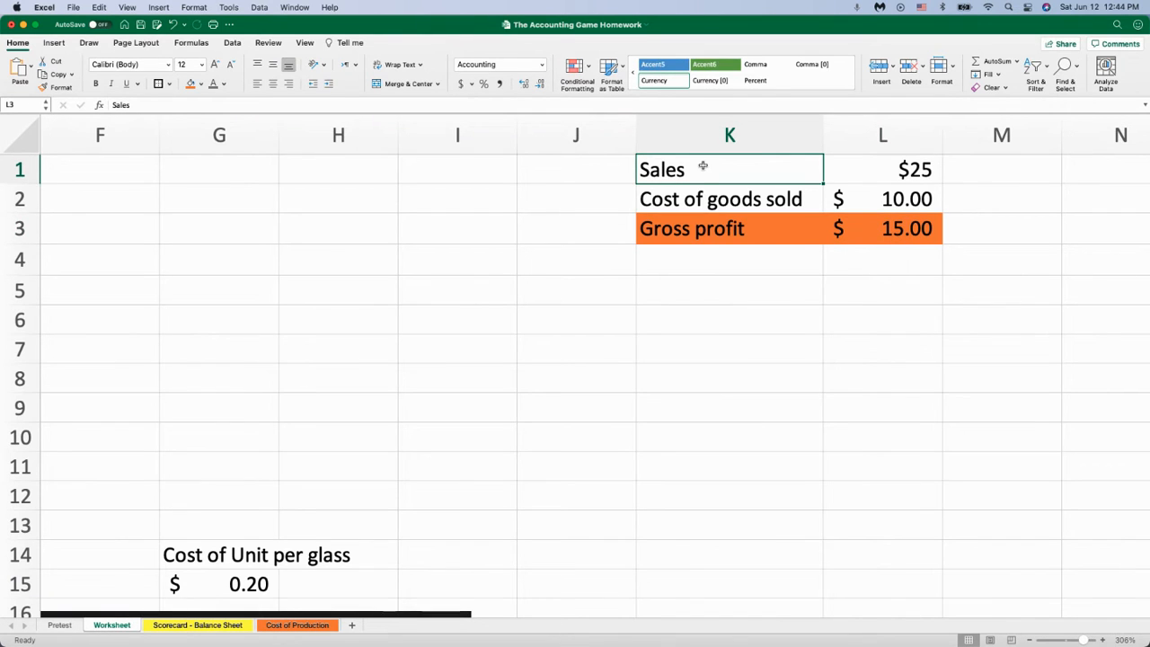
{"action": "left_click", "coordinate": [729, 169]}
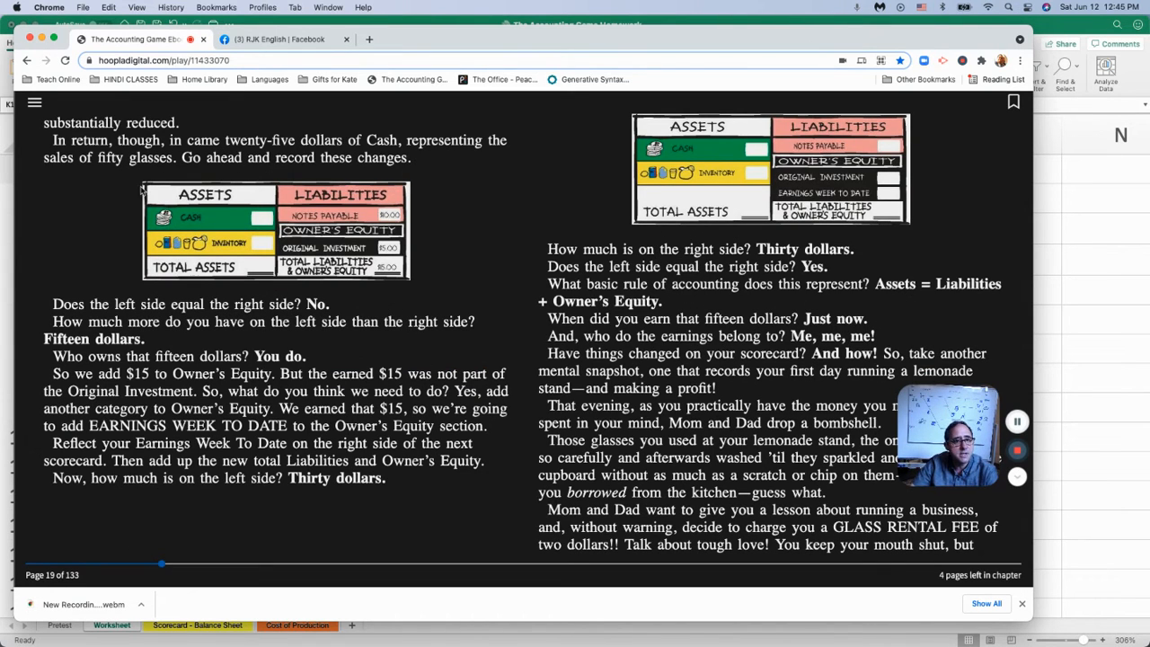
{"action": "mouse_move", "coordinate": [371, 193]}
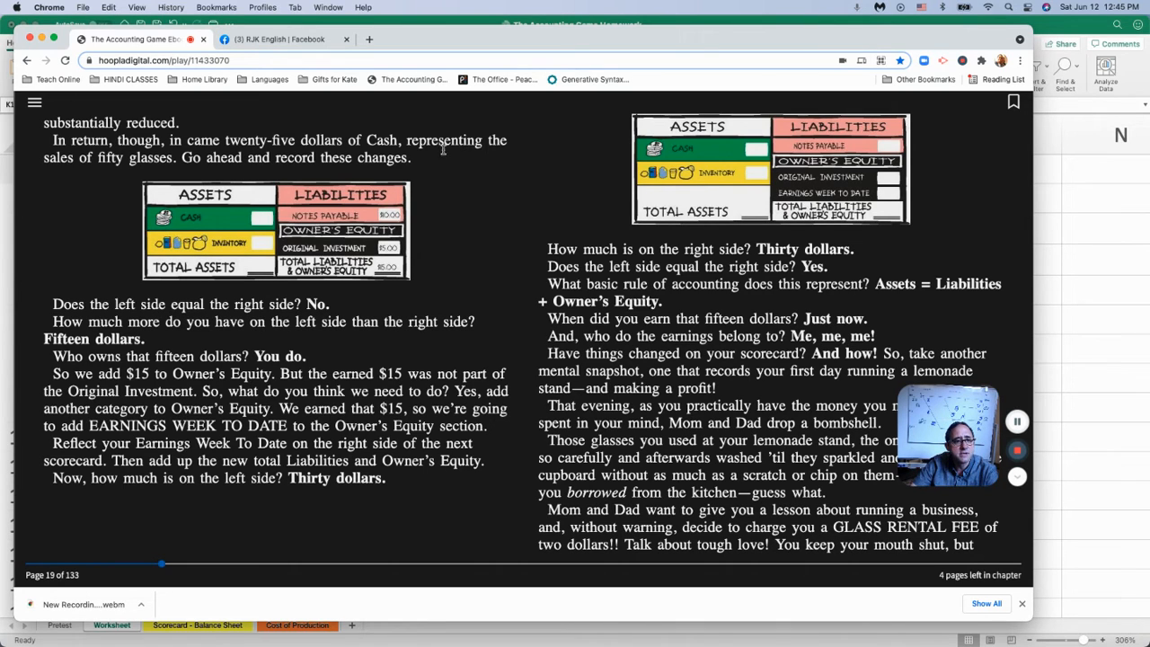
{"action": "mouse_move", "coordinate": [250, 159]}
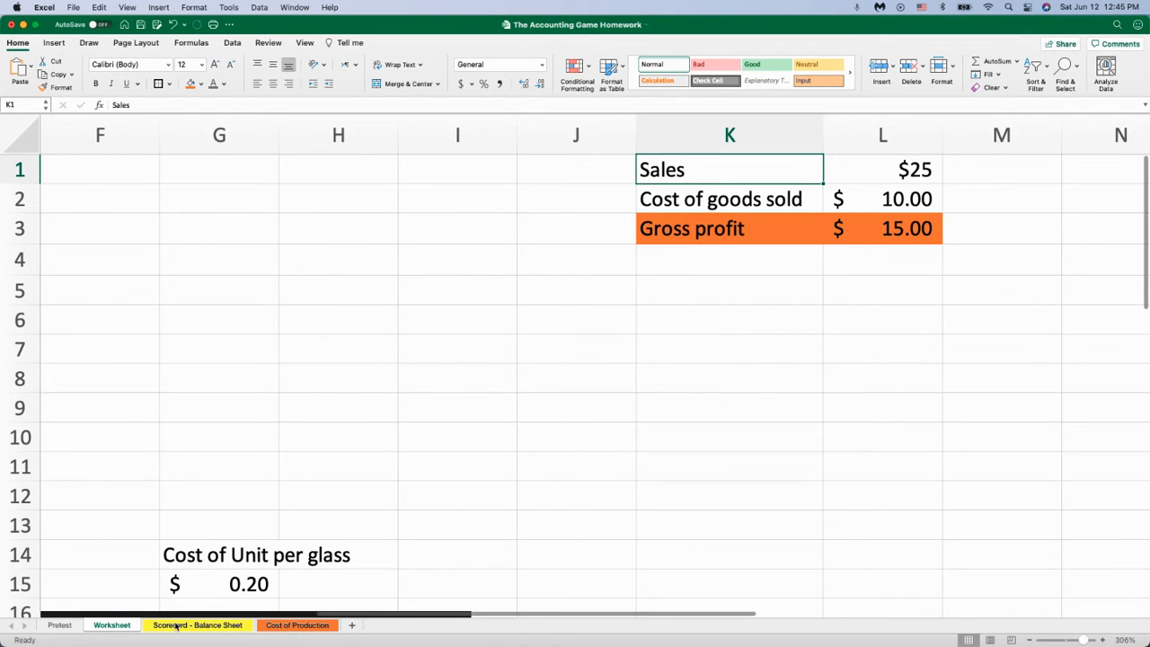
Step: View the Scorecard - Balance Sheet and select a cell in its Assets section
{"action": "left_click", "coordinate": [197, 625]}
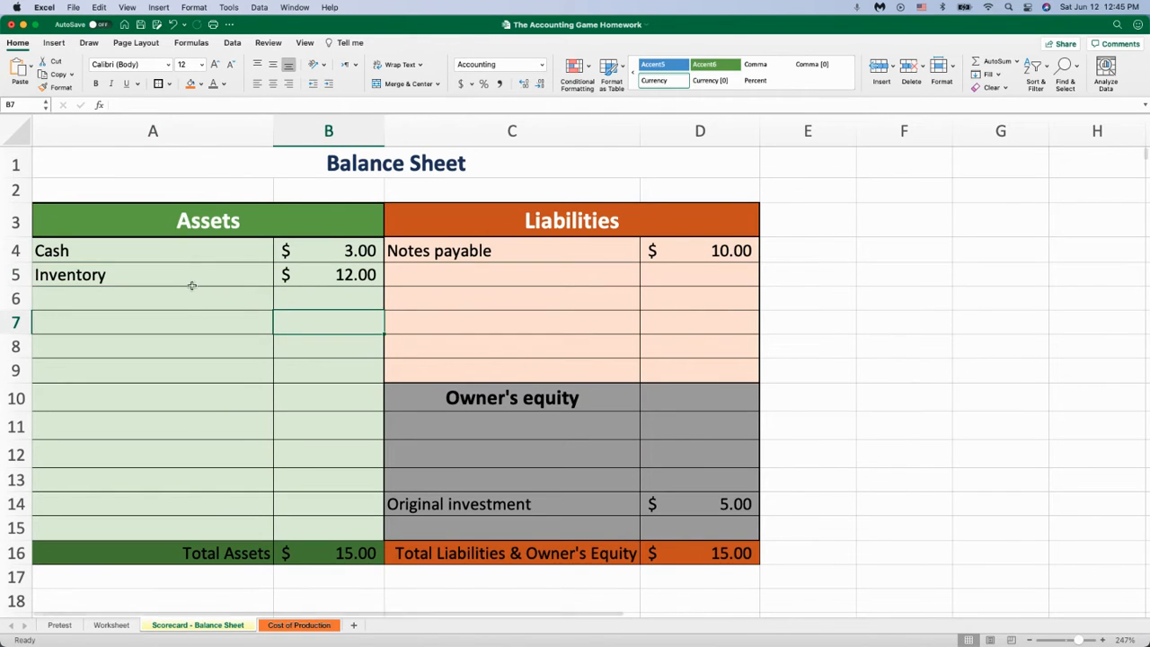
{"action": "left_click", "coordinate": [327, 274]}
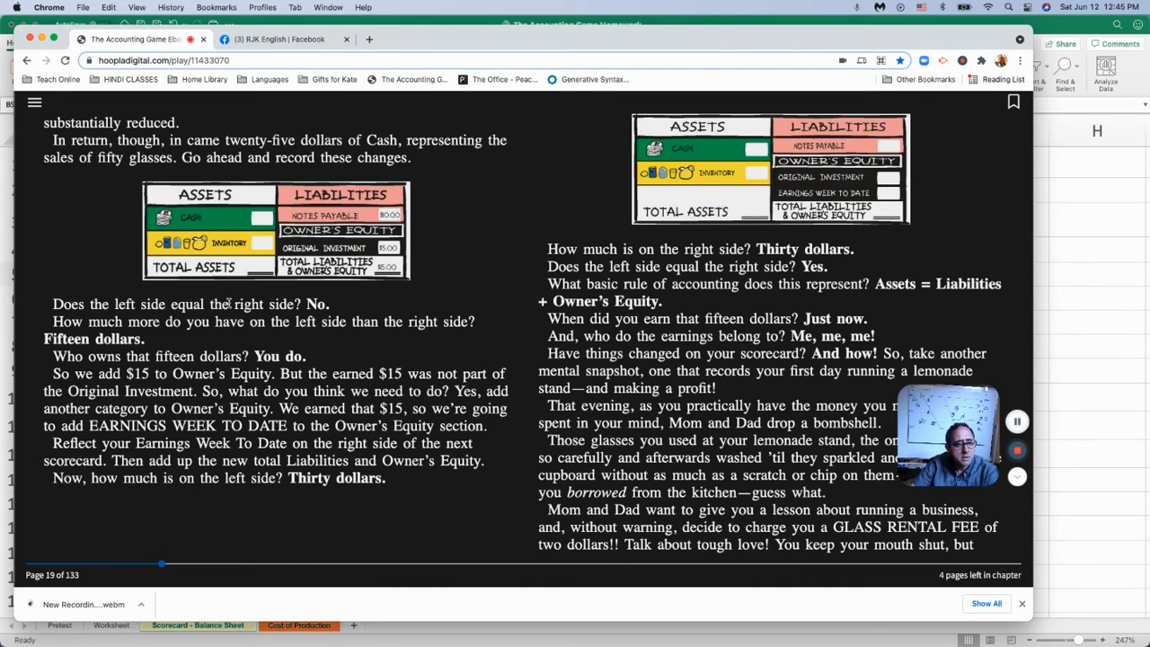
{"action": "mouse_move", "coordinate": [368, 435]}
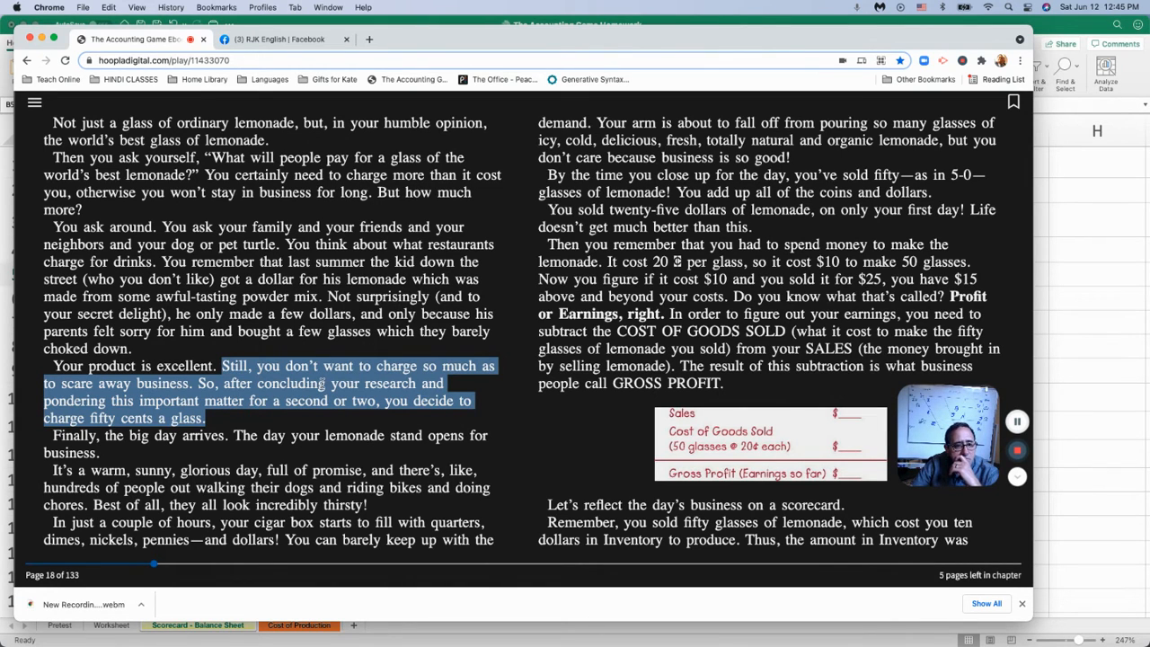
{"action": "mouse_move", "coordinate": [607, 243]}
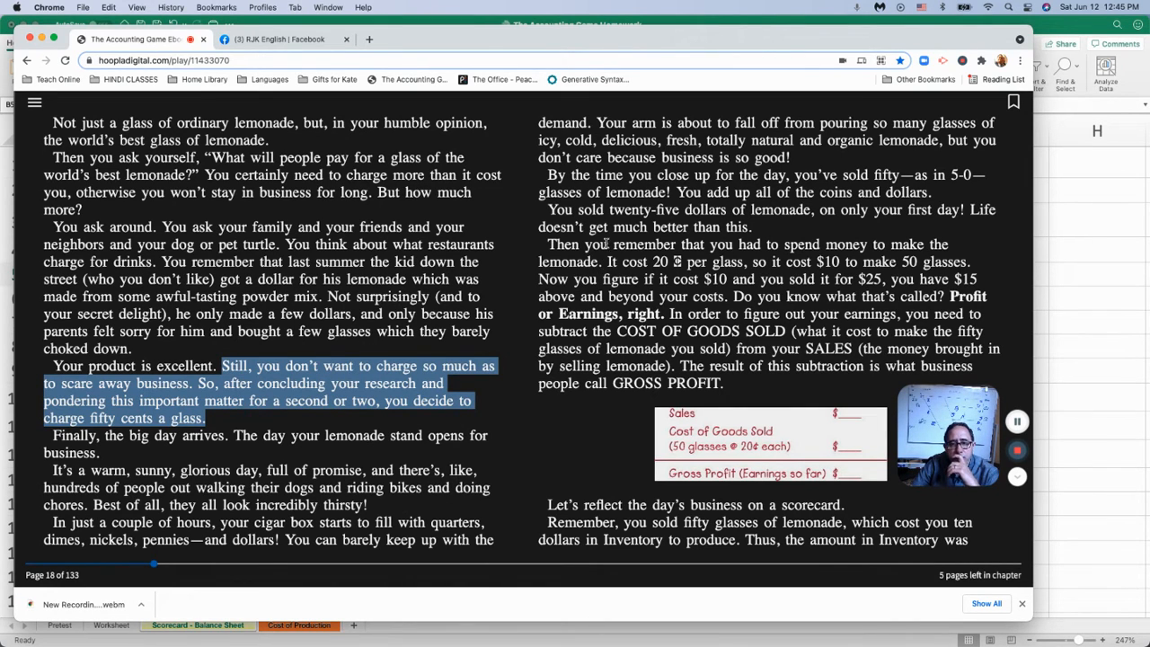
{"action": "mouse_move", "coordinate": [793, 224]}
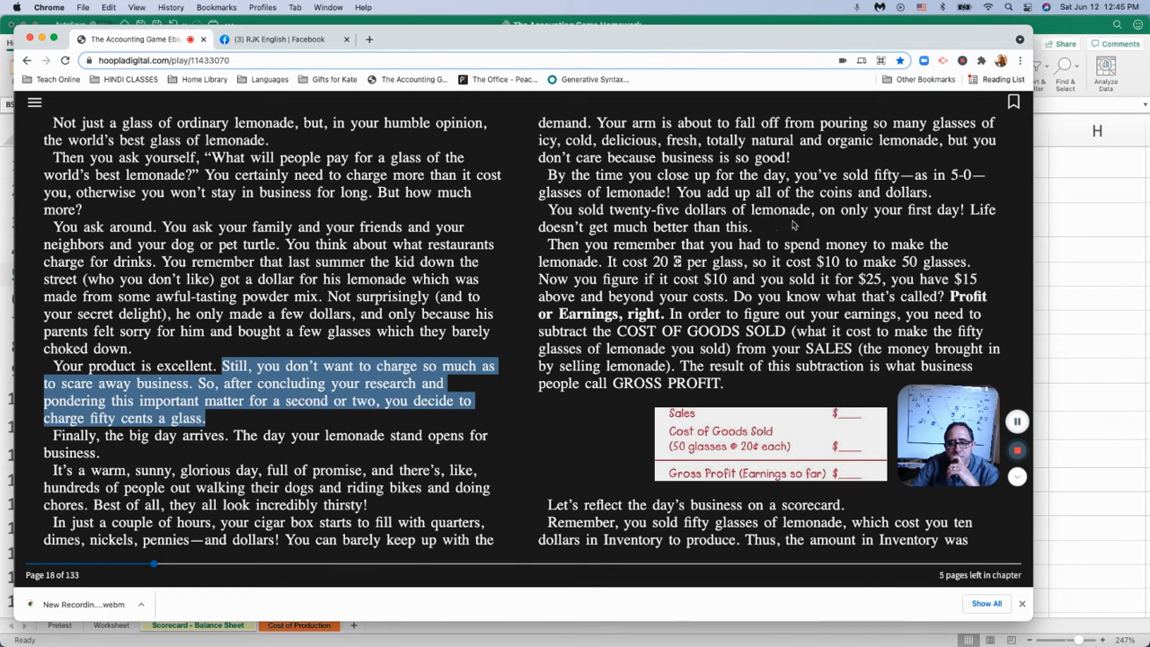
{"action": "mouse_move", "coordinate": [647, 256]}
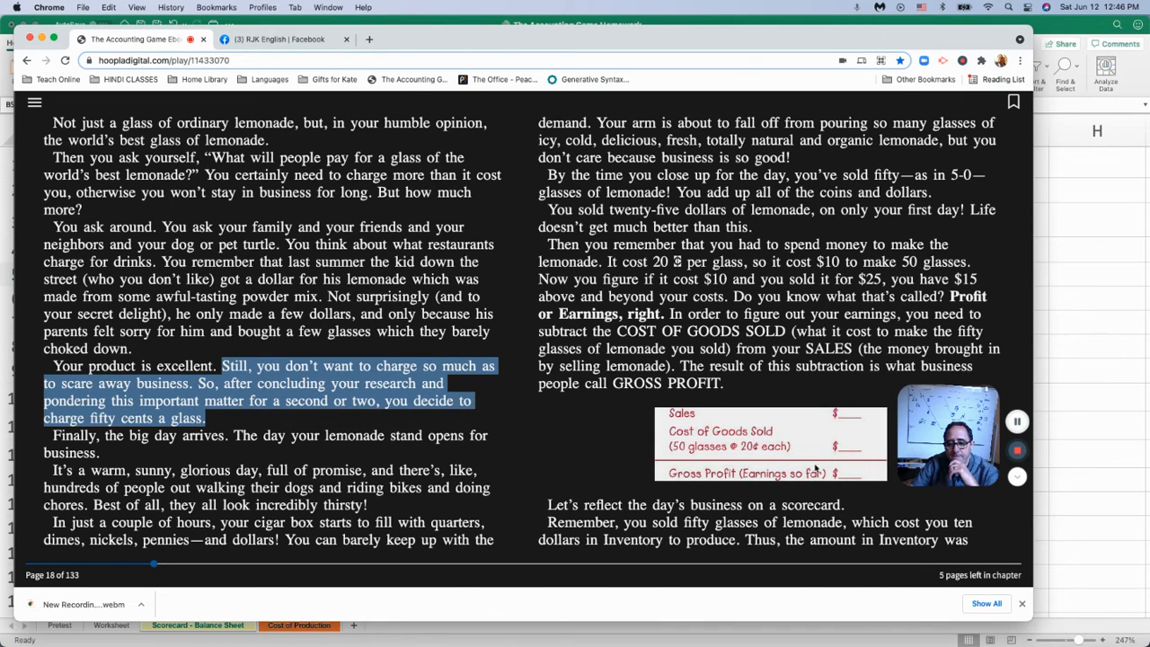
{"action": "mouse_move", "coordinate": [837, 491]}
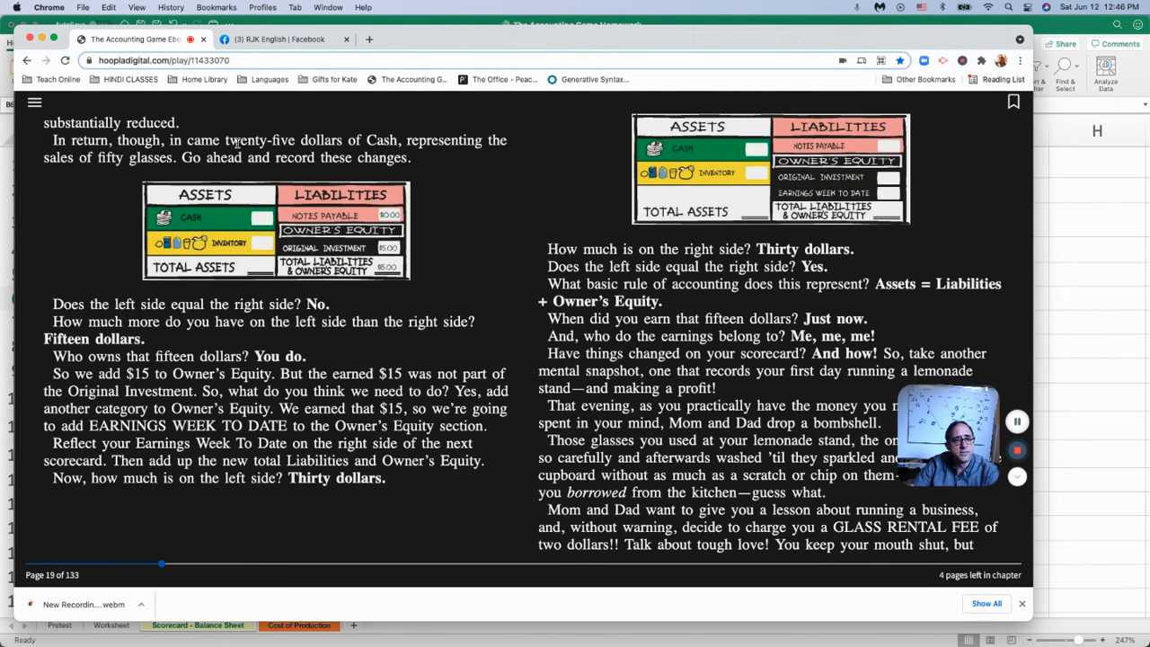
{"action": "mouse_move", "coordinate": [428, 162]}
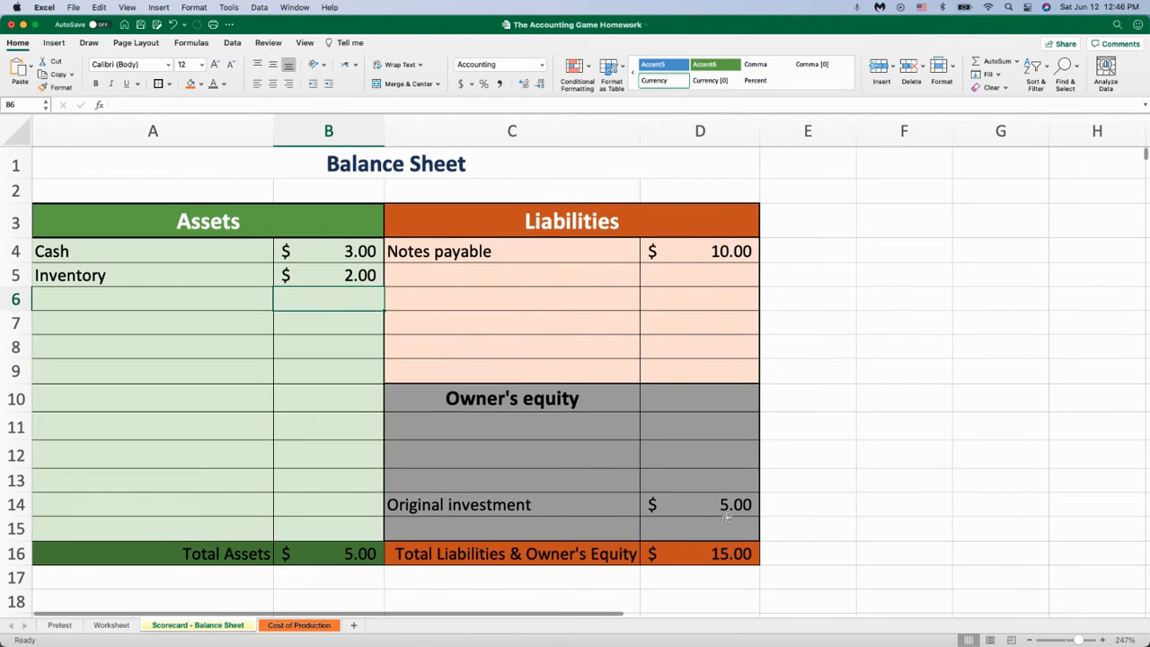
{"action": "left_click", "coordinate": [700, 505]}
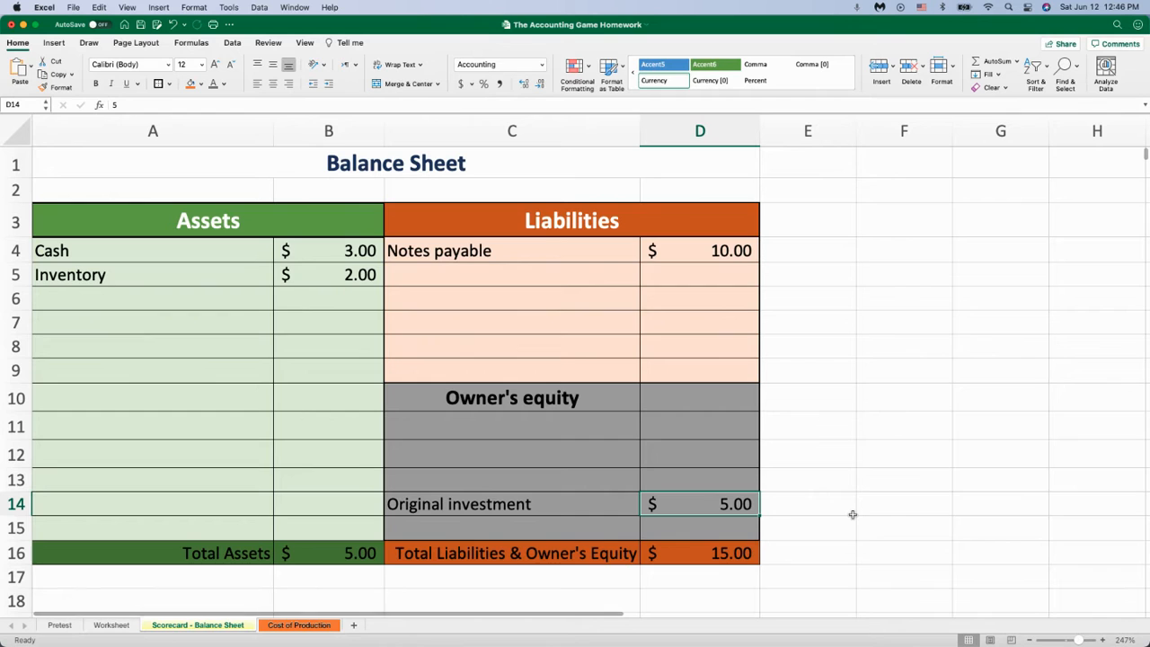
{"action": "type", "text": "25"}
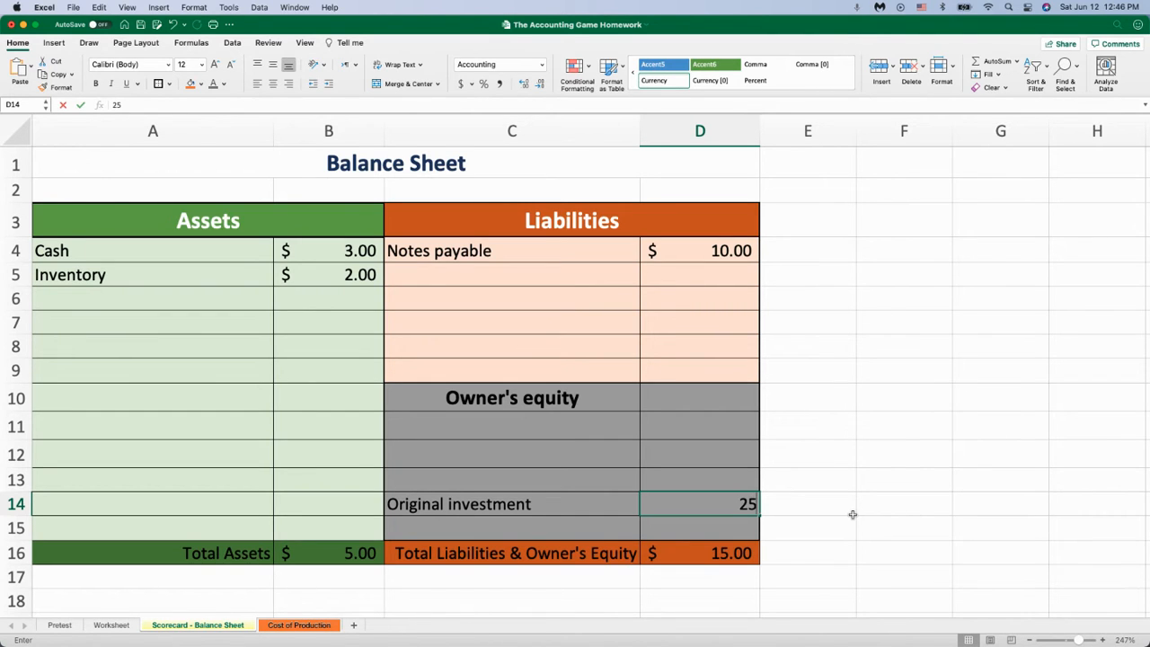
{"action": "type", "text": "5.00"}
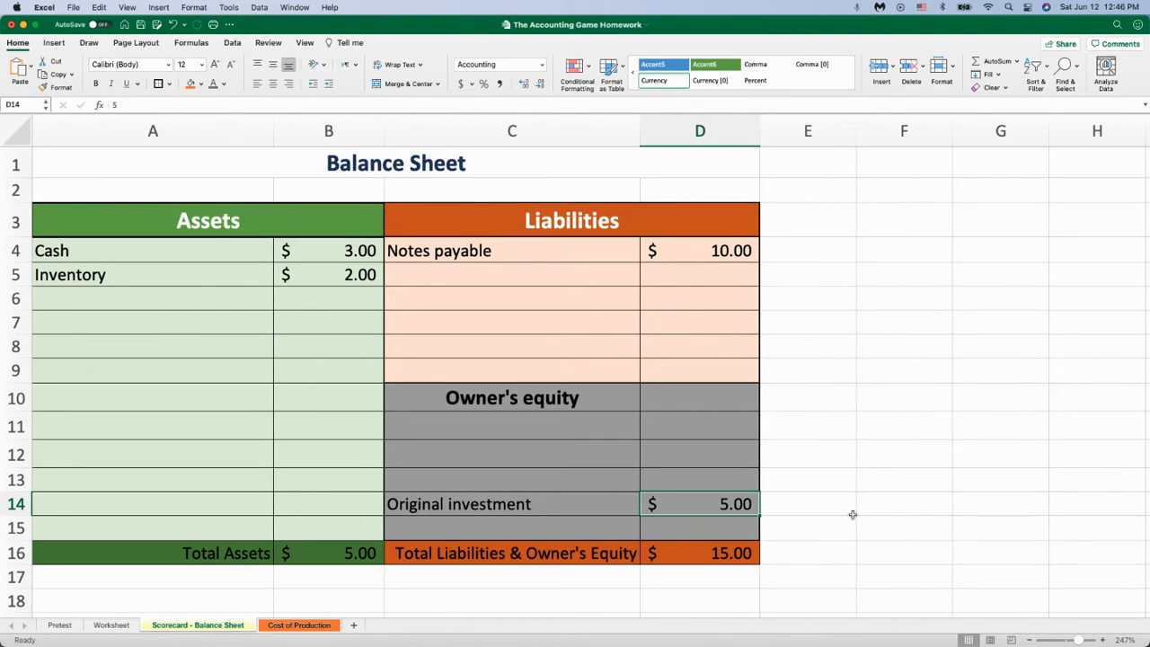
{"action": "type", "text": "=5+"}
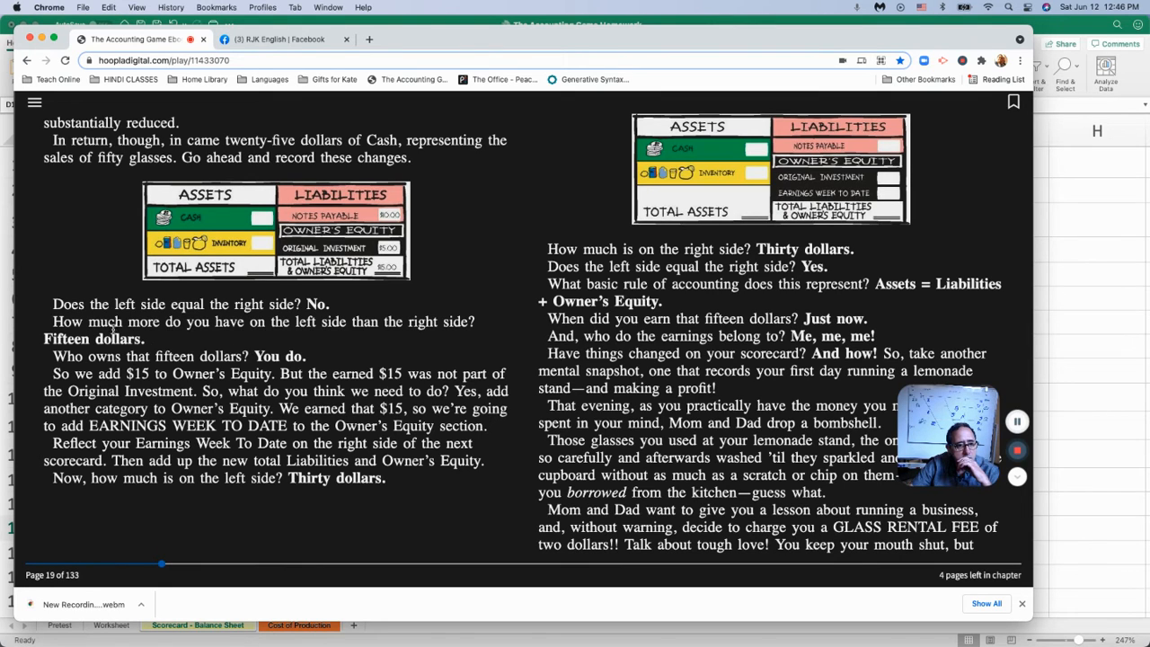
{"action": "mouse_move", "coordinate": [319, 305]}
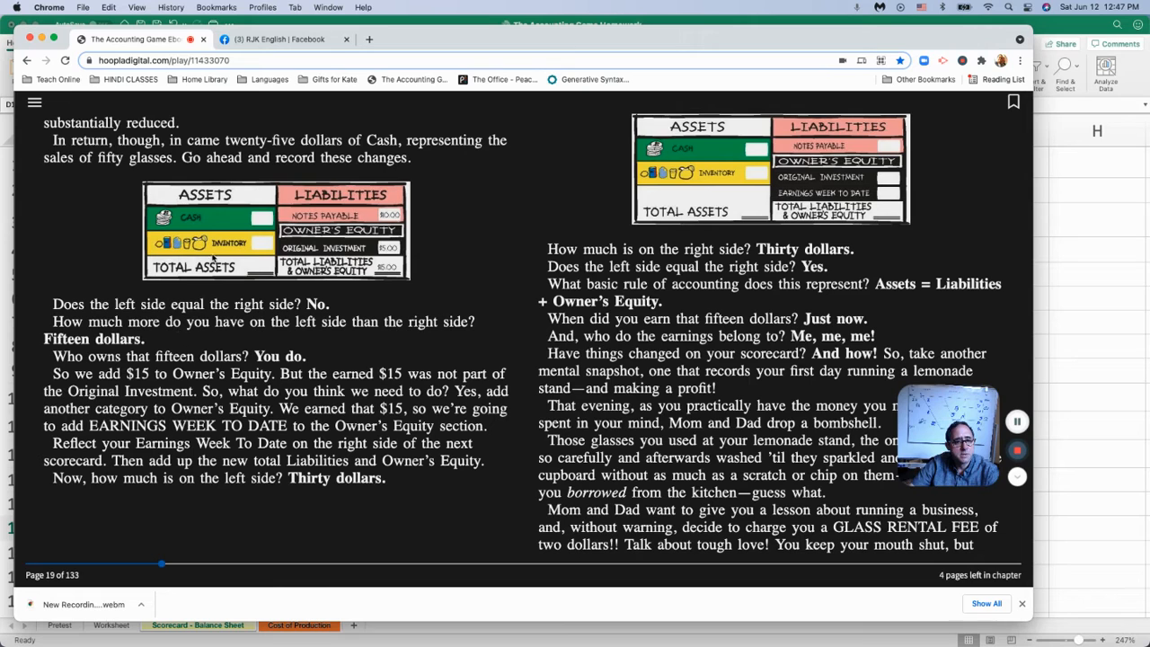
{"action": "mouse_move", "coordinate": [430, 308]}
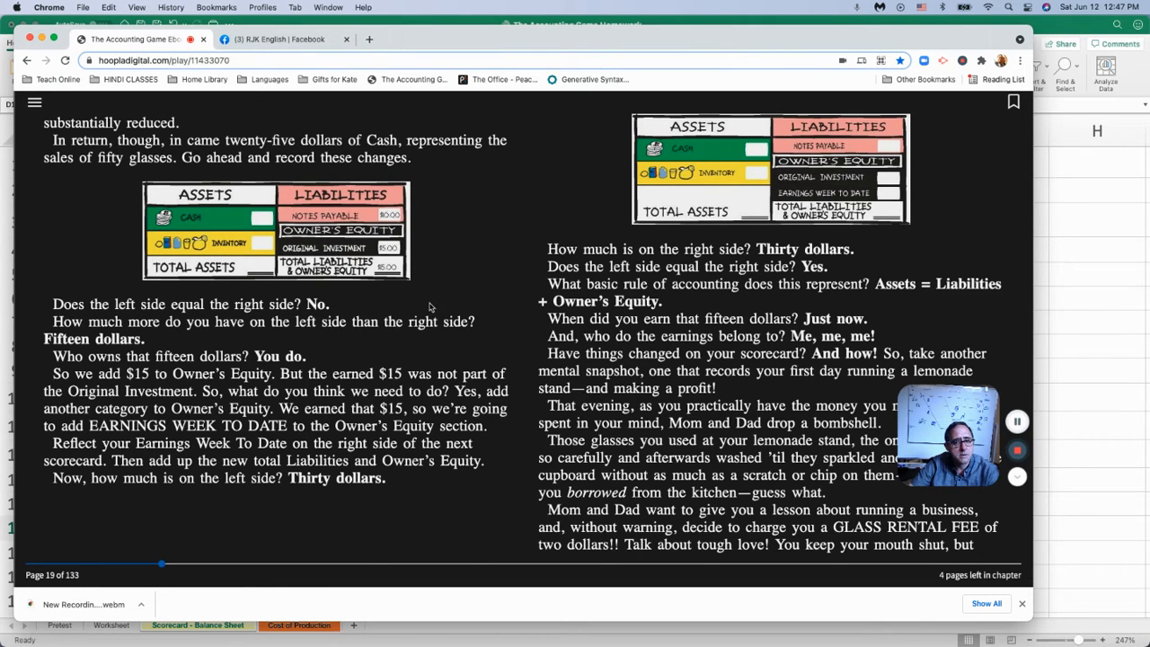
{"action": "mouse_move", "coordinate": [607, 258]}
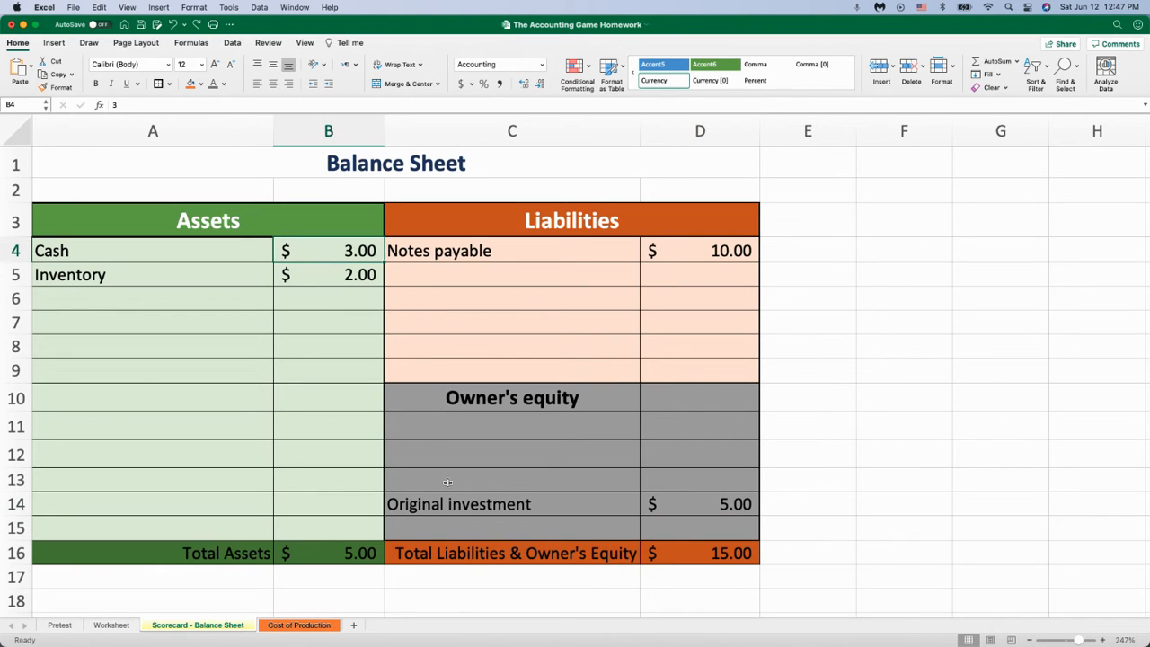
Step: Correct the Cash amount to =3+25 (28.00)
{"action": "type", "text": "25"}
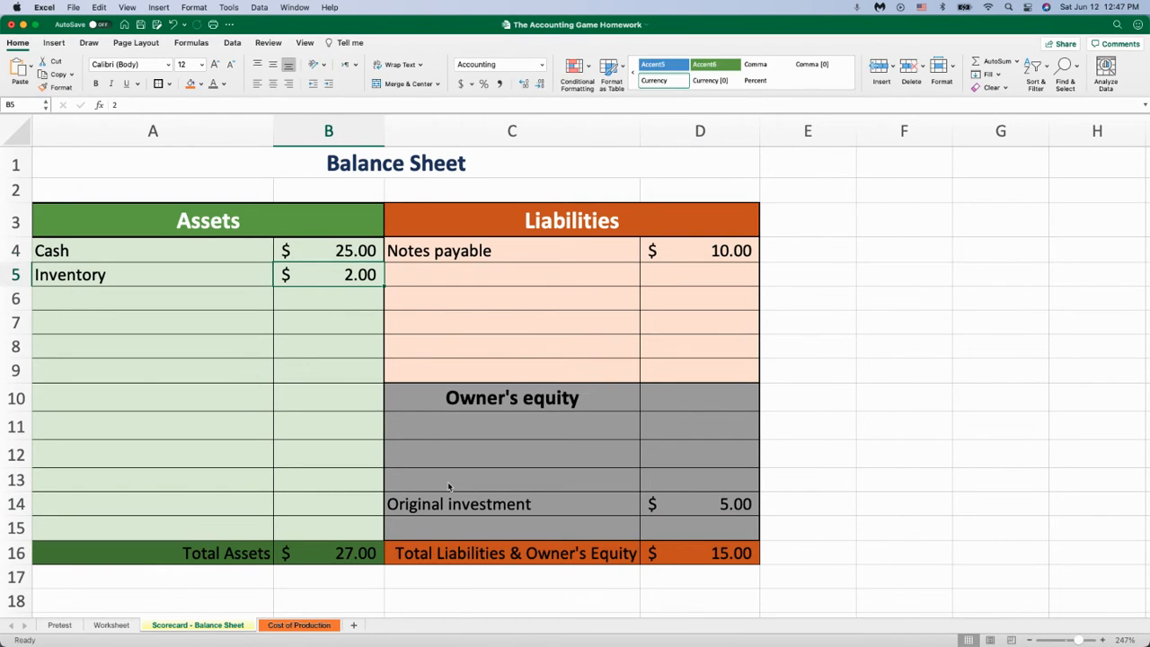
{"action": "left_click", "coordinate": [328, 250]}
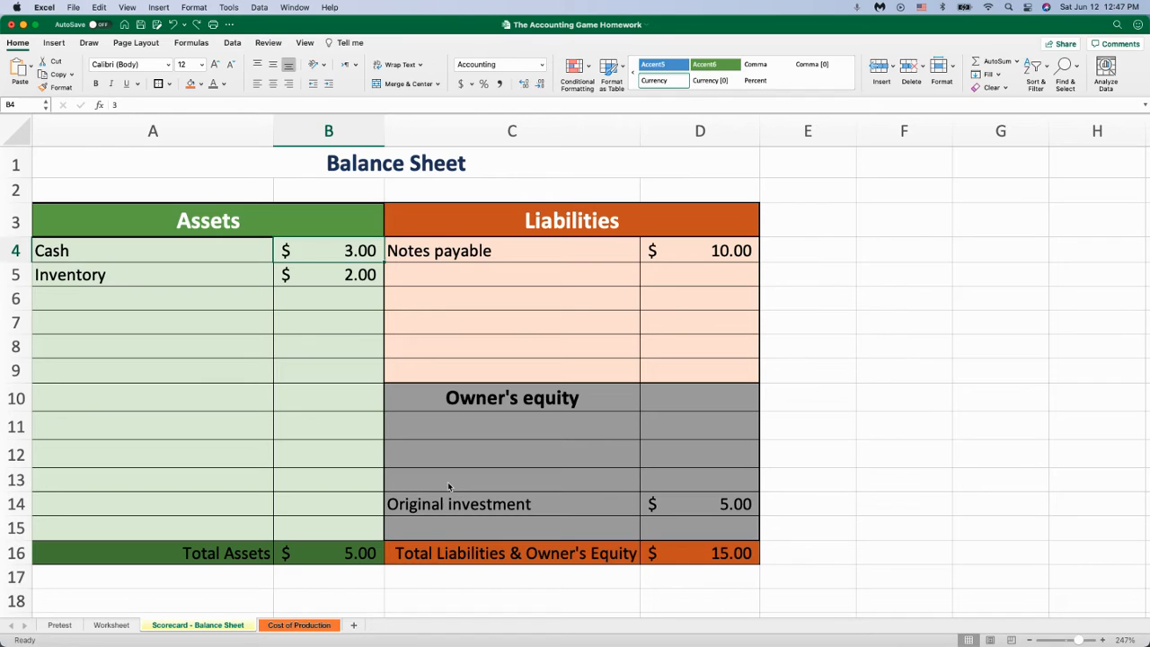
{"action": "type", "text": "=3+25"}
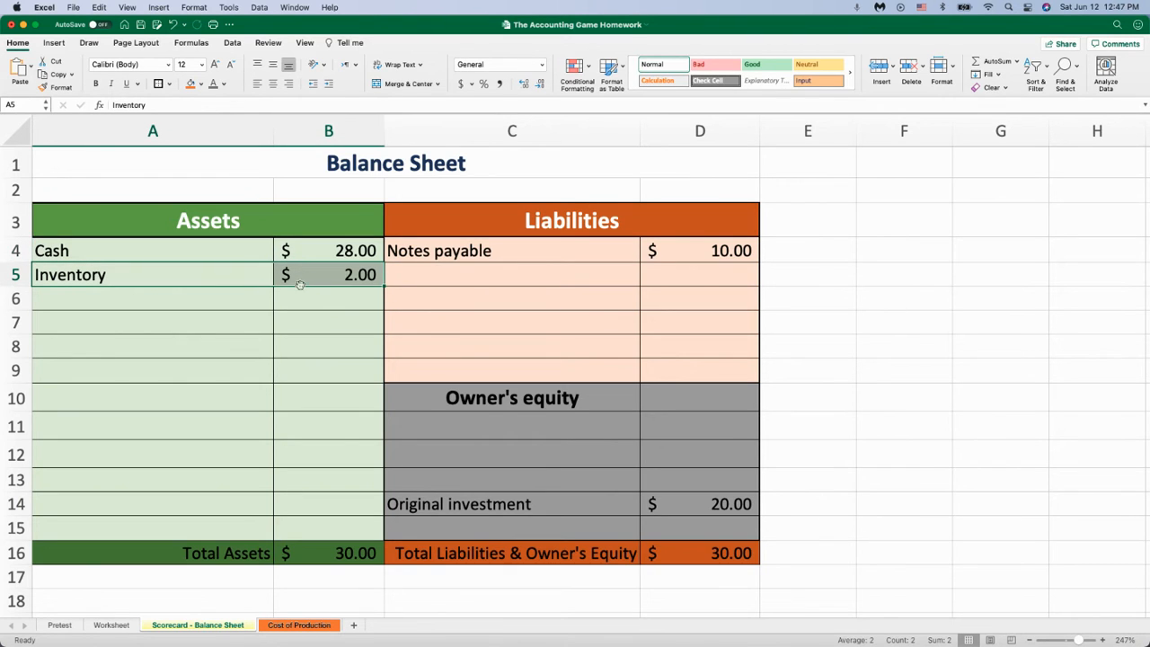
{"action": "mouse_move", "coordinate": [305, 295]}
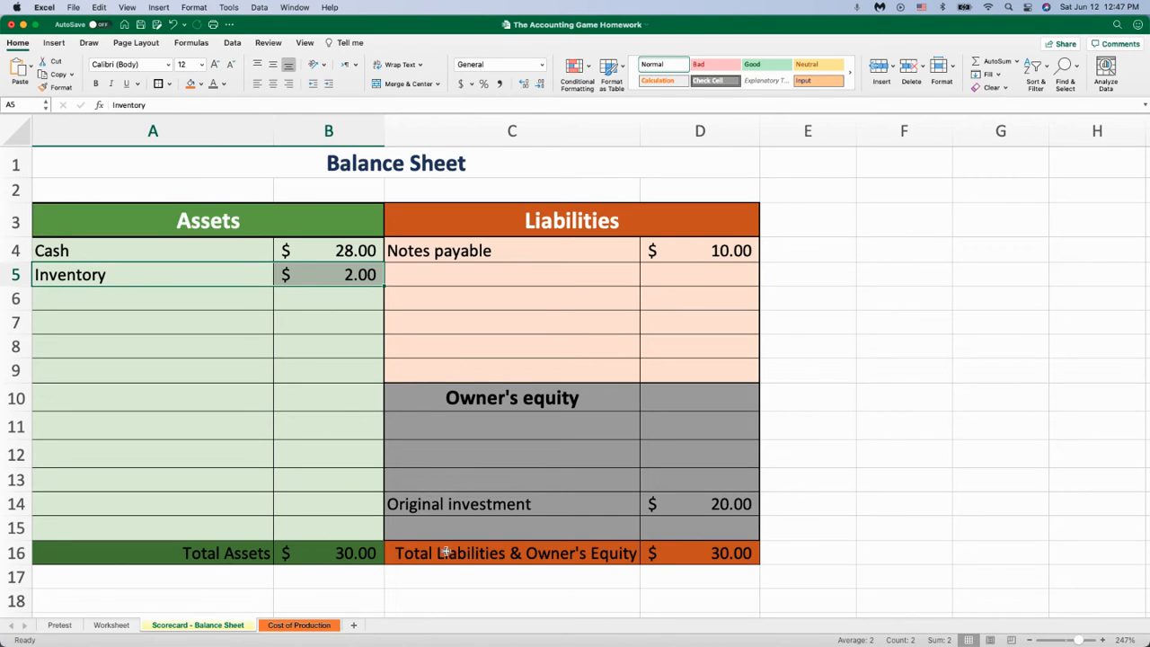
{"action": "mouse_move", "coordinate": [578, 430]}
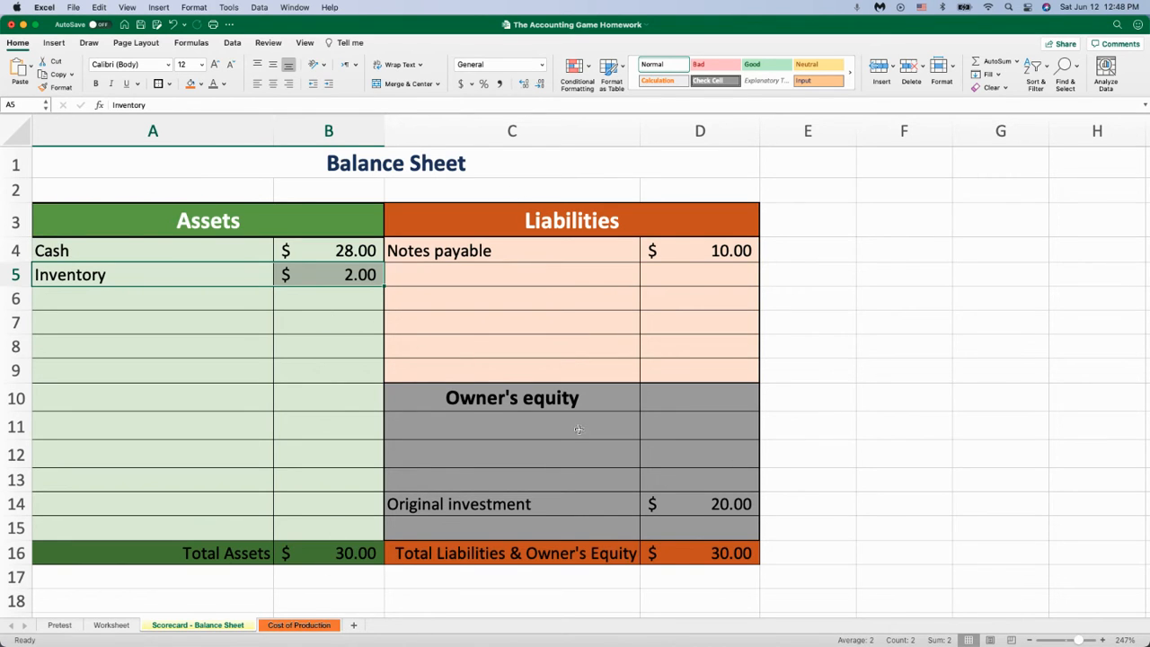
Step: Set Original investment to 20.00 and check both SUM totals read 30.00
{"action": "left_click", "coordinate": [512, 250]}
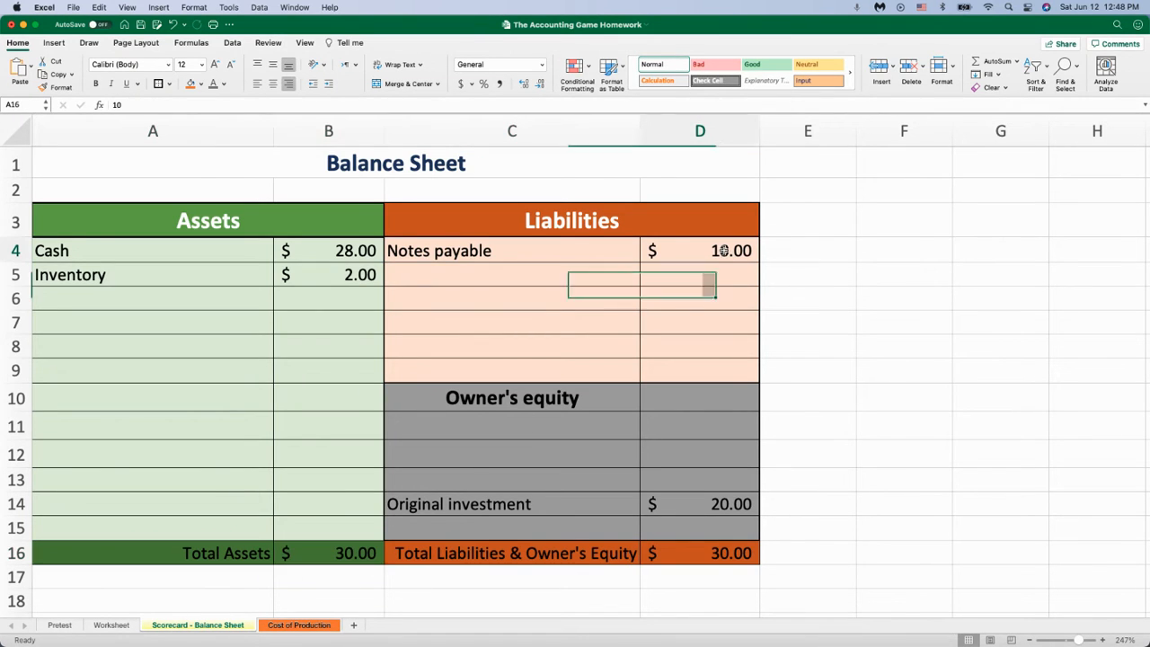
{"action": "left_click", "coordinate": [700, 552]}
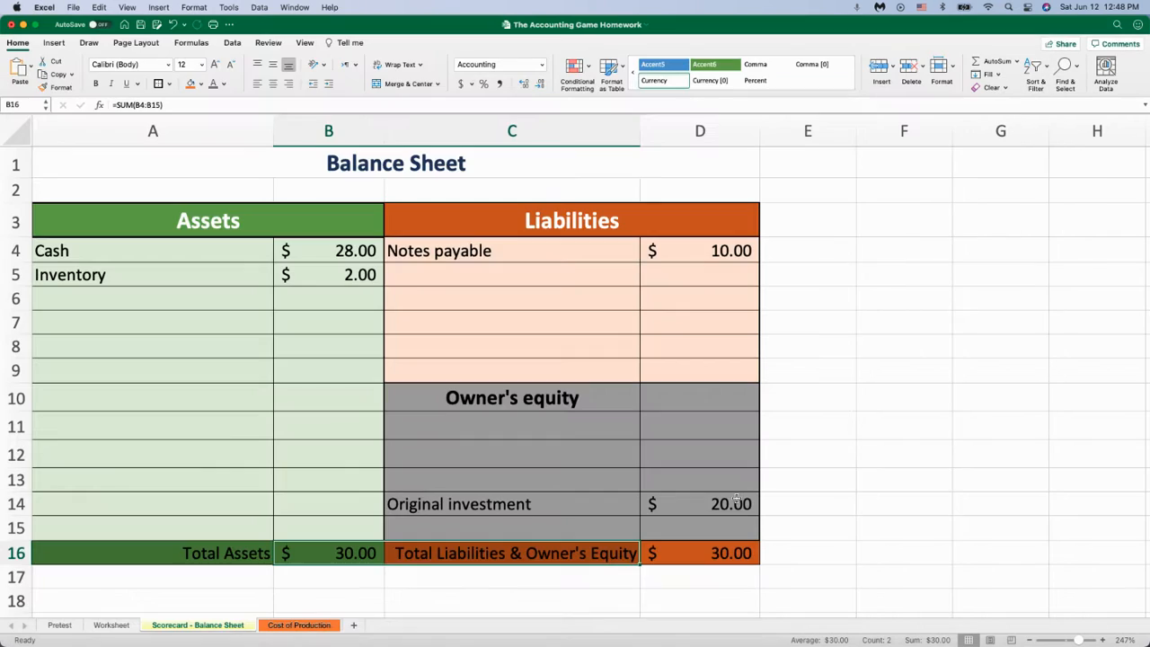
{"action": "left_click", "coordinate": [328, 553]}
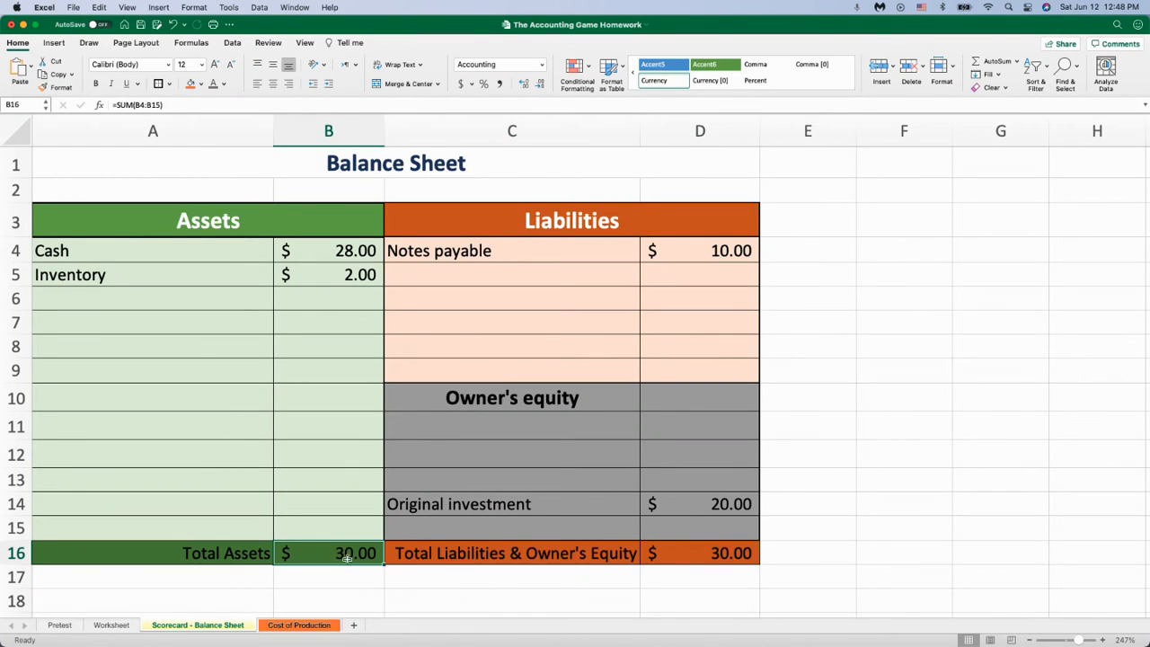
{"action": "left_click", "coordinate": [700, 553]}
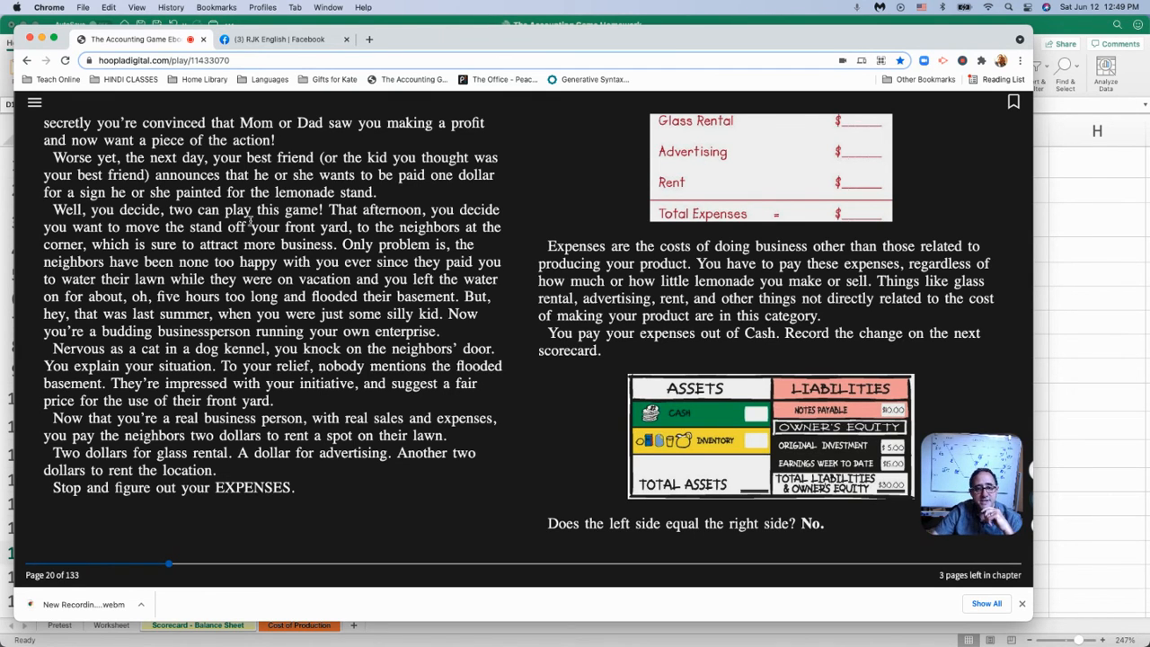
{"action": "mouse_move", "coordinate": [143, 256]}
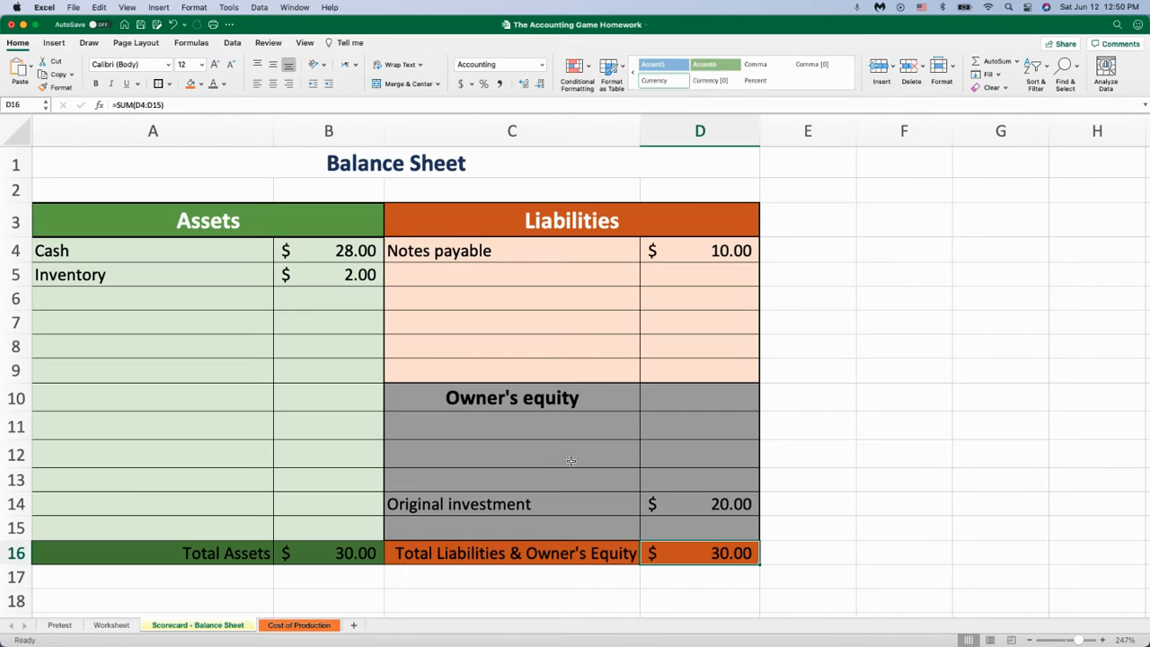
Step: Move the cost-per-glass picture up and start the Expenses list with Glass Rental 2.00
{"action": "left_click", "coordinate": [298, 624]}
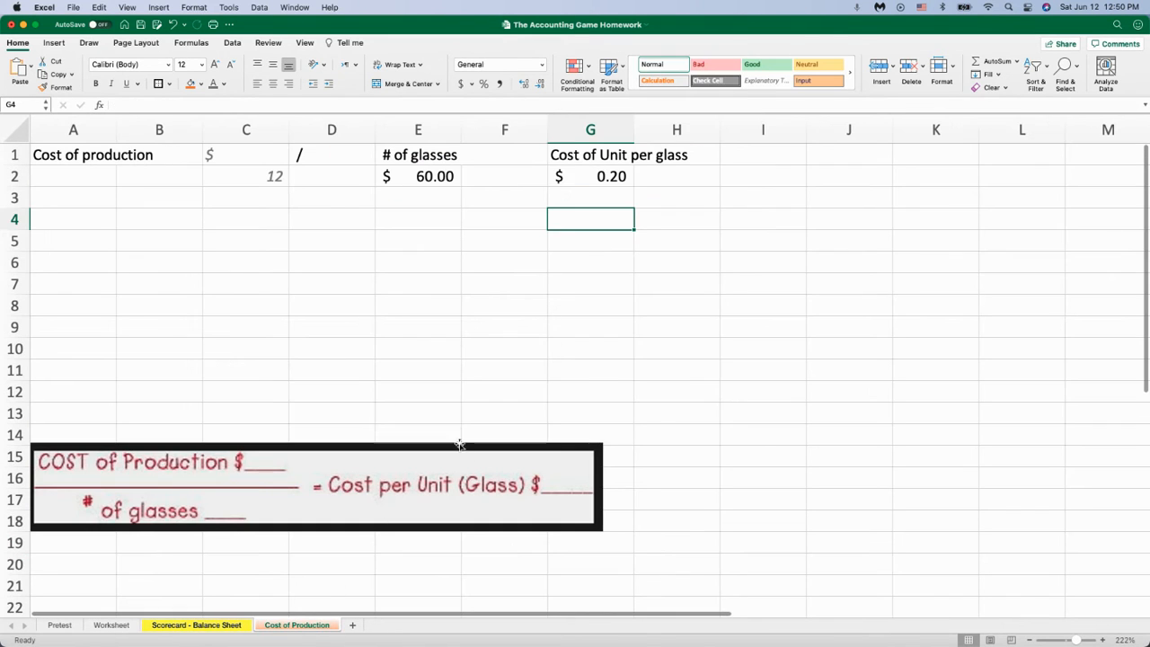
{"action": "left_click_drag", "start_coordinate": [315, 485], "coordinate": [894, 243]}
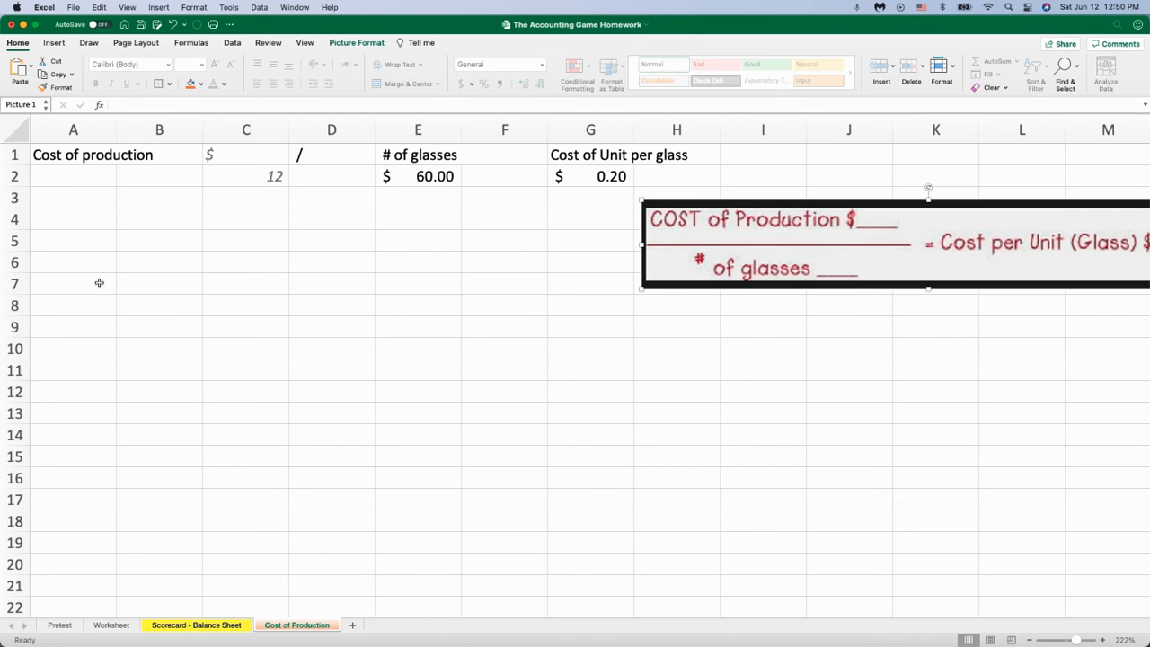
{"action": "left_click", "coordinate": [72, 261]}
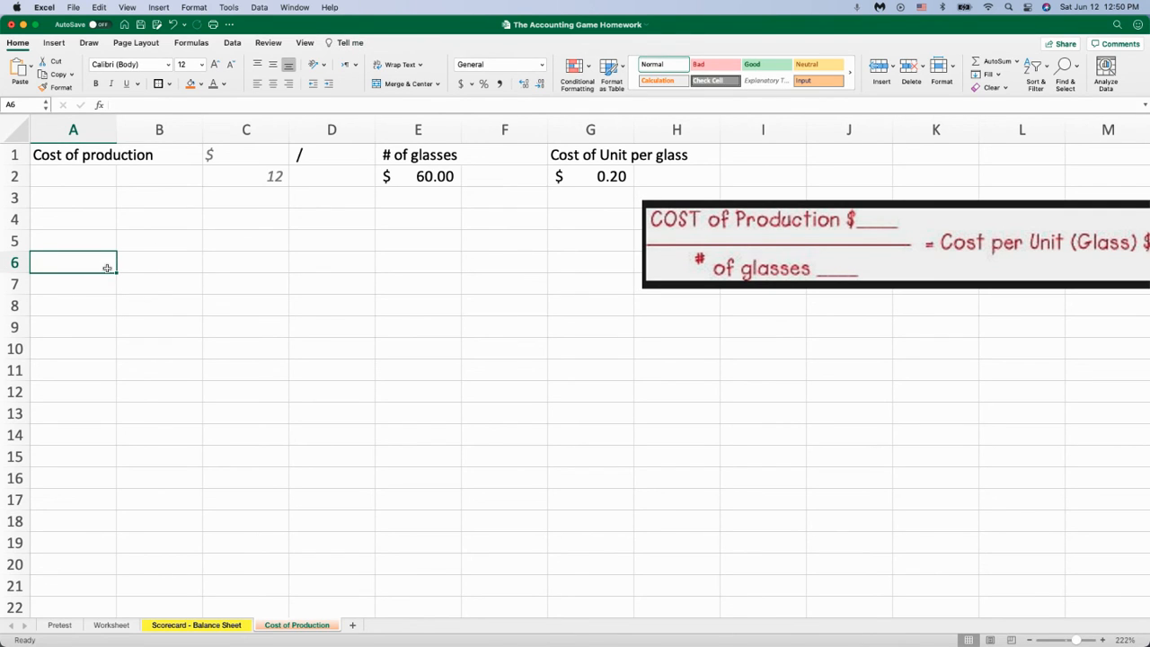
{"action": "type", "text": "Expenses"}
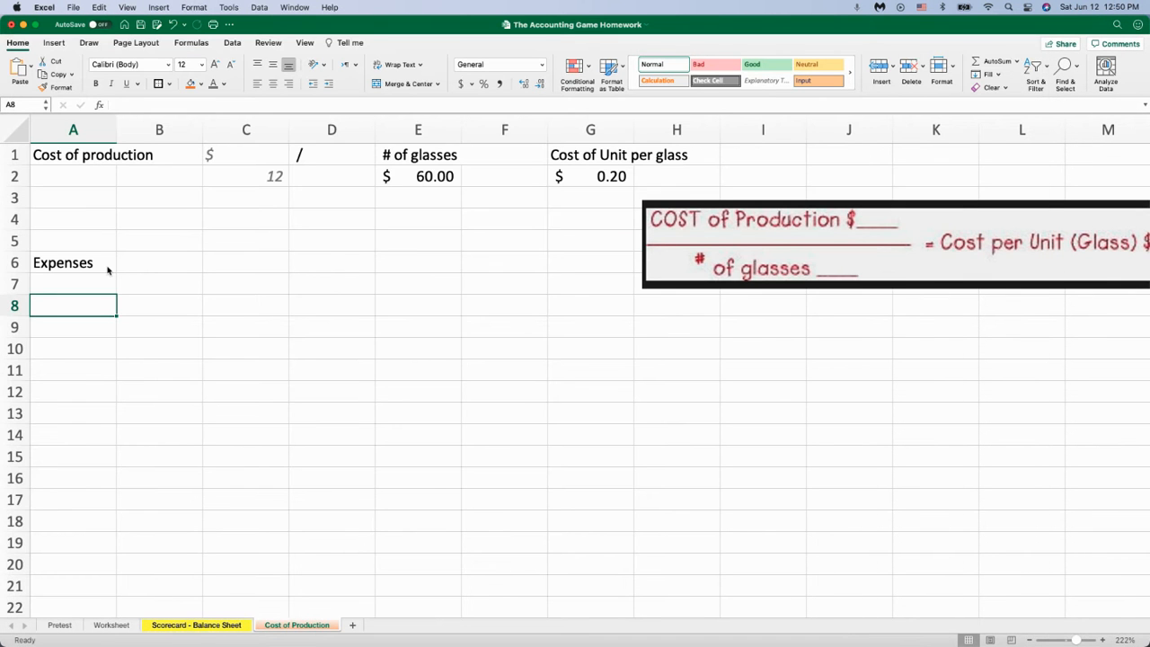
{"action": "type", "text": "Glass Red"}
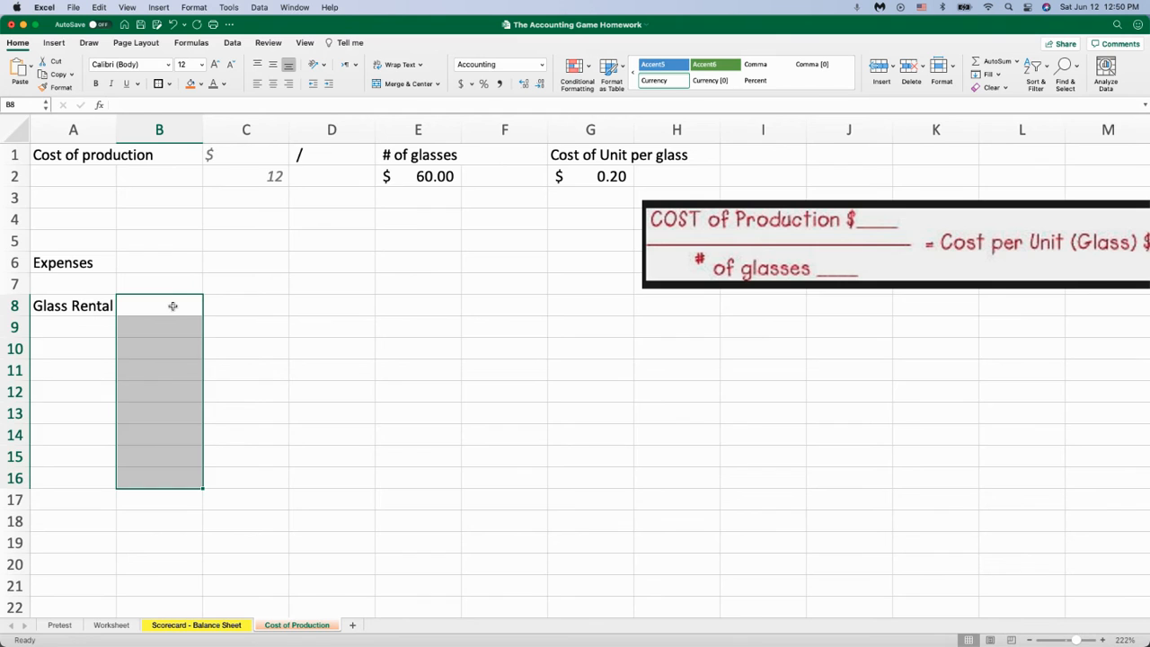
{"action": "type", "text": "2.00"}
{"action": "left_click", "coordinate": [73, 327]}
{"action": "type", "text": "Advertising"}
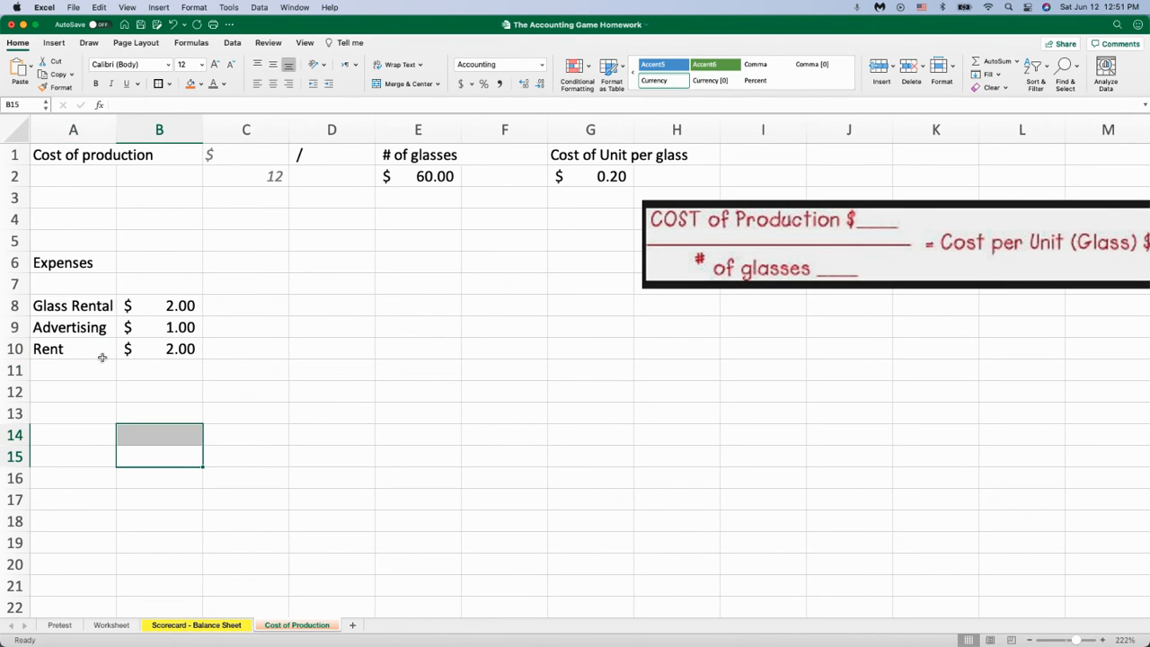
{"action": "left_click", "coordinate": [159, 434]}
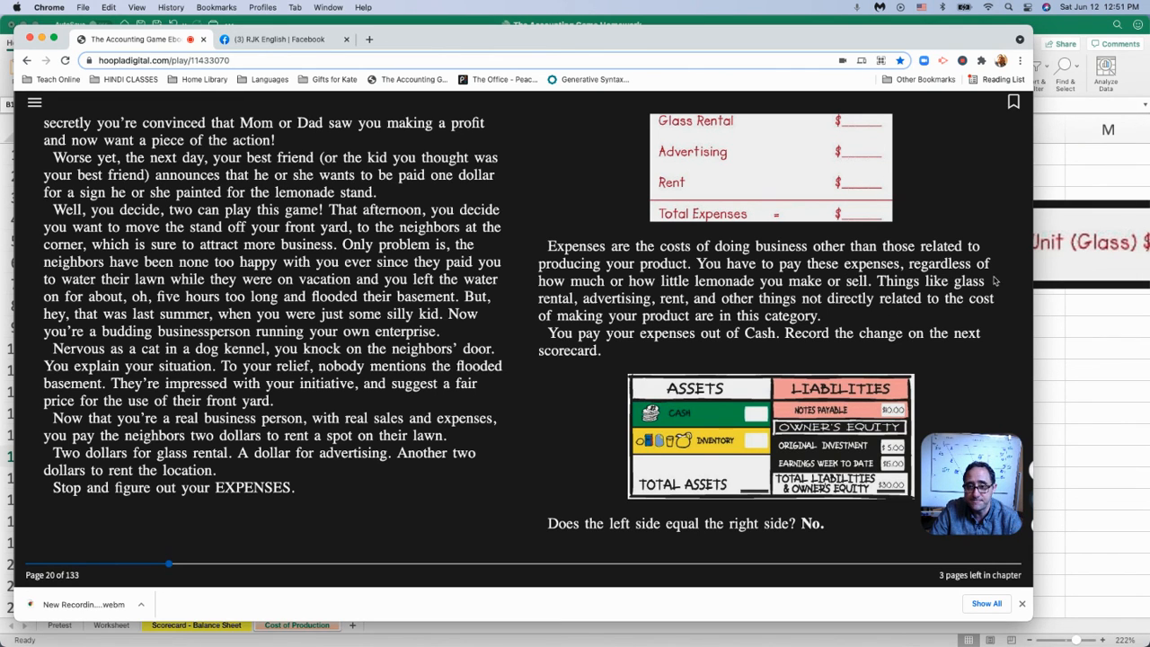
{"action": "mouse_move", "coordinate": [791, 294]}
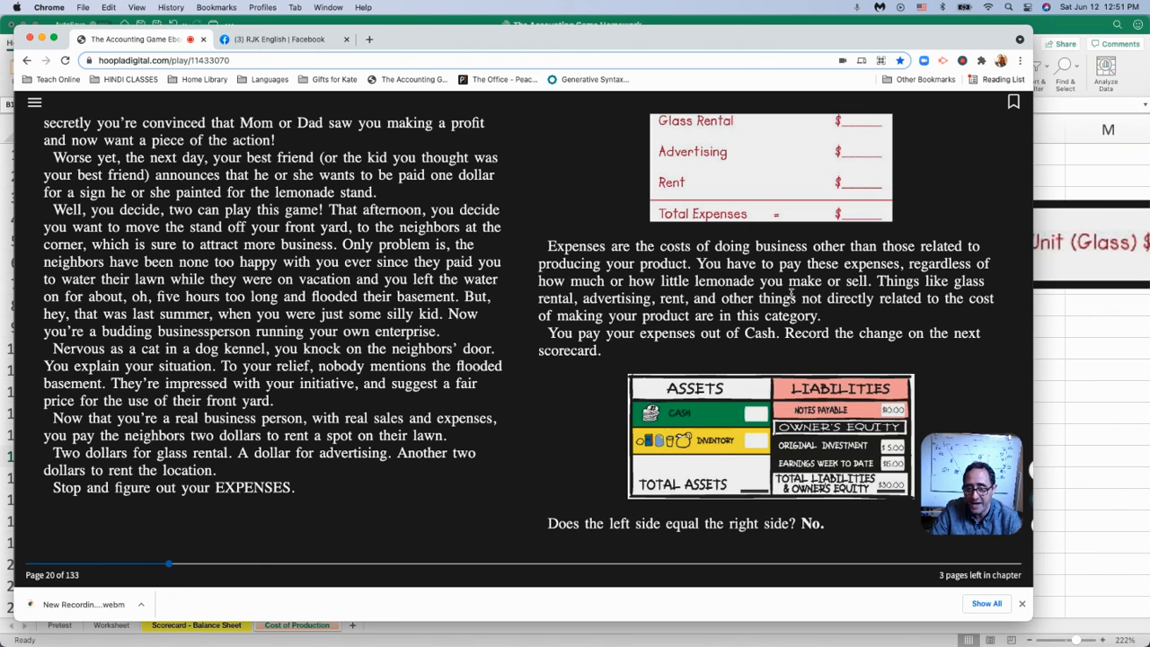